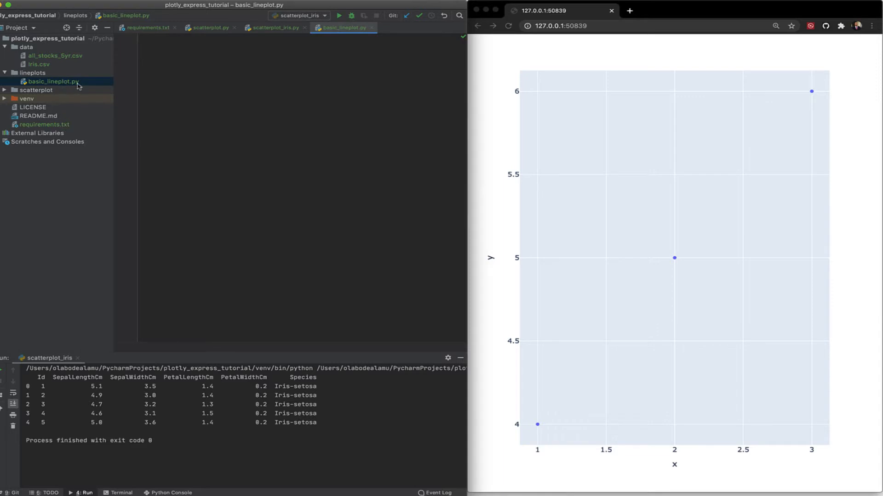
mouse_move(82, 89)
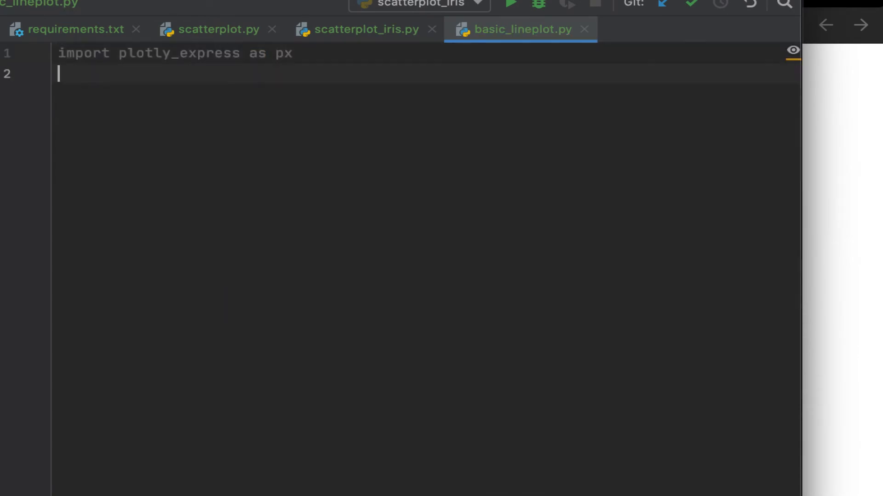
- Add import pandas as pd and start a new line
text(import)
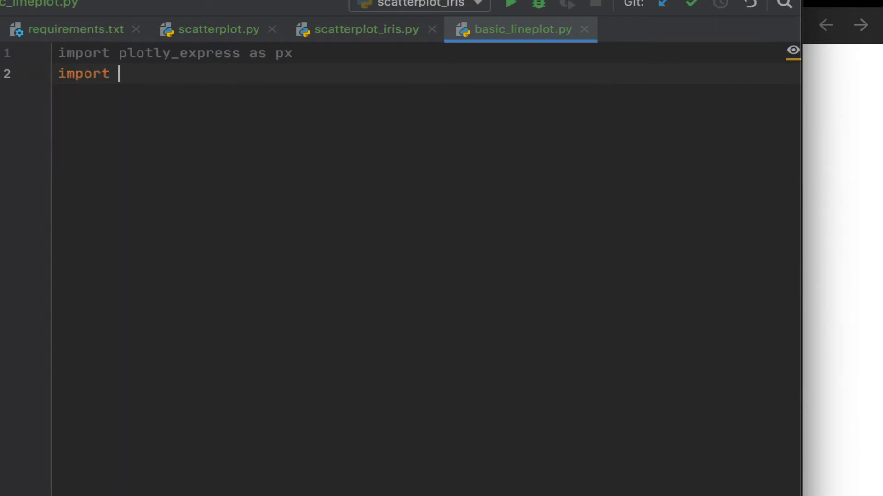
text(pandas)
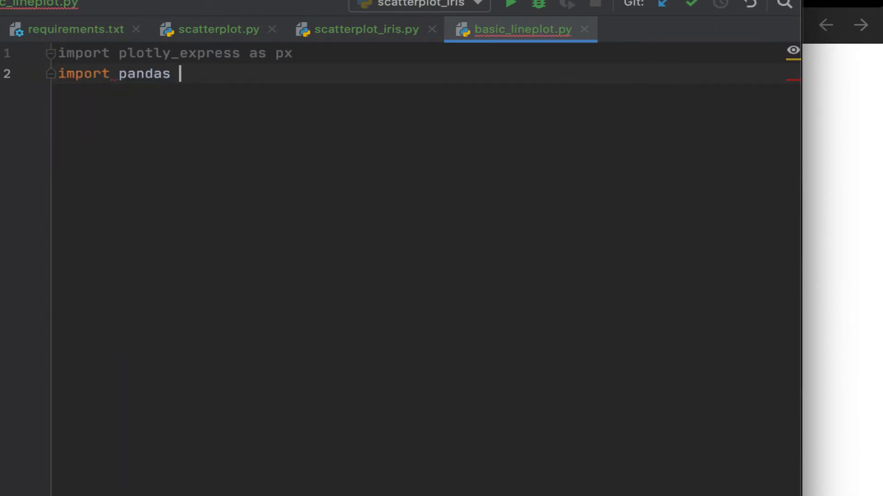
text(as pd)
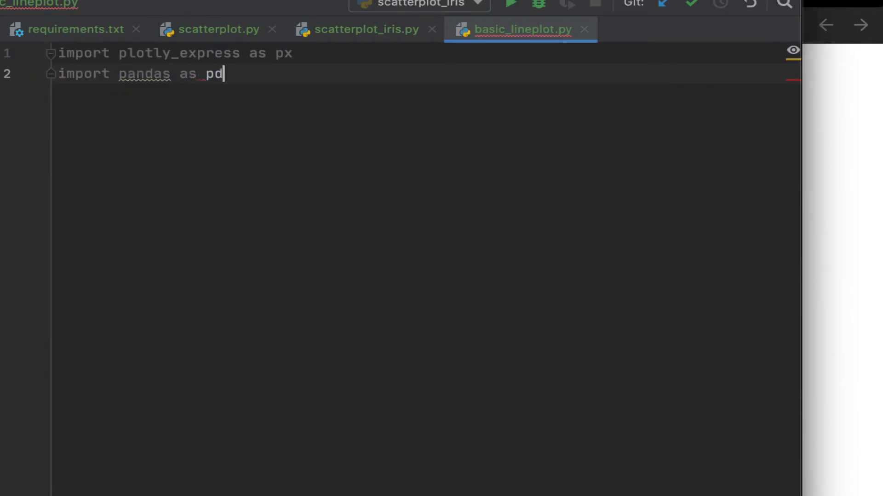
key(enter)
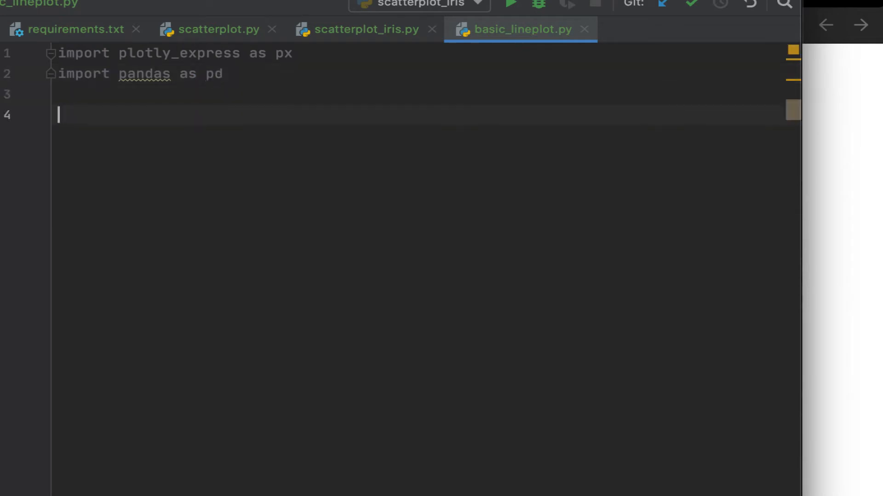
- Start the basic_plot assignment with px.line chosen from autocomplete
text(bas)
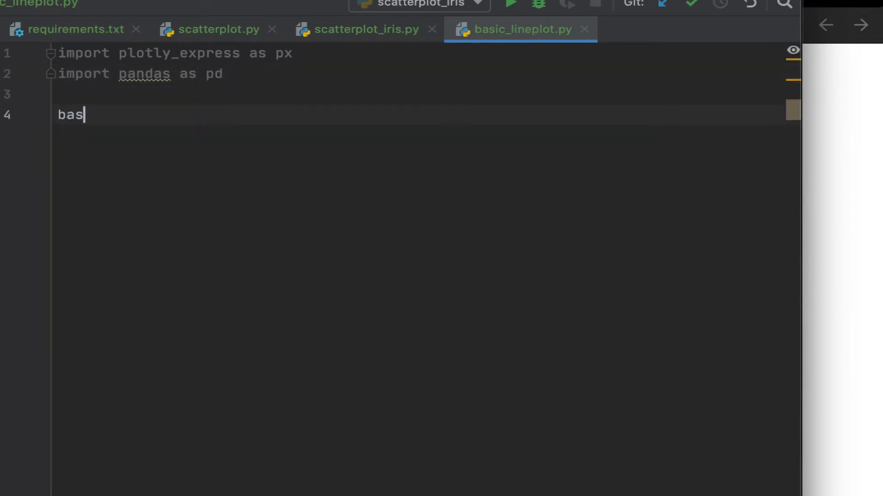
text(ic_plo)
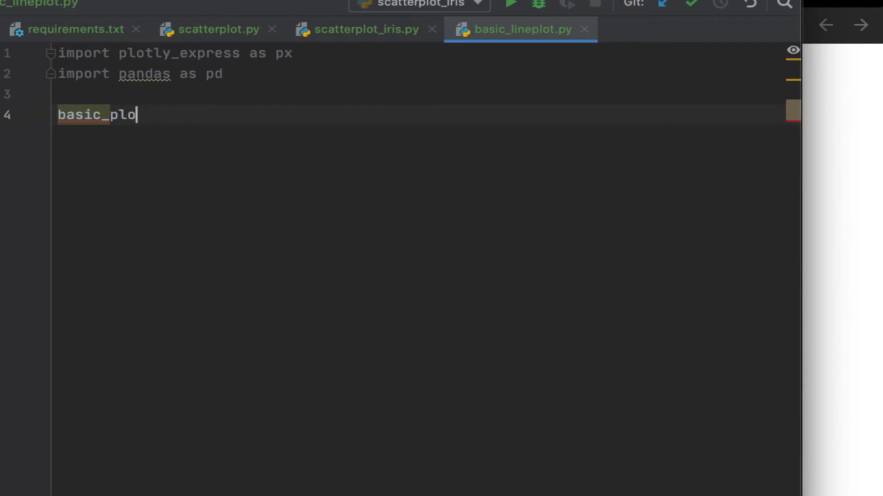
text(t =)
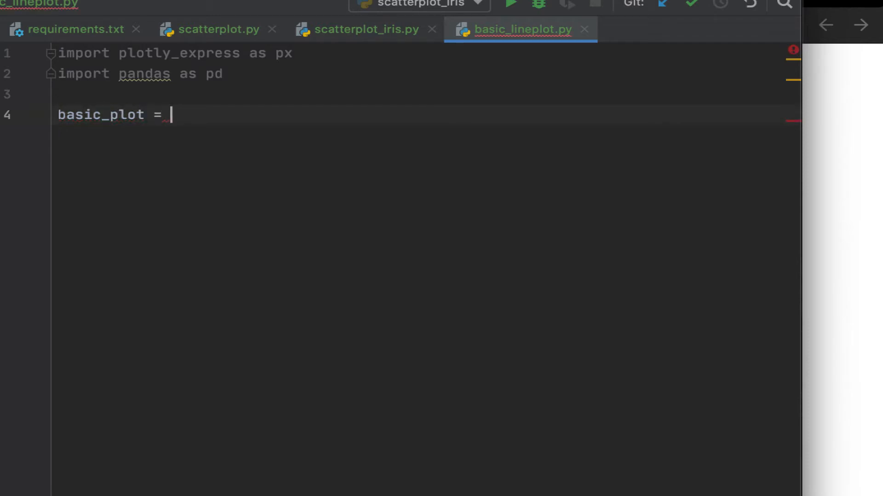
text(px)
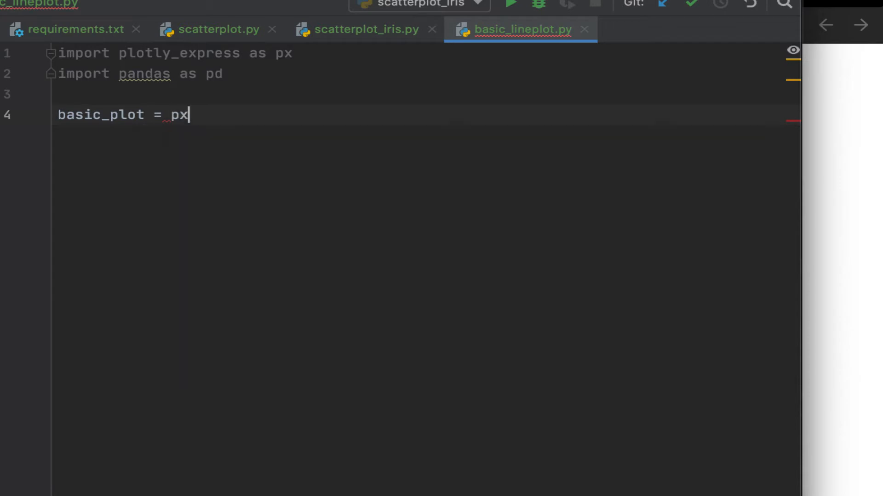
text(.)
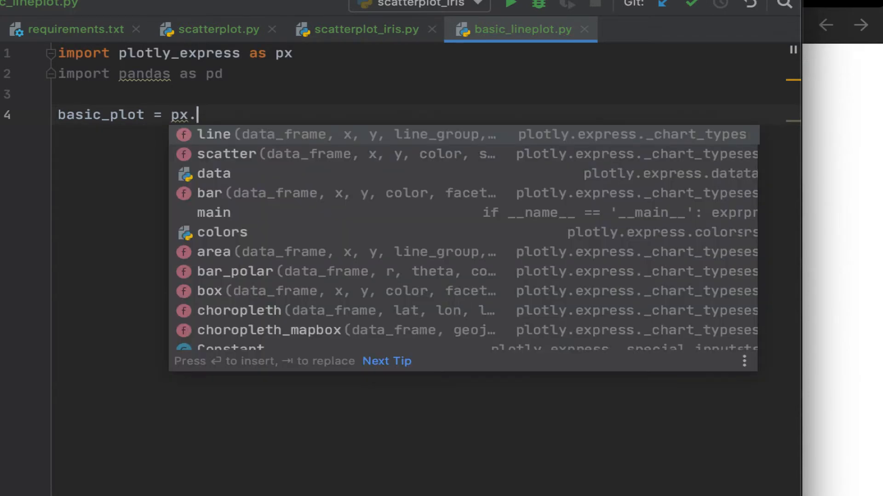
click(214, 134)
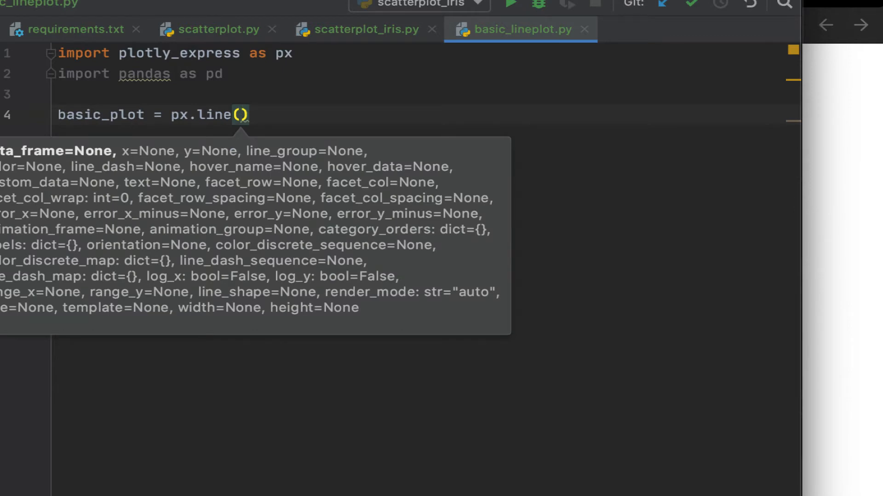
- Give px.line the arguments x=[1,2,3,4,5] and y=[2,3,4,5,6]
text(x=)
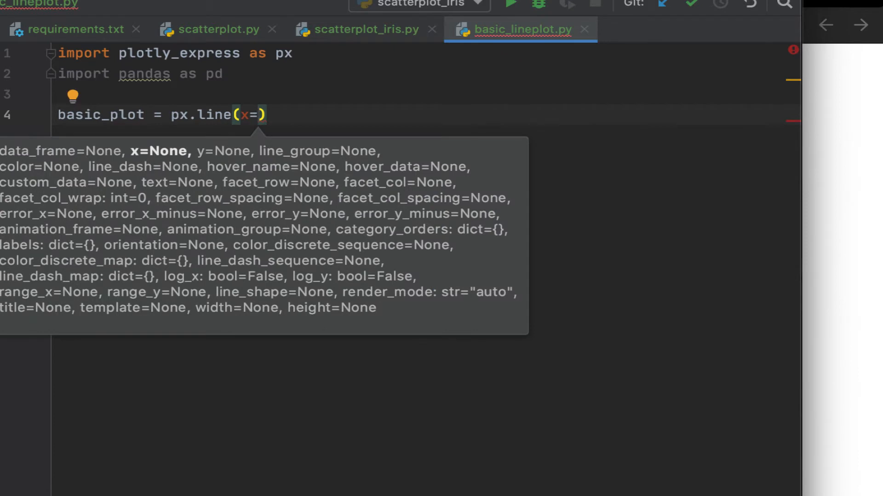
text([],)
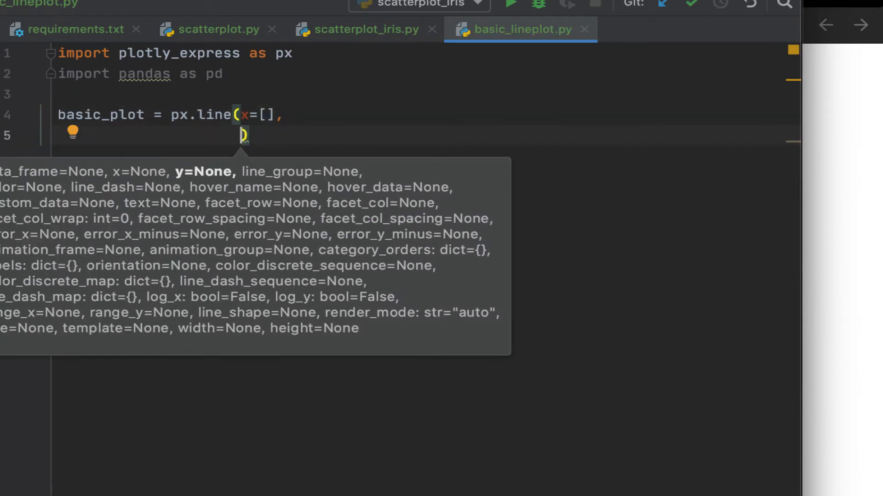
text(y=[])
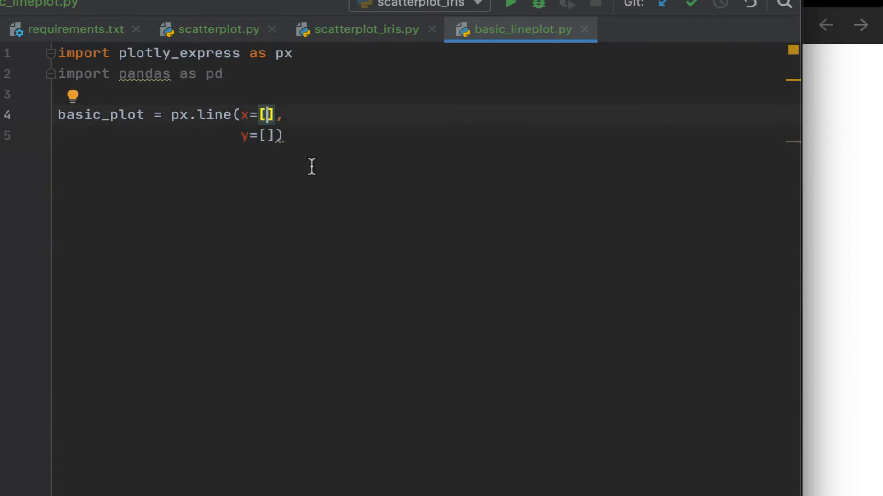
text(1,2,)
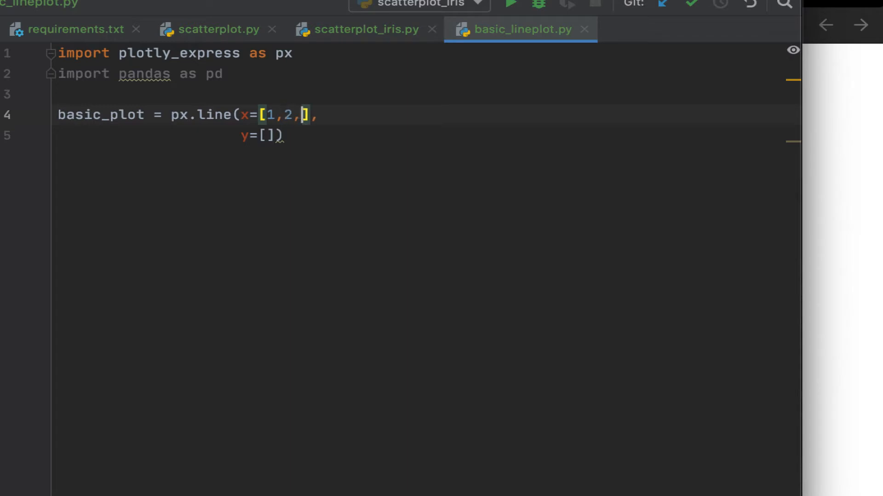
text(3,4,)
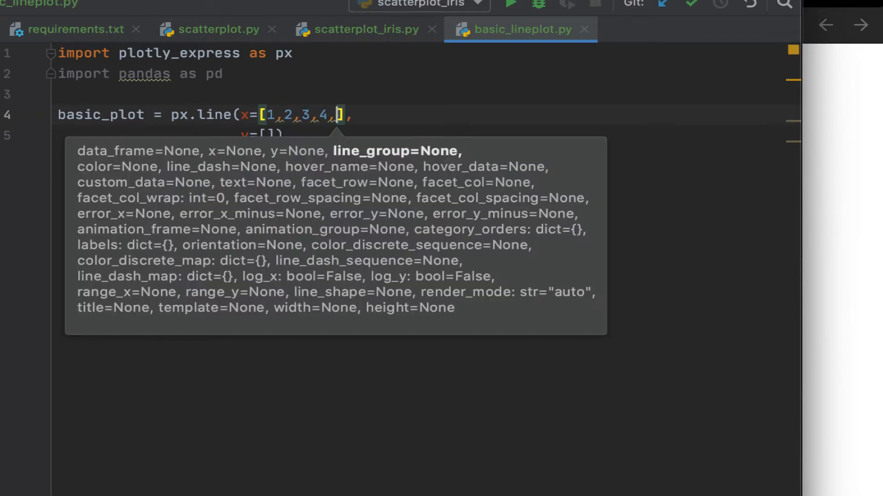
text(5)
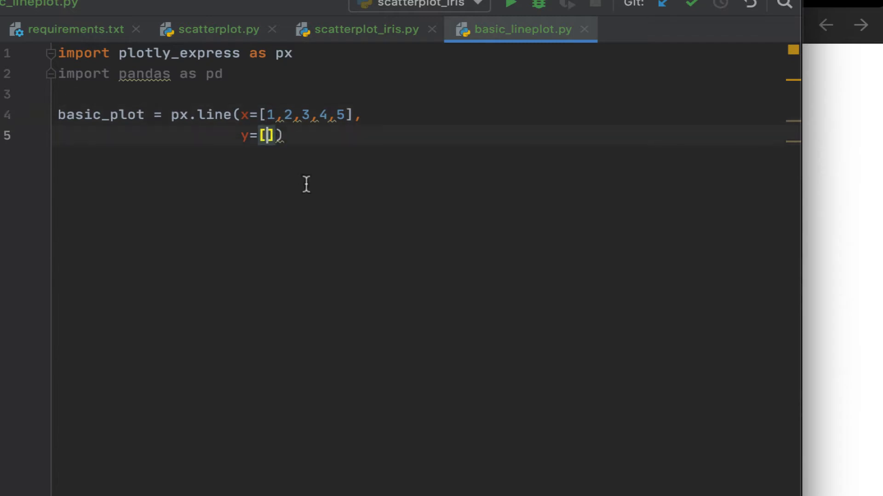
text(2,3)
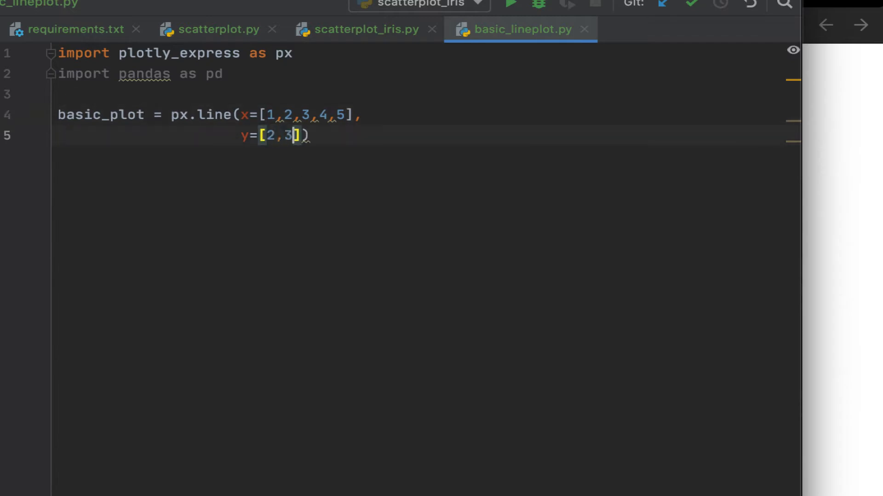
text(,4,5,6)
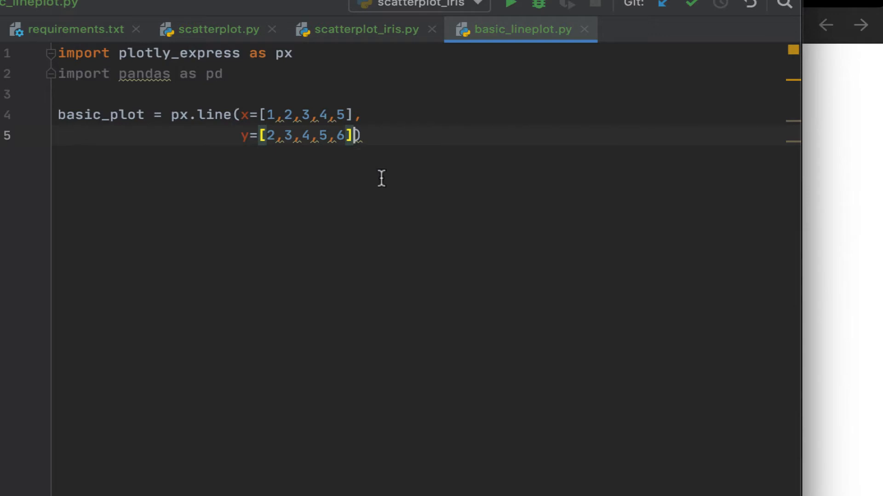
- Add title="Basic line plots" to the px.line call on its own line
key(enter)
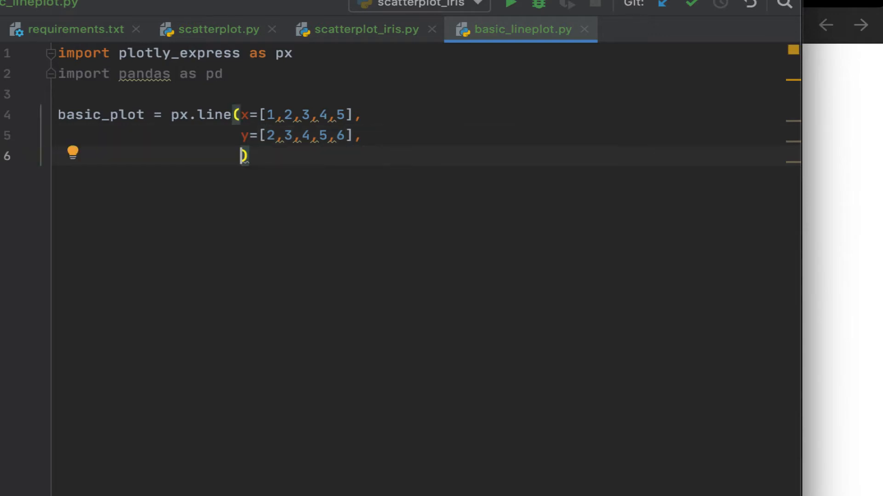
text(title=)
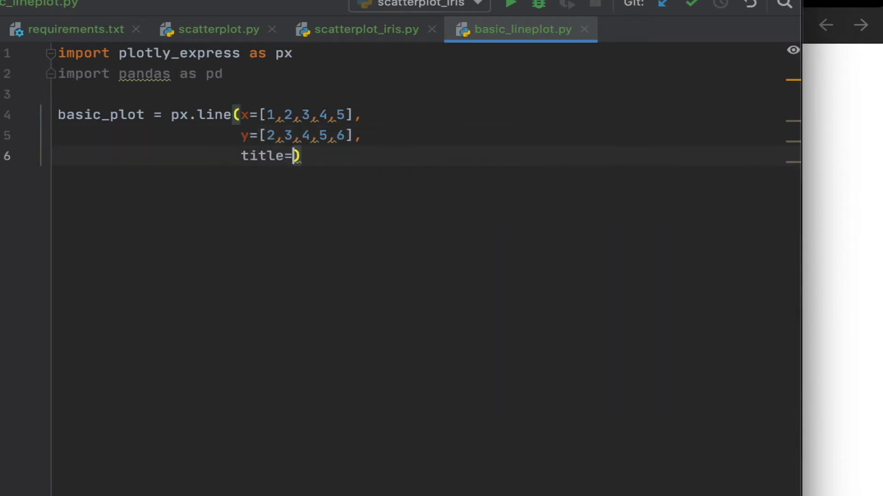
text("Ba)
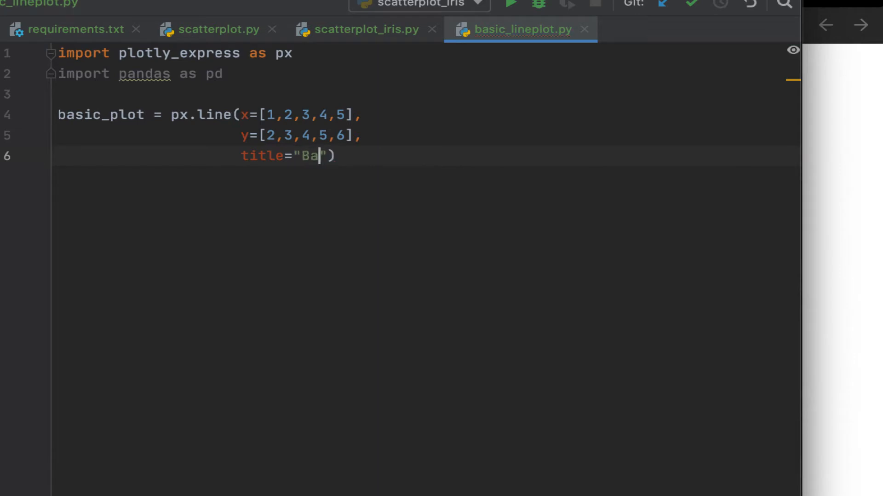
text(sic line)
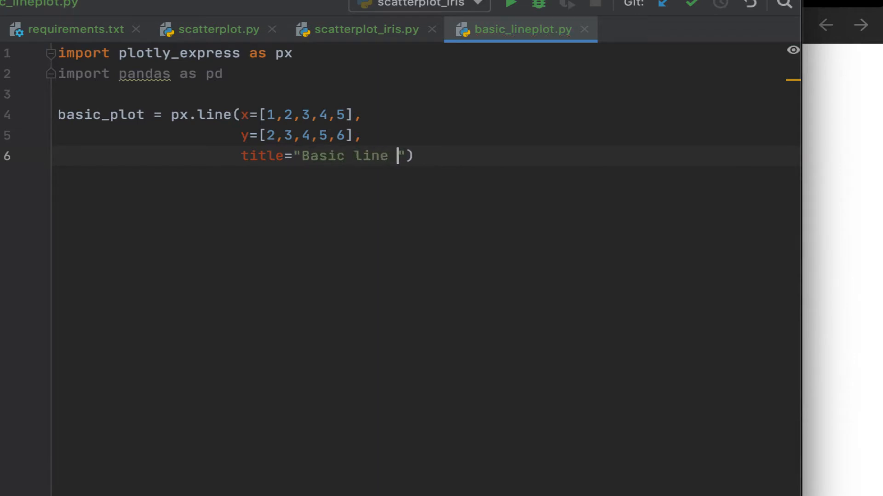
text(plots)
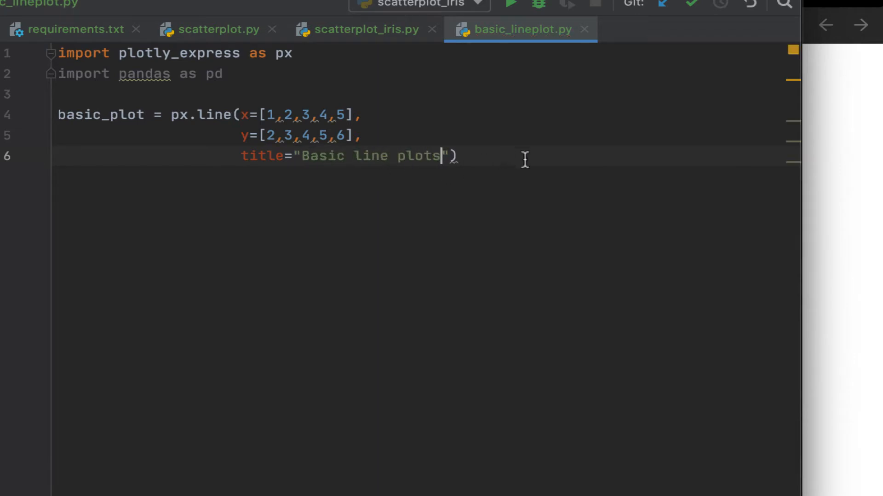
- Start a basic_plot.show() call on a new line
key(enter)
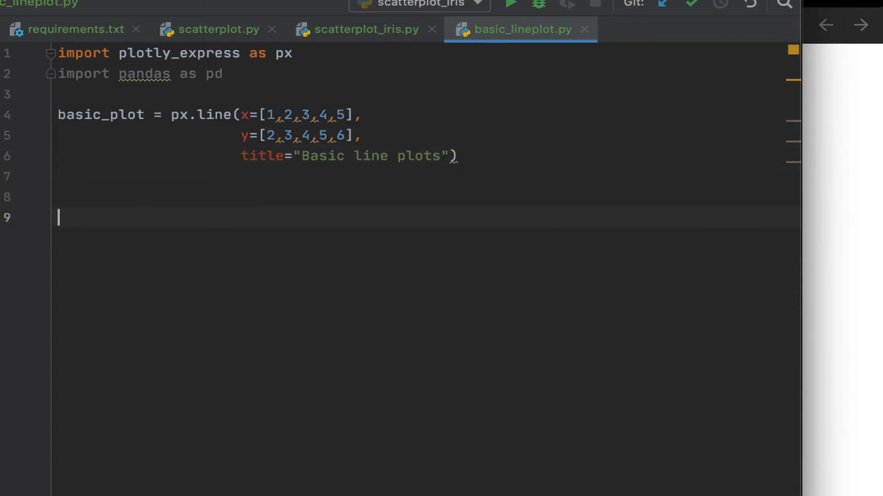
text(basic_plot.sh)
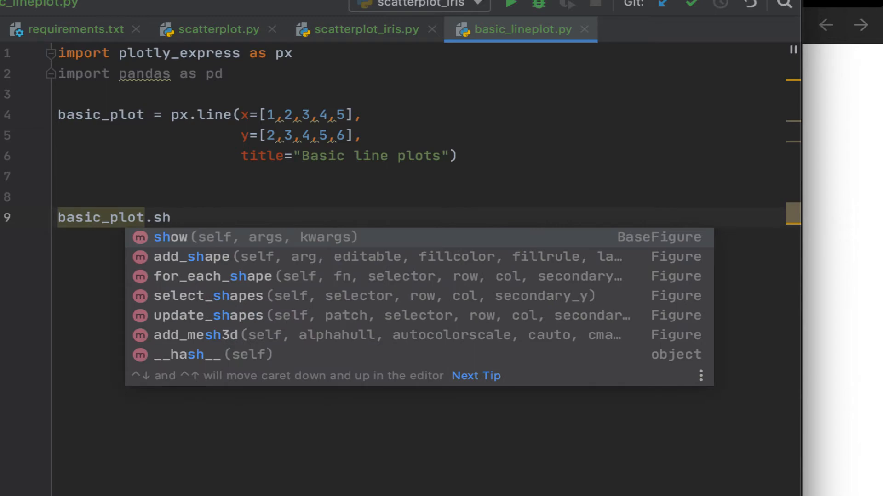
click(170, 237)
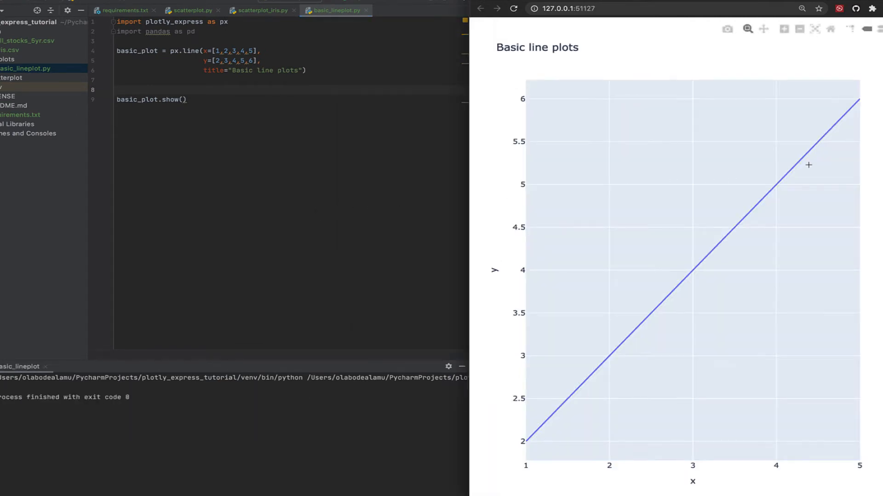
mouse_move(658, 241)
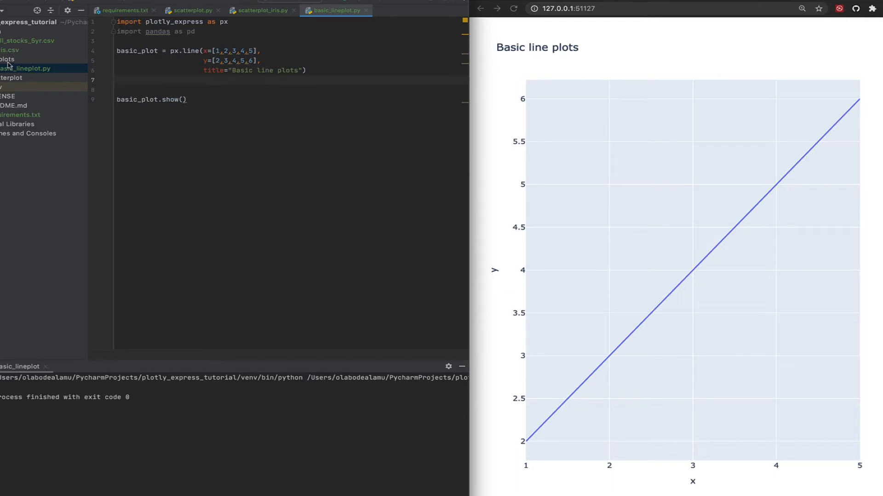
- Create a new Python file named stock_line_plots in the lineplots folder
right_click(6, 59)
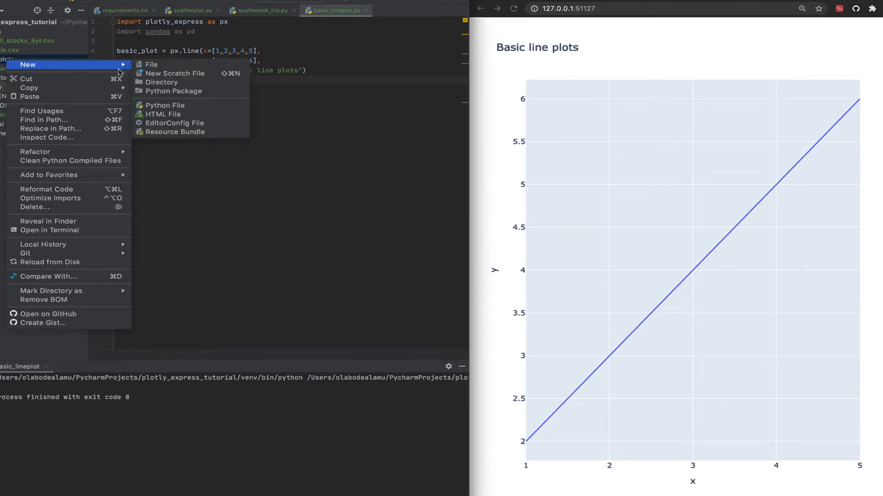
click(164, 106)
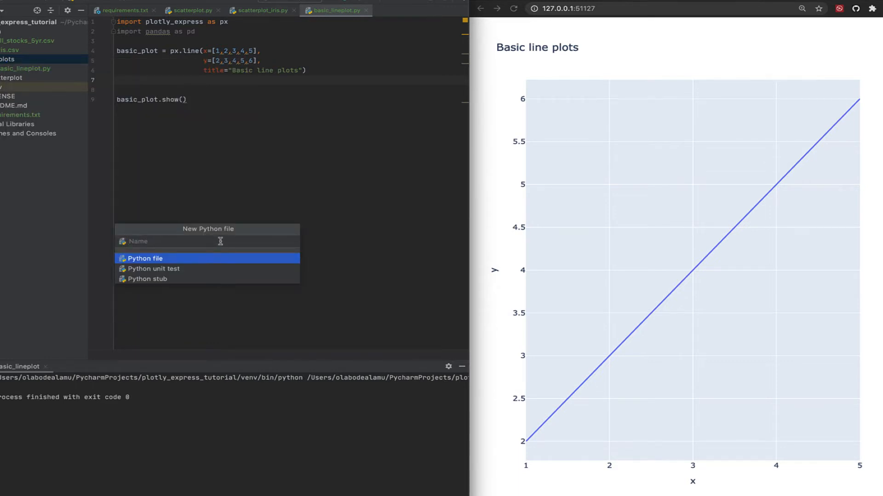
text(stock)
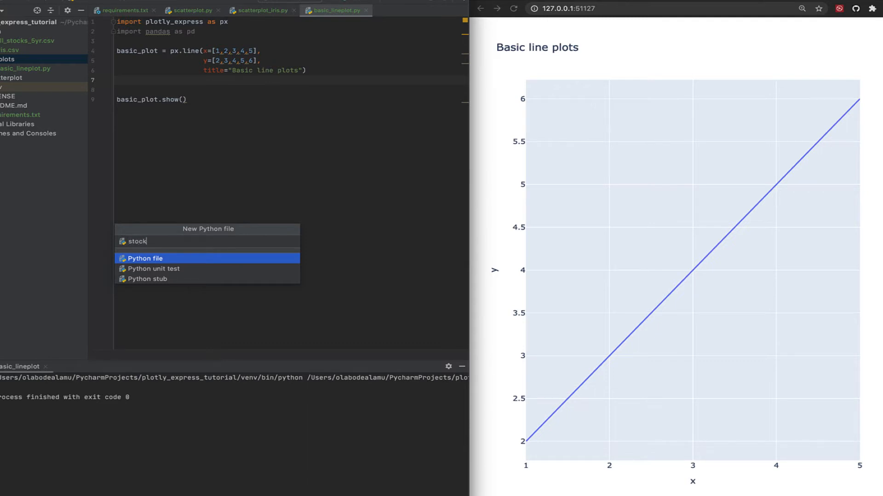
text(_line_plo)
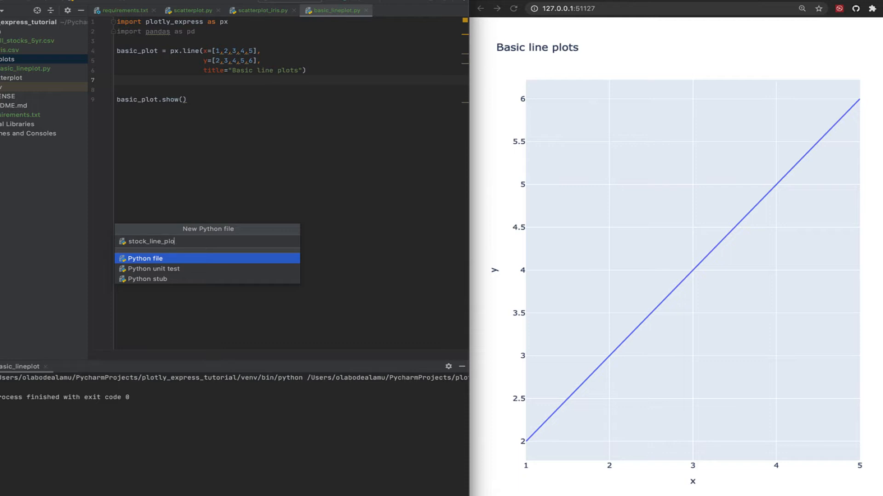
key(Enter)
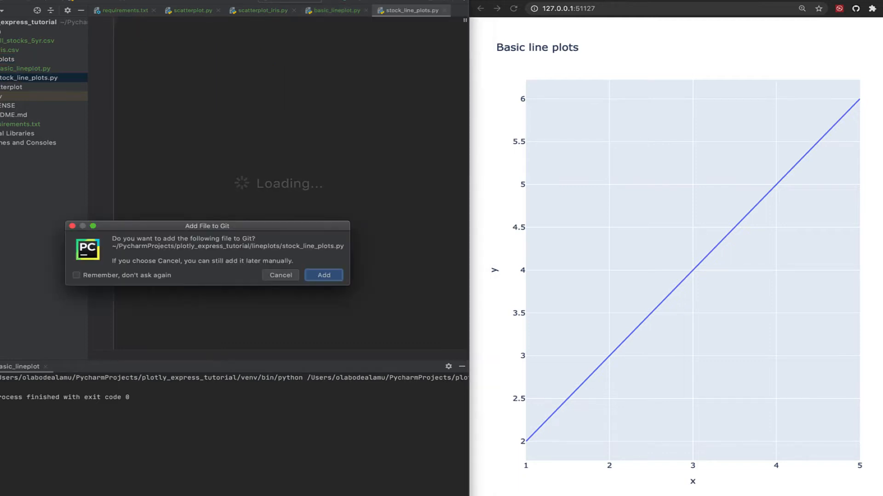
- Import plotly_express as px and pandas as pd
text(import pl)
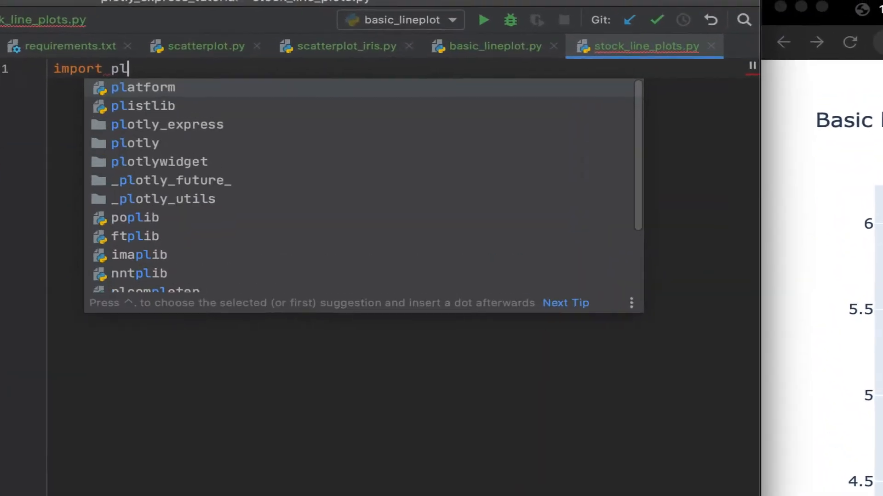
click(166, 124)
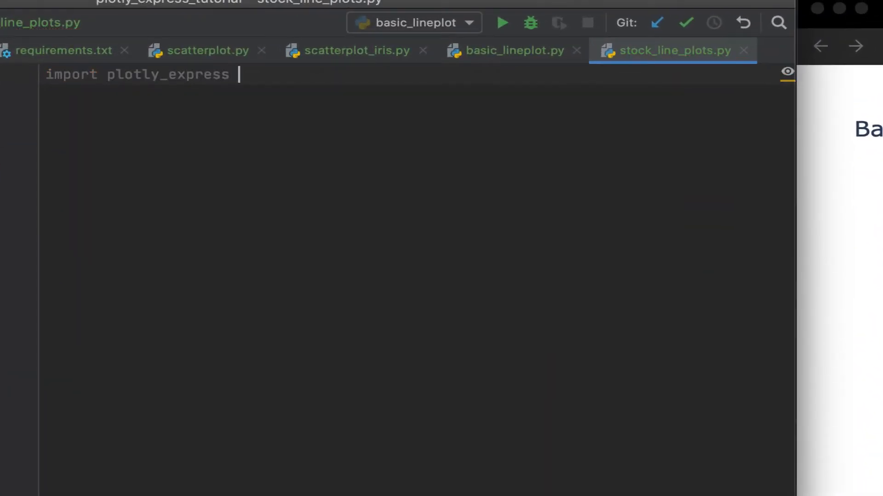
text(as px)
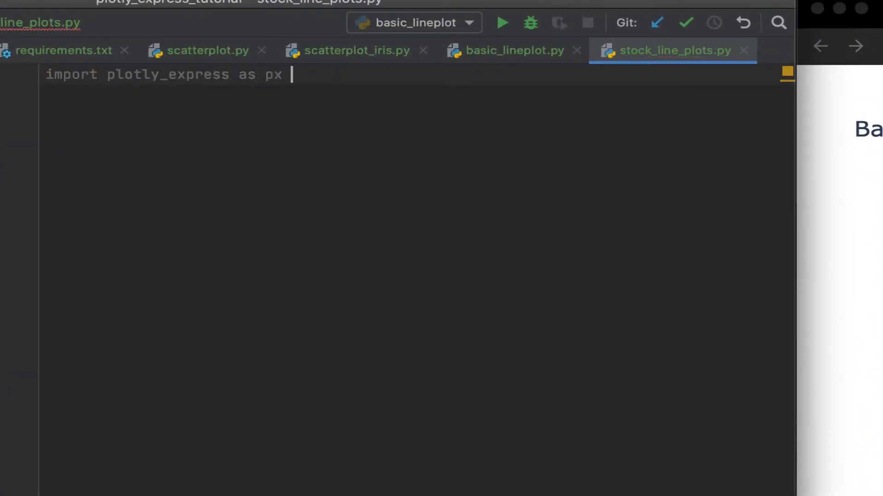
text(i)
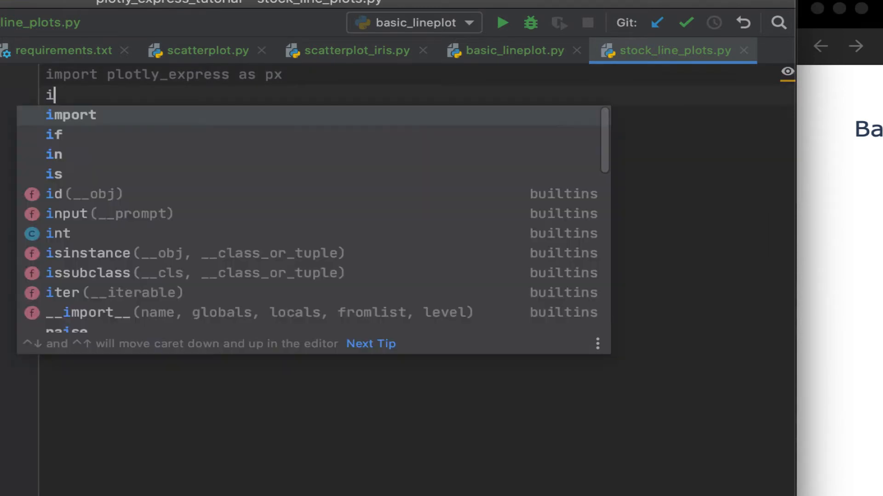
key(Tab)
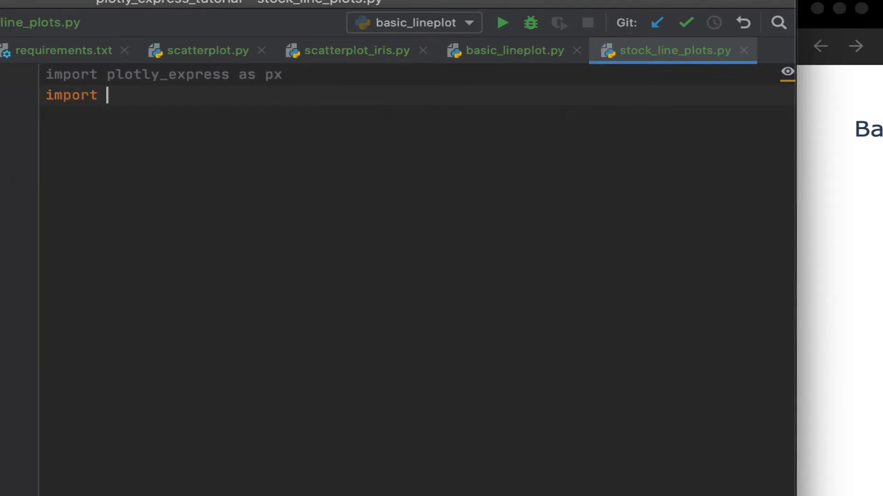
text(p)
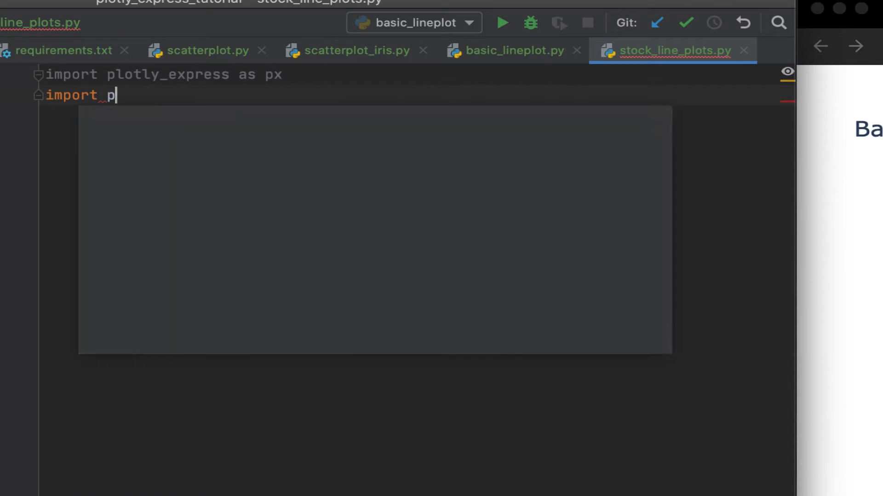
text(andas a)
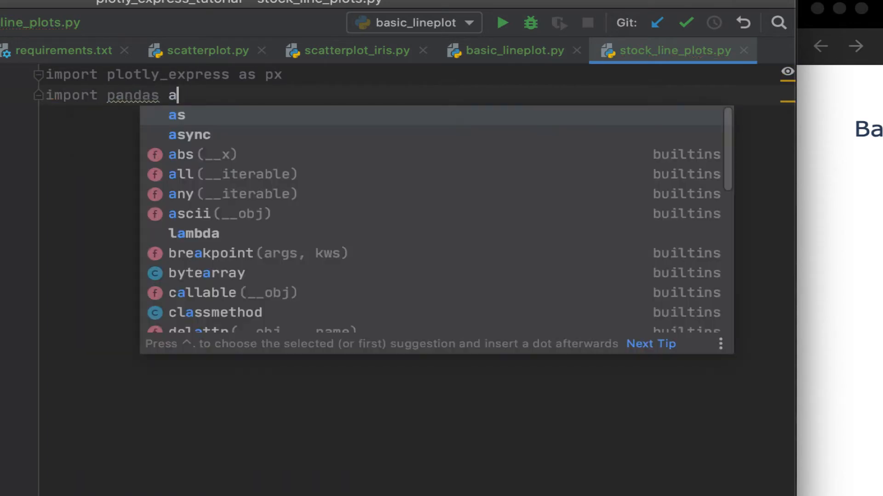
text(s pd)
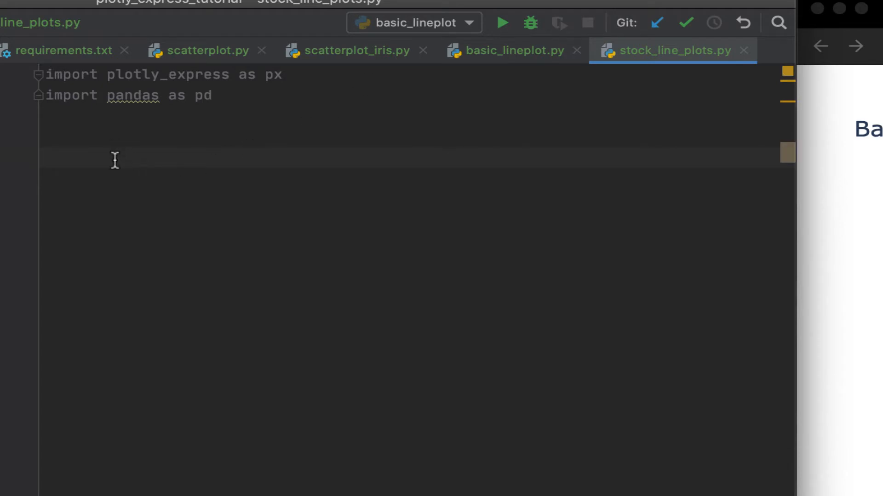
- Add a commented-out stock_plot = placeholder line
text(stock)
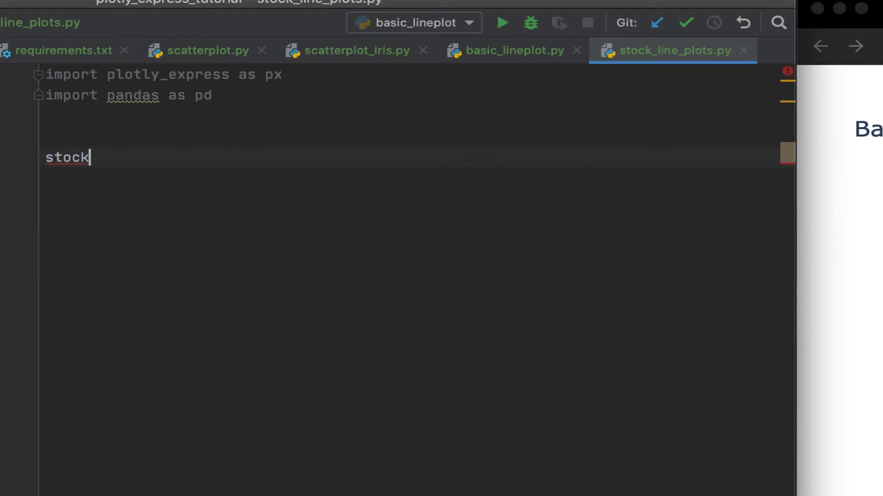
text(_plot =)
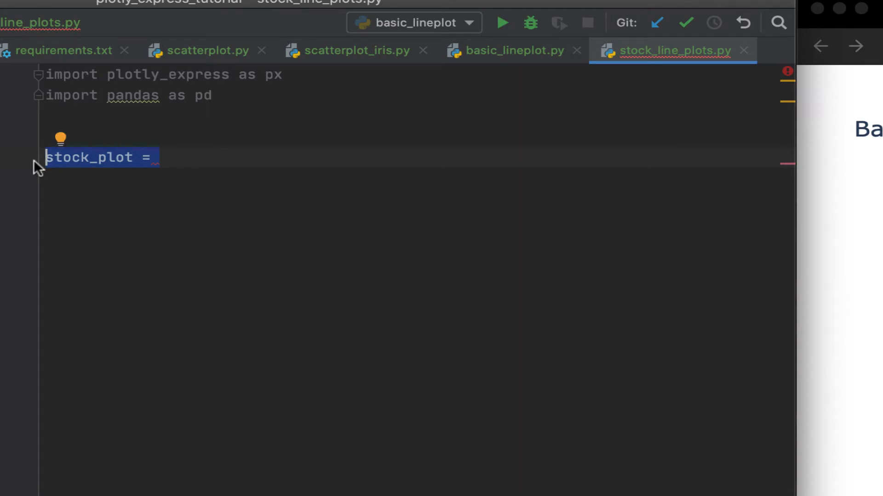
key(cmd+/)
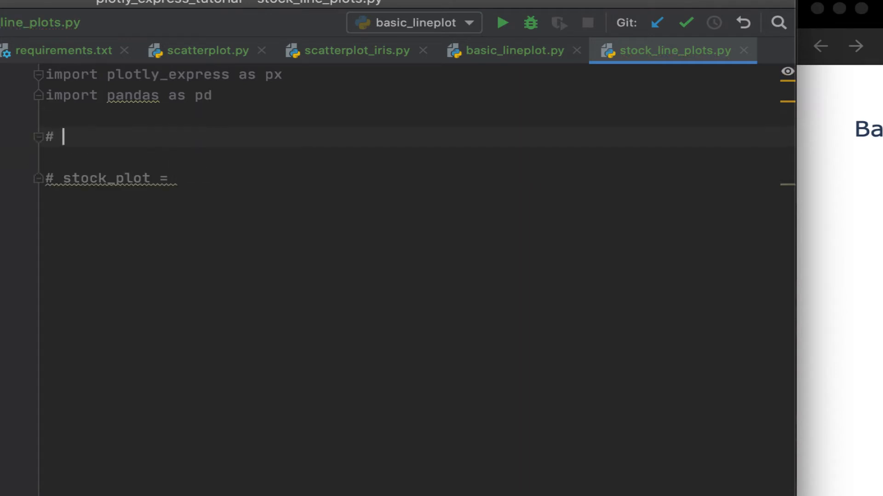
- Load "./data/all_stocks_5yr.csv" into stocks_df with pd.read_csv under an import data comment
text(import)
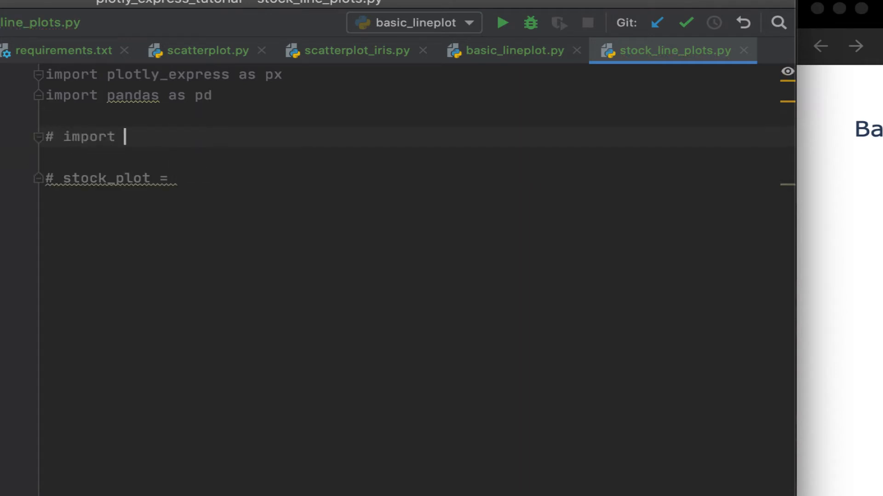
text(data)
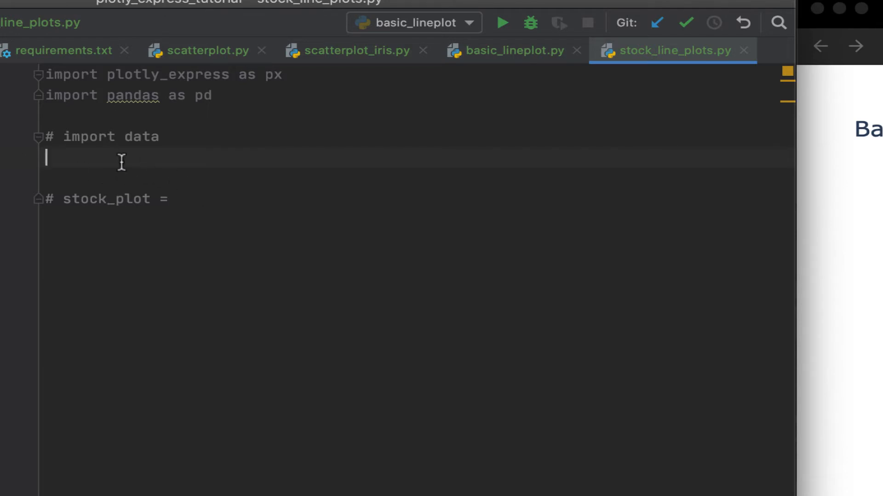
text(stocks)
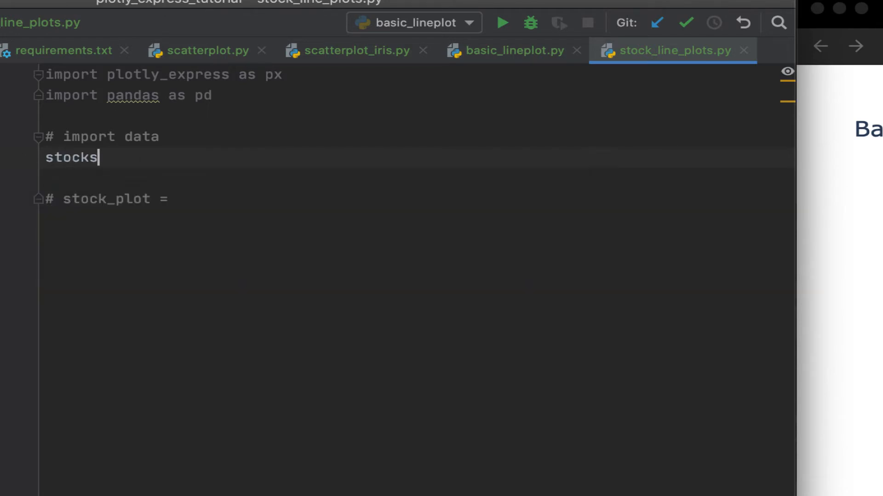
text(_df)
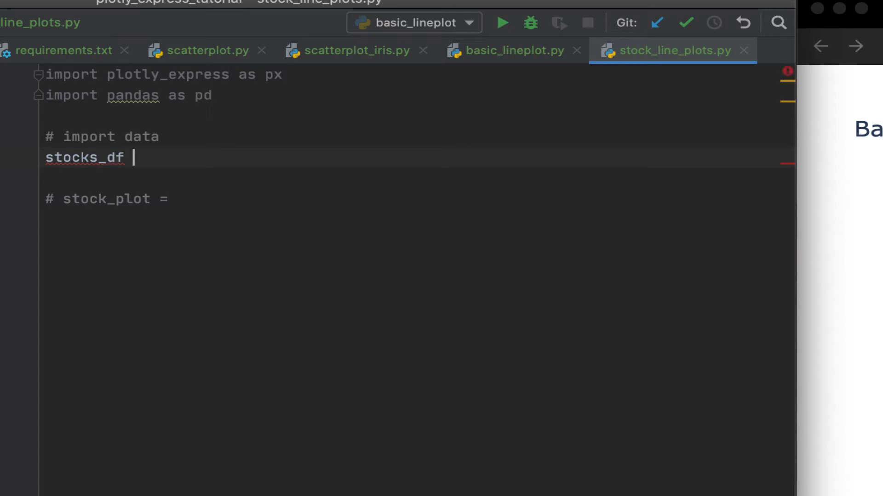
text(=)
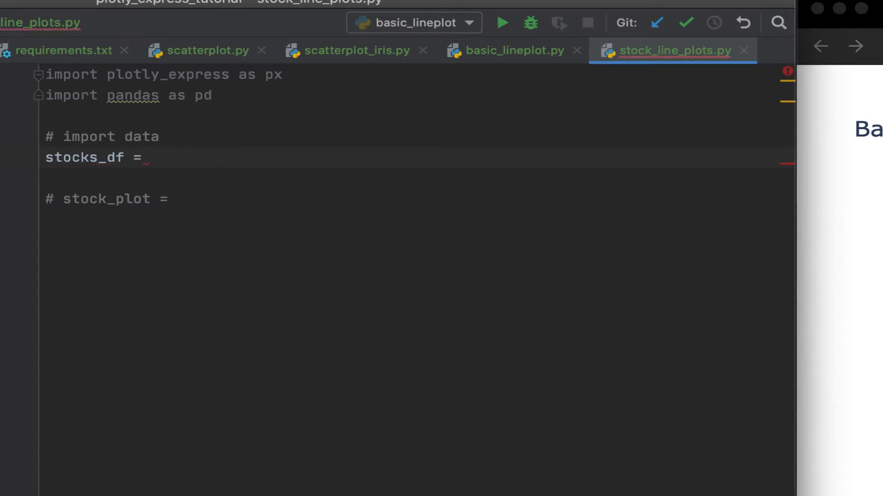
text(pd.)
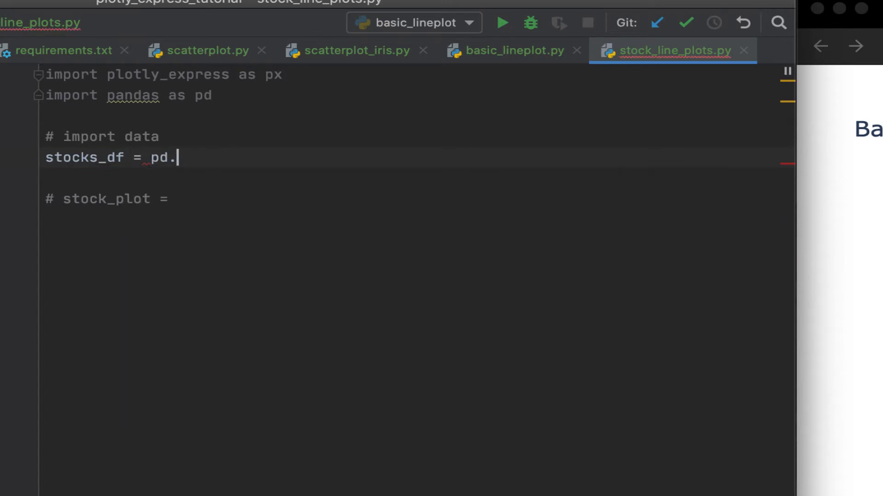
text(re)
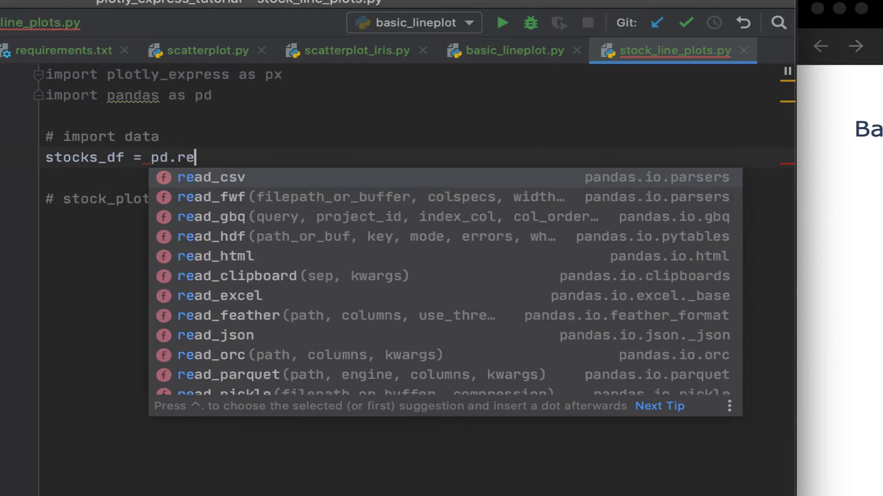
click(211, 178)
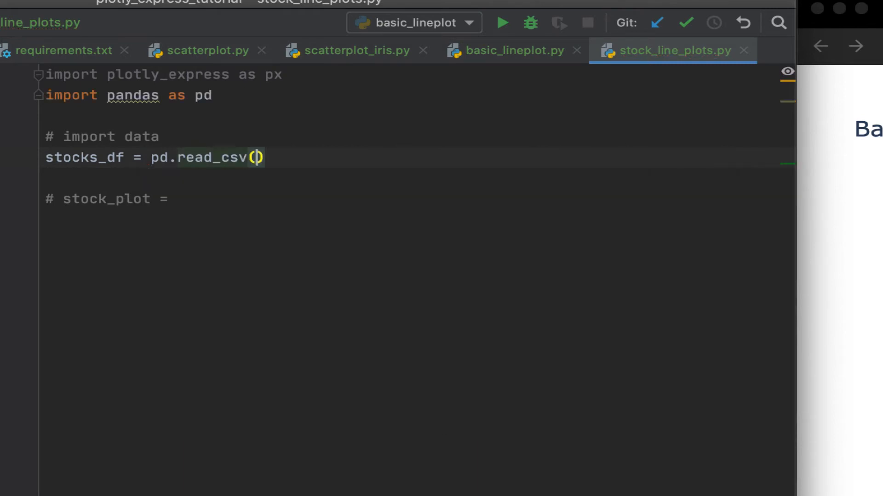
text(")
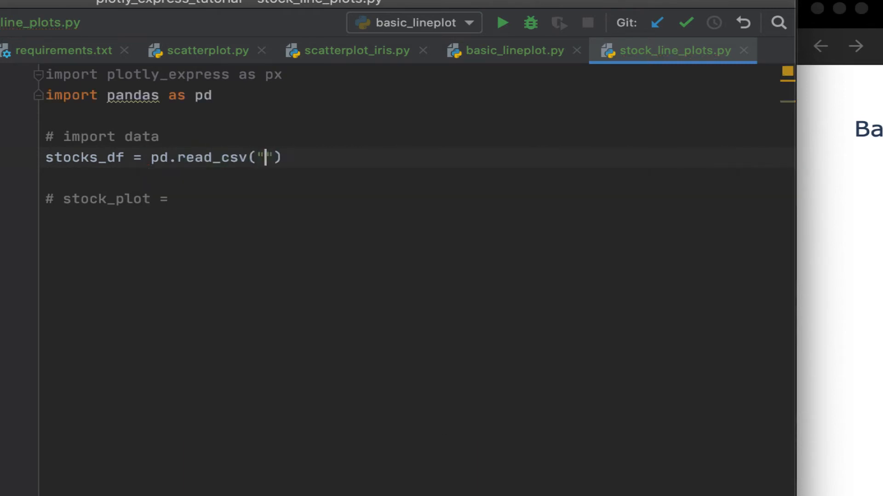
text(./data/all_stocks_5yr.csv)
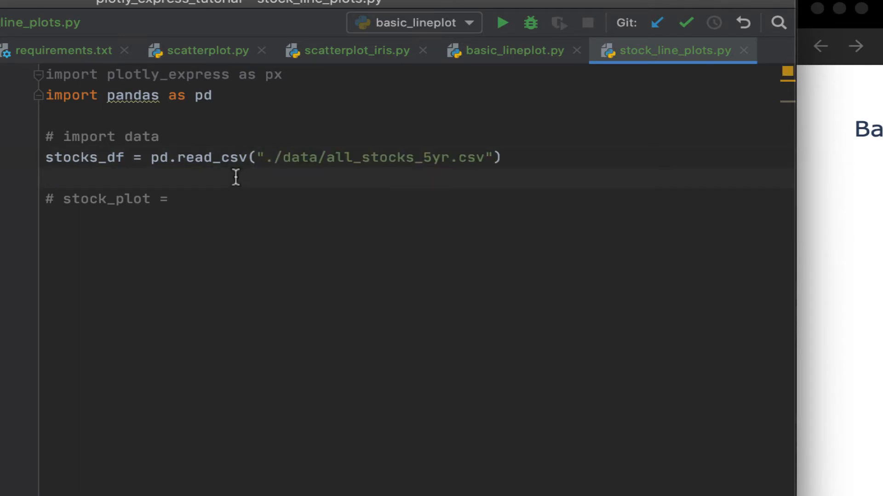
- Run the stock_line_plots script from the editor's context menu
right_click(235, 177)
text(print(stocks_df.head()))
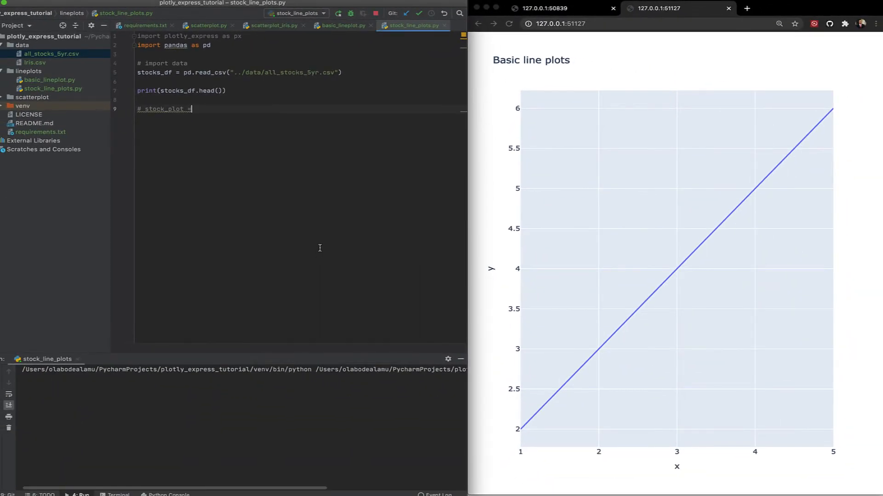
click(338, 13)
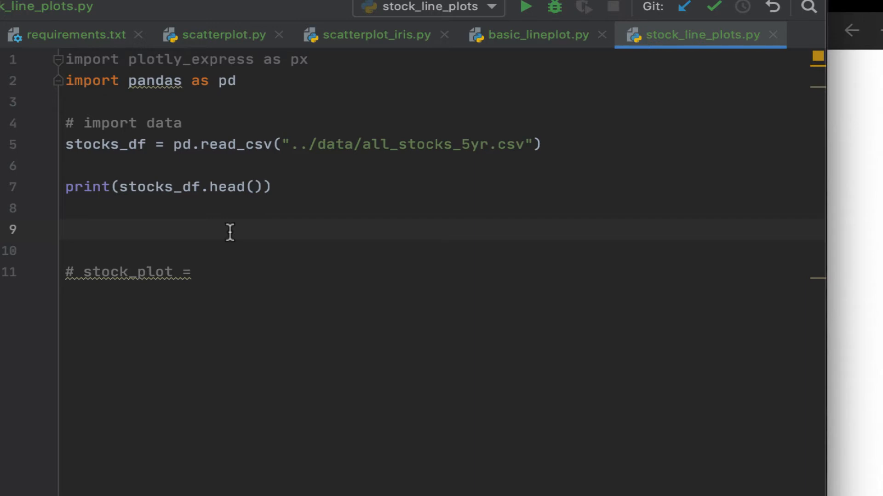
- Define apple = stocks_df[stocks_df['Name'] == 'AAPL']
text(apple =)
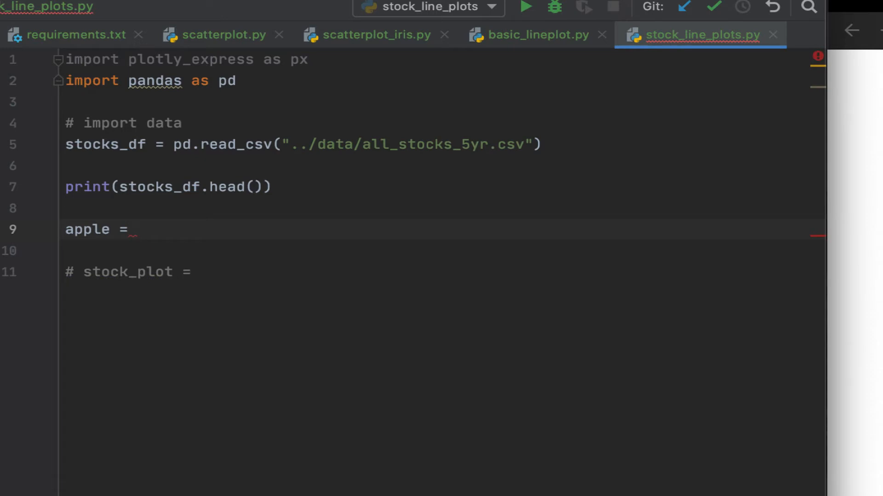
text(stocks_df[)
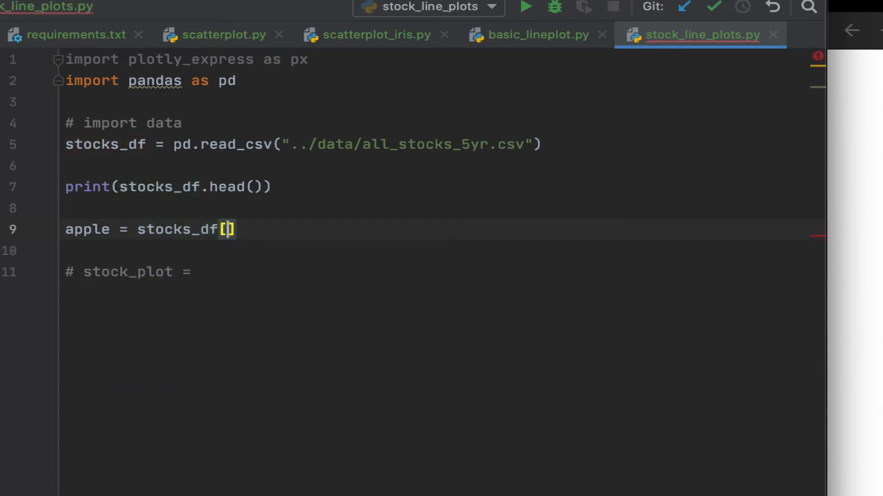
text('N')
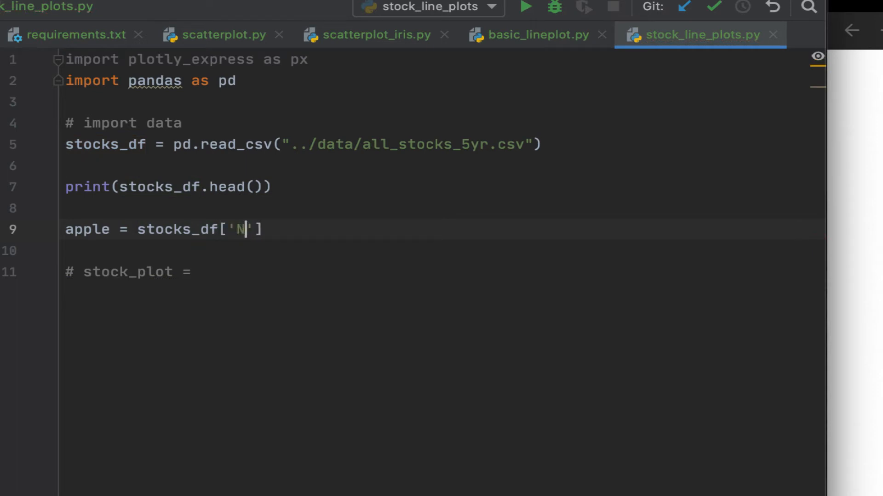
text(ame)
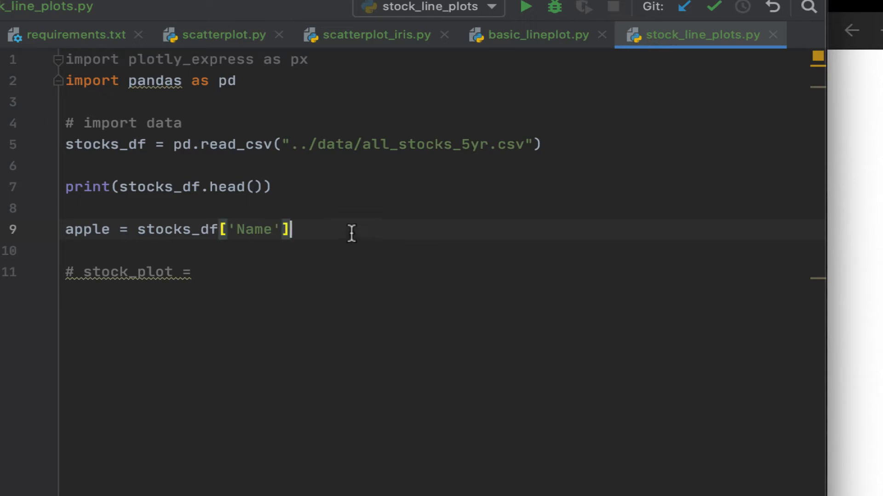
text(==)
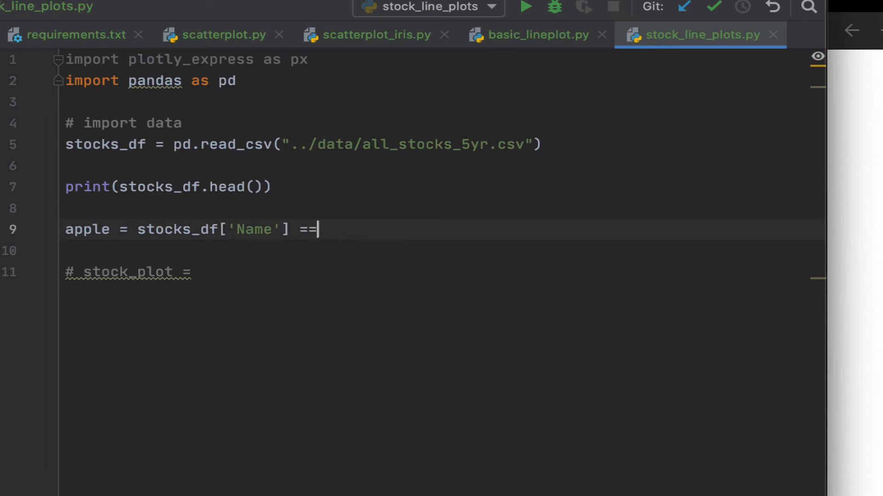
text('')
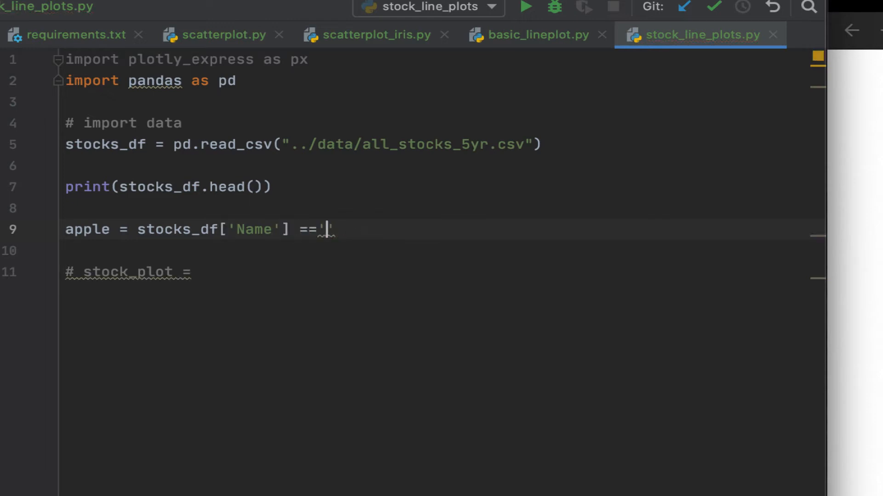
text(AAPL)
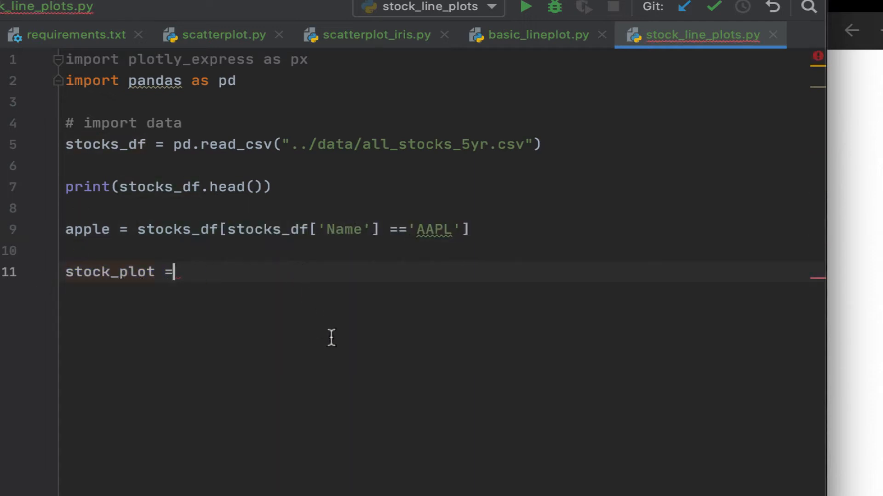
mouse_move(335, 353)
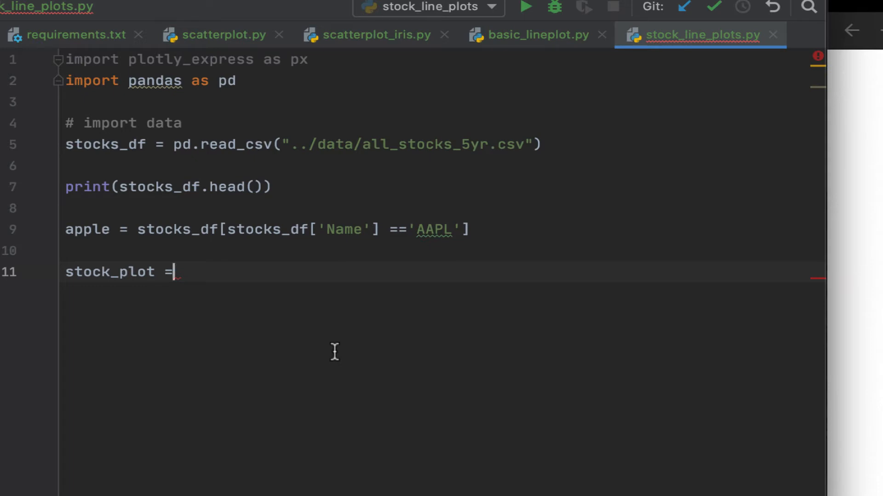
mouse_move(229, 280)
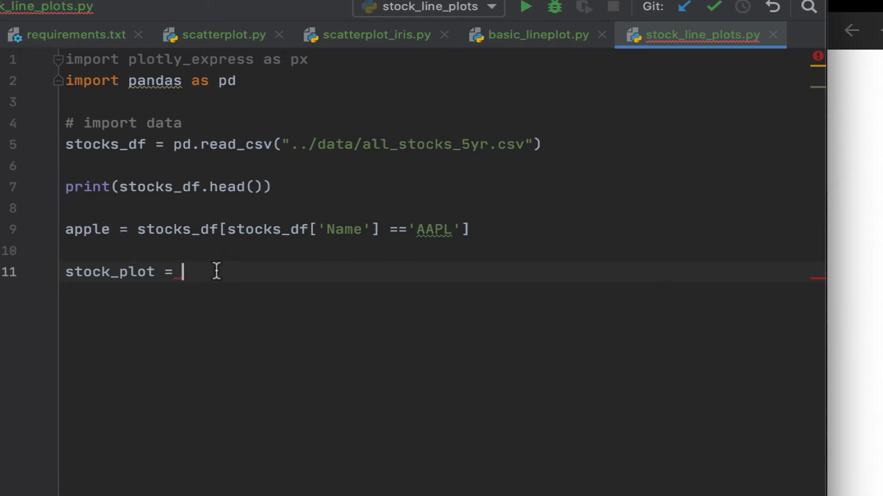
- Call px.line with x='date' and y='open'
text(p)
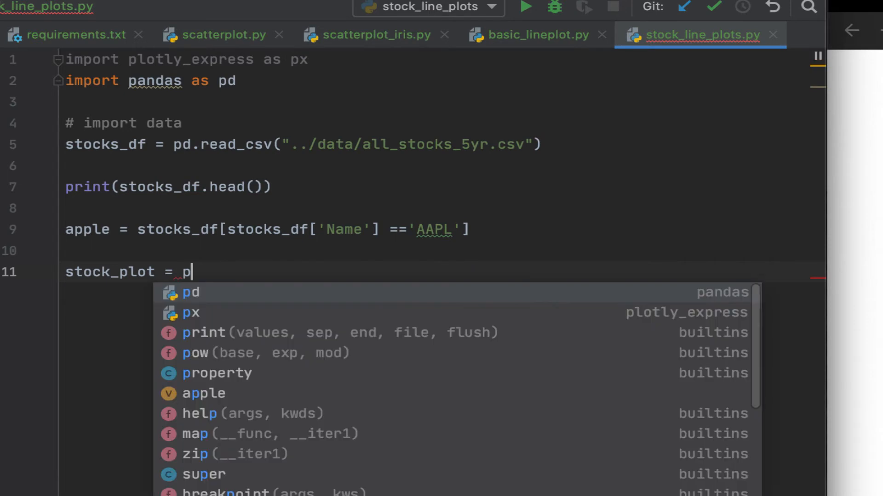
text(x.line()
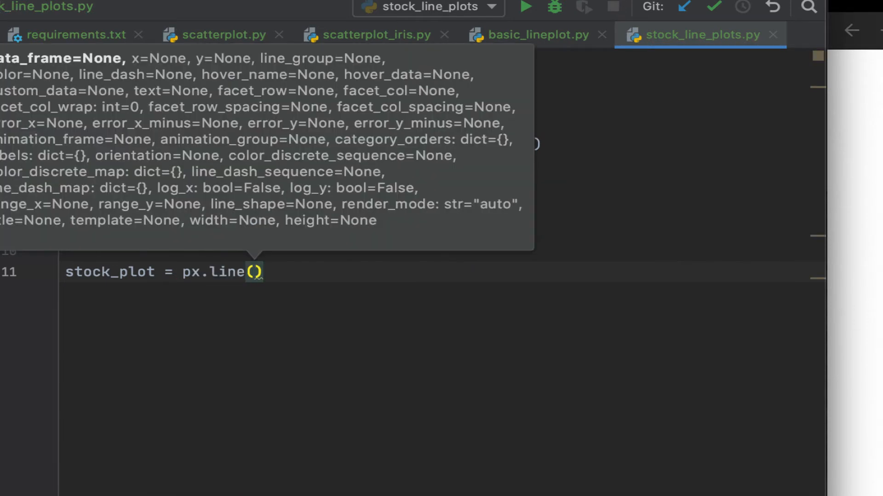
text(x)
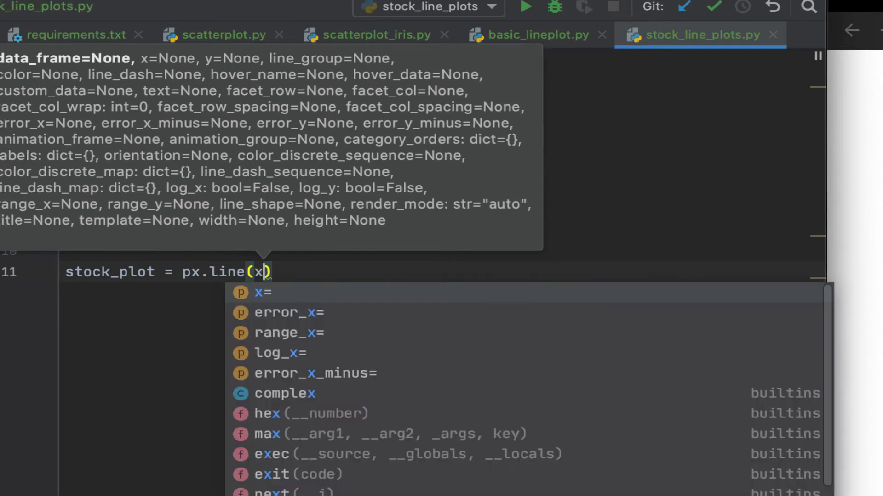
click(263, 293)
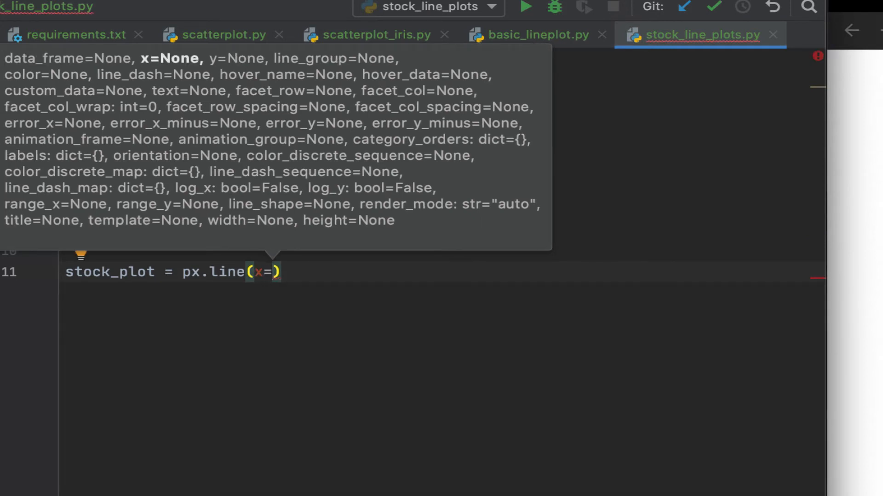
text('d')
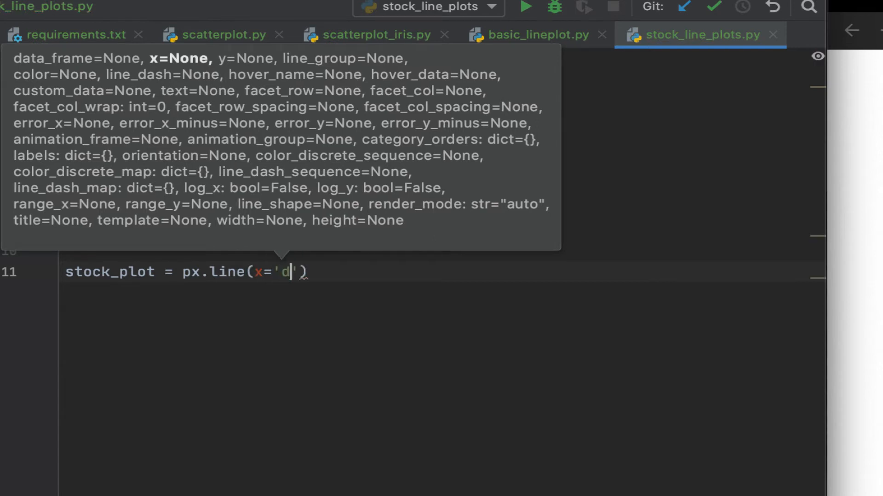
text(ate)
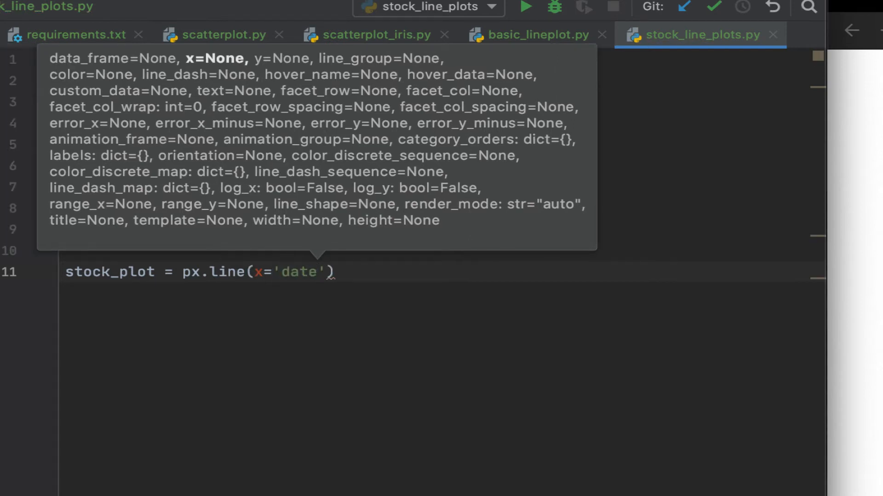
text(,)
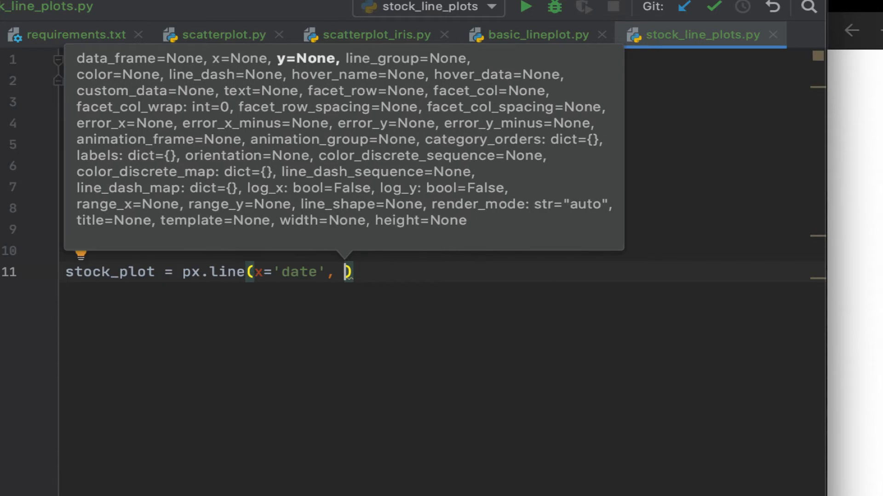
text(y=)
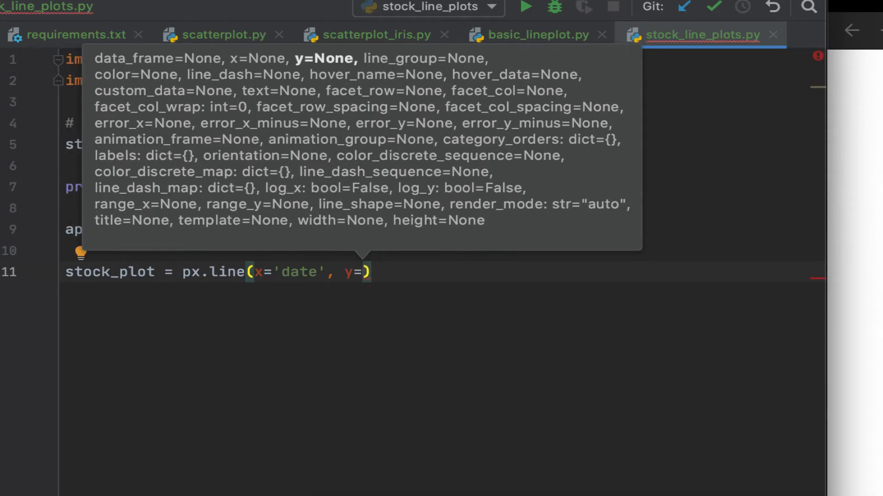
text(open')
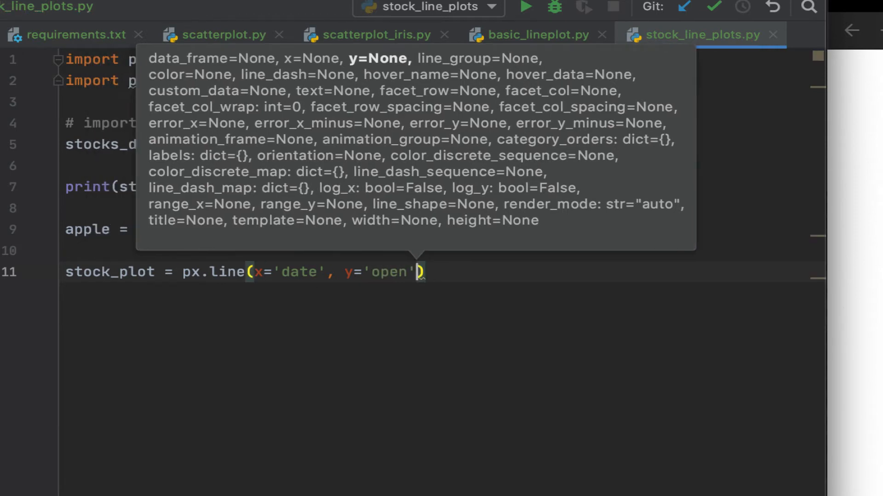
text(,)
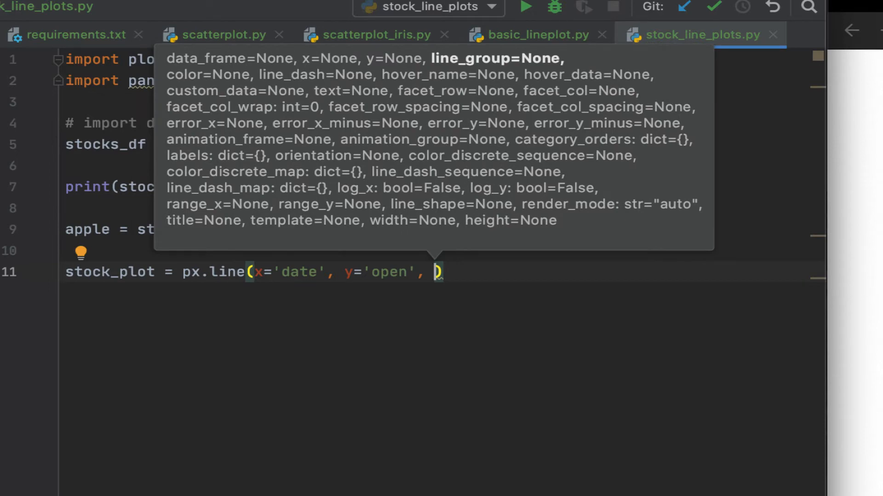
mouse_move(353, 316)
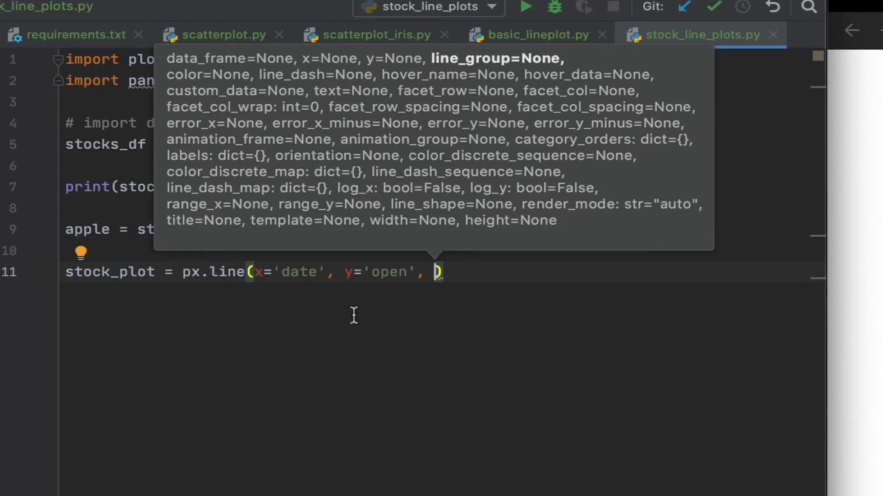
- Add an Apple open-prices title argument to the chart
text(title=)
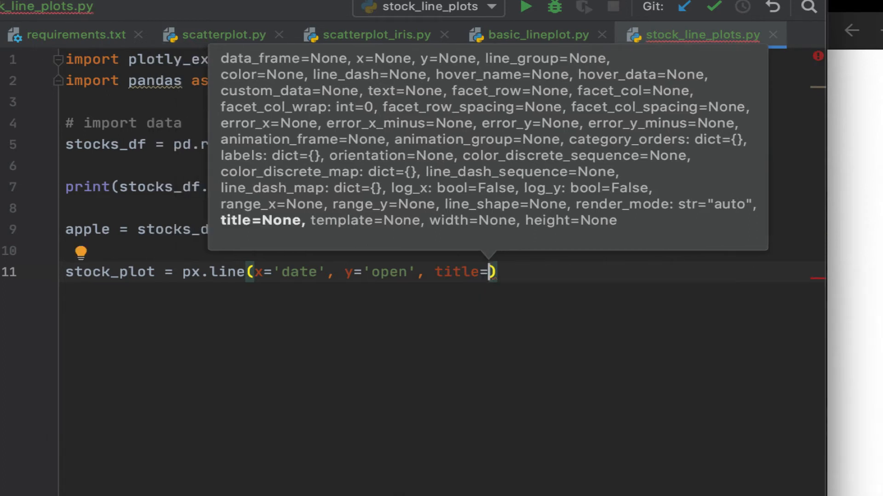
text("Apple stock)
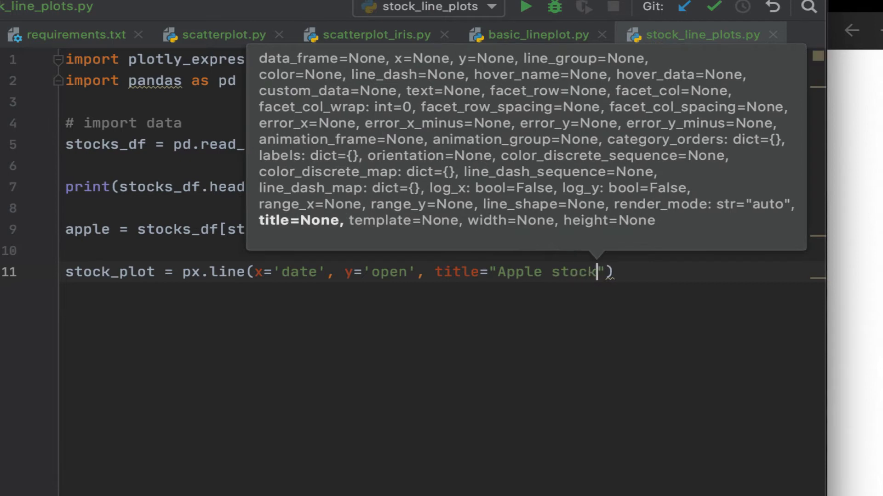
text(0)
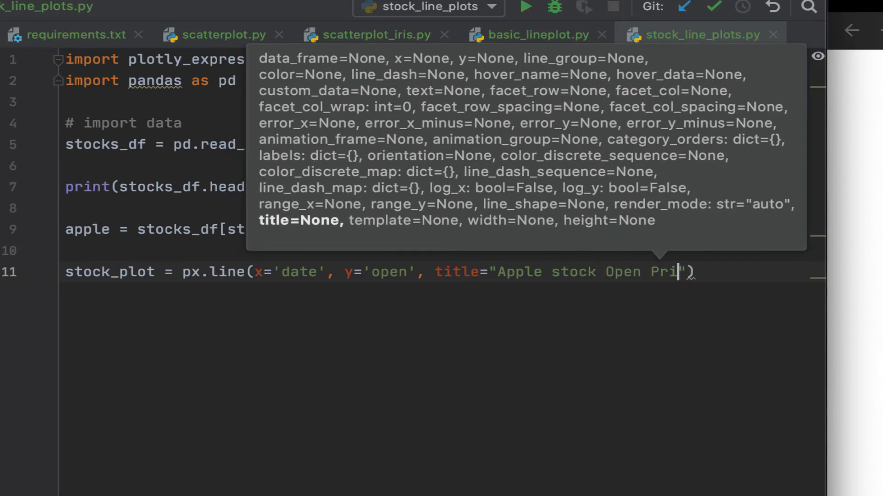
text(ces)
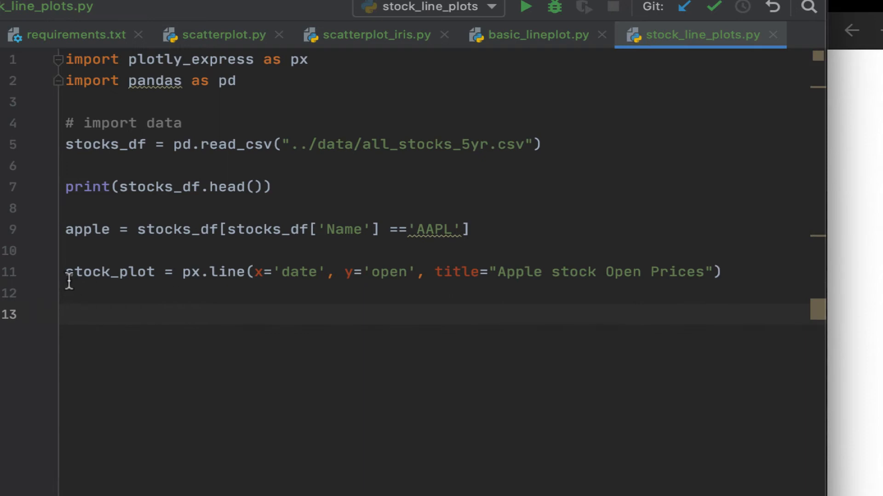
- Add a show call on apple_stock_plot at the end
text(apple_)
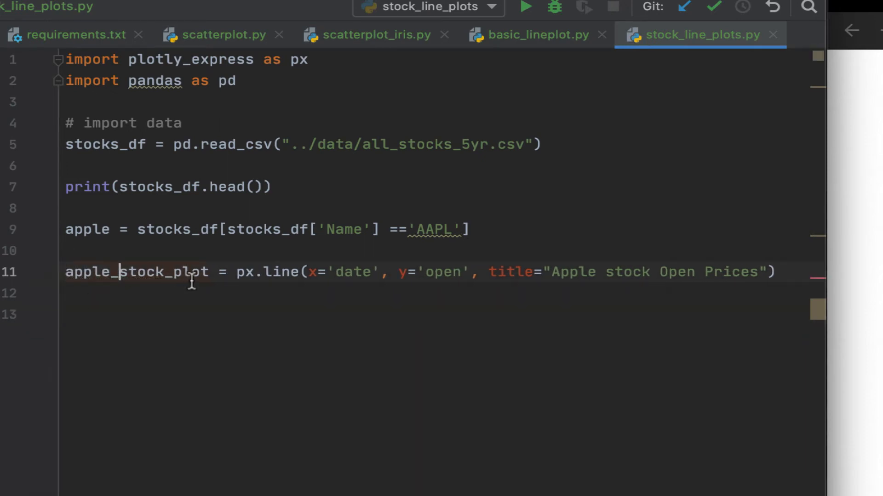
double_click(136, 272)
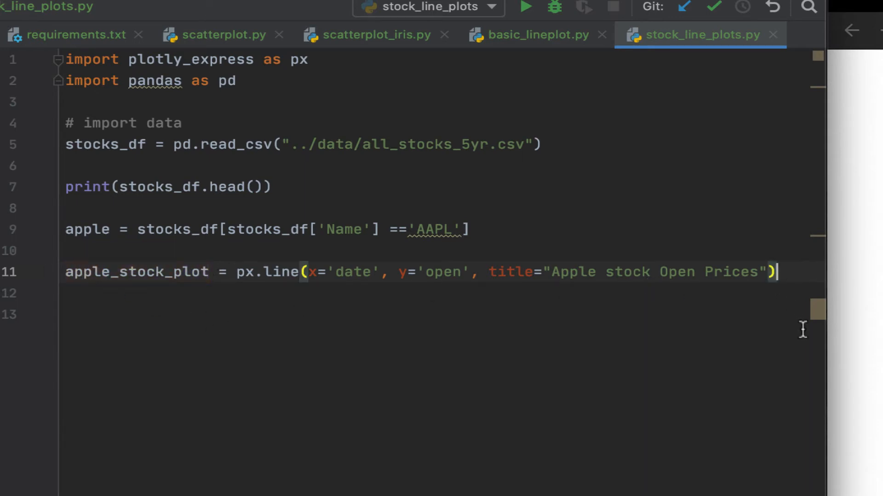
text(apple_stock_plot)
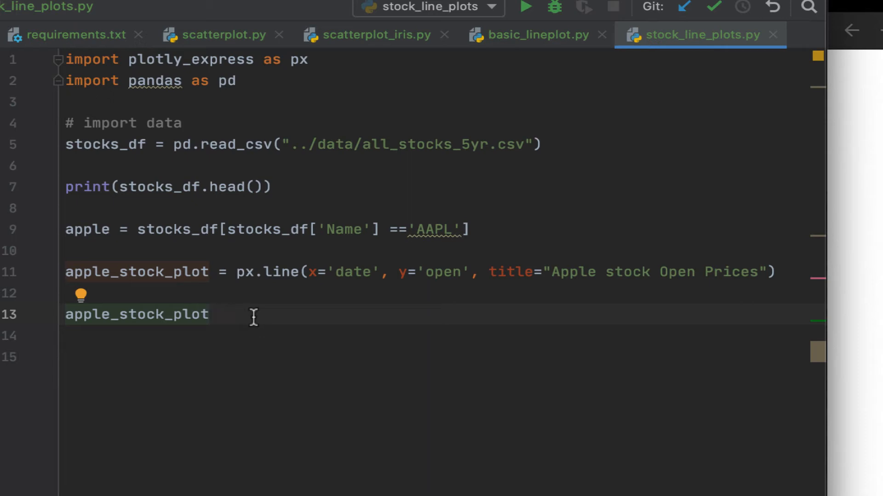
text(.show()
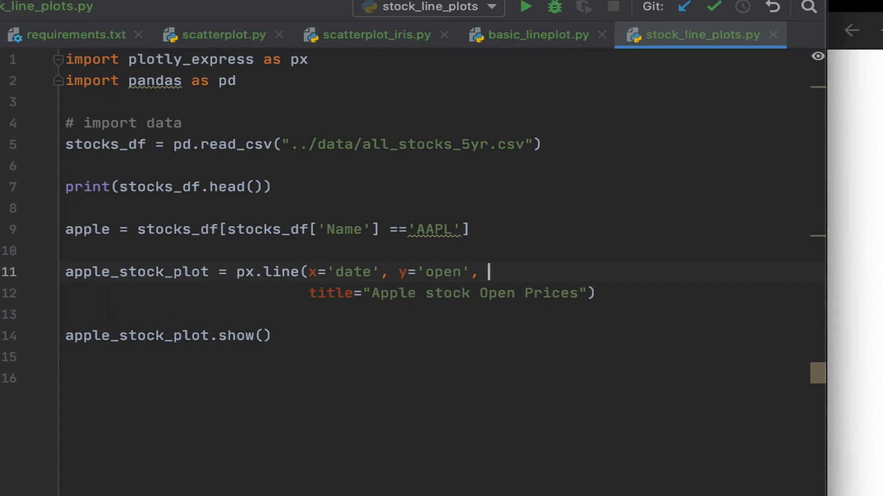
- Pass data_frame=apple to the px.line call
text(data_frame=)
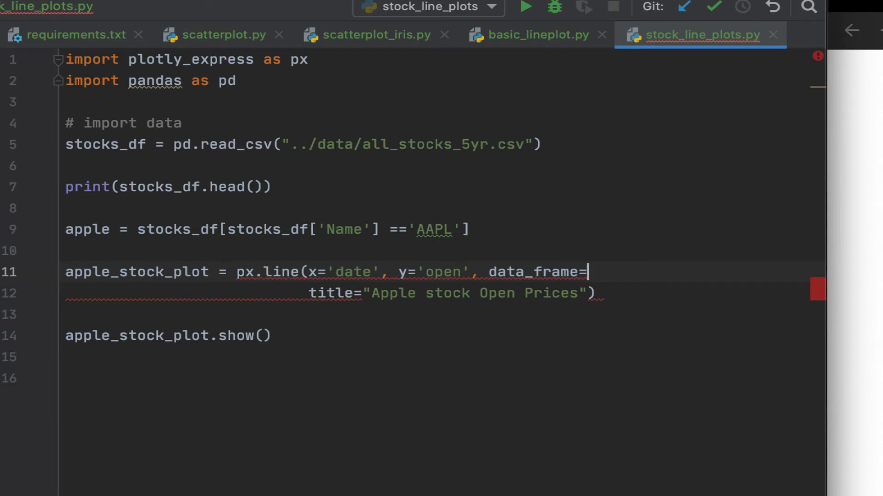
text(')
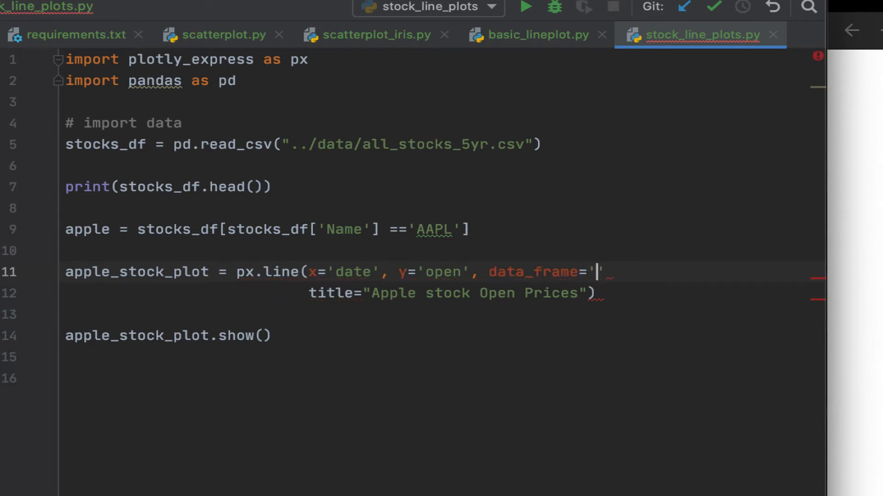
text(',)
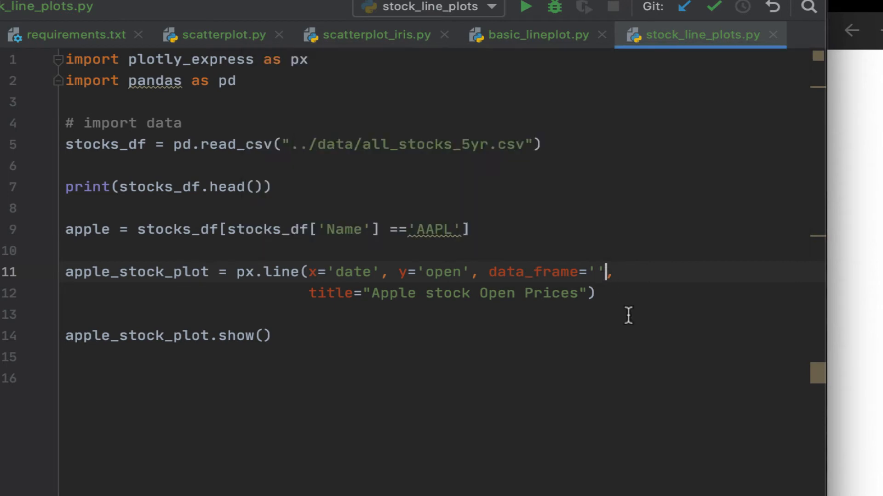
key(Backspace)
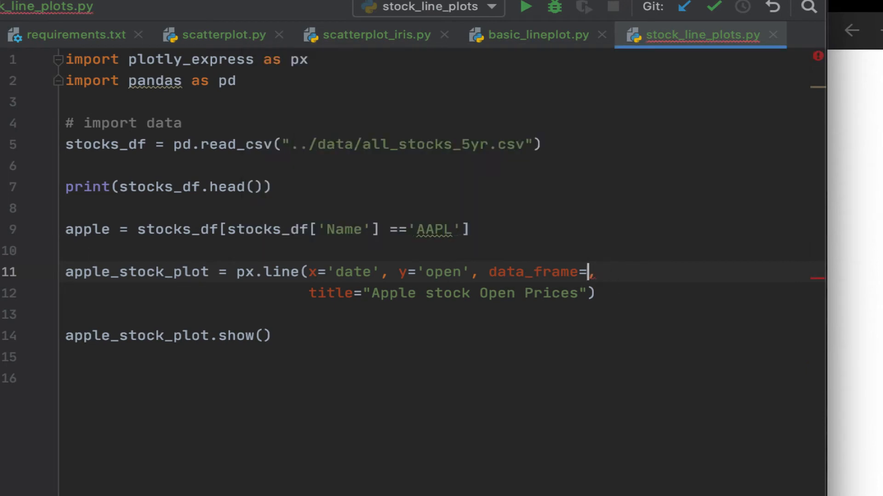
text(apple)
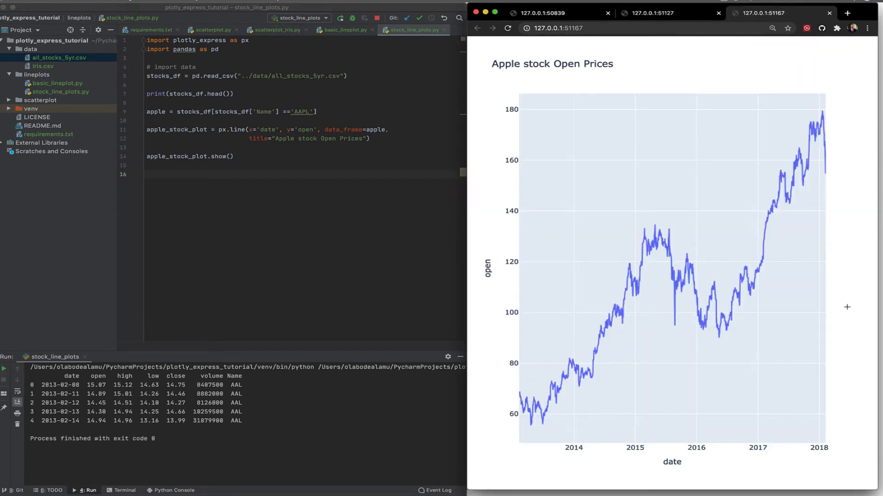
mouse_move(606, 391)
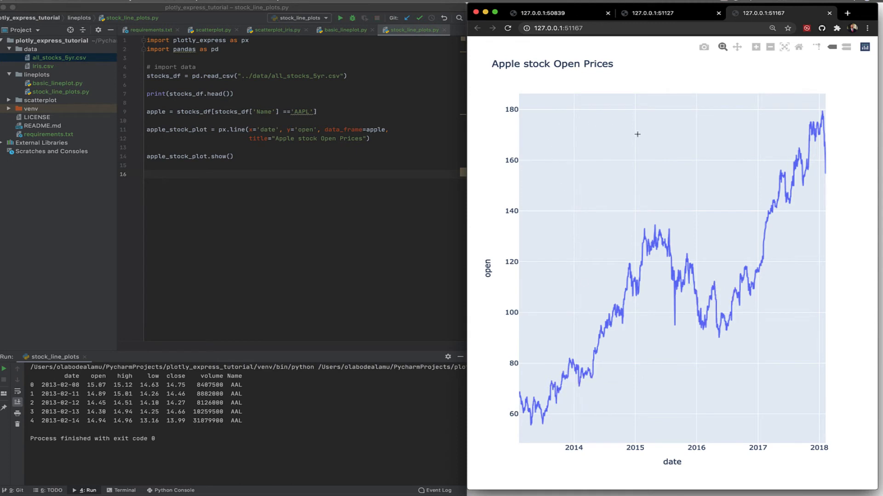
mouse_move(820, 139)
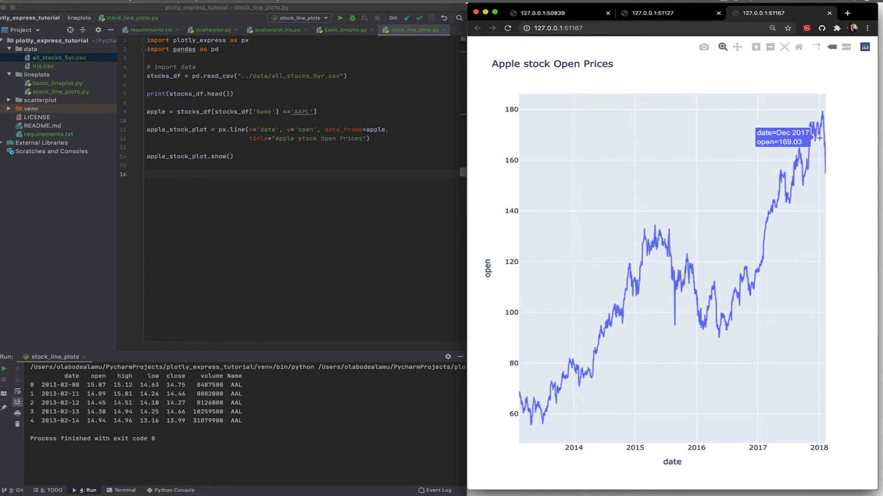
mouse_move(598, 340)
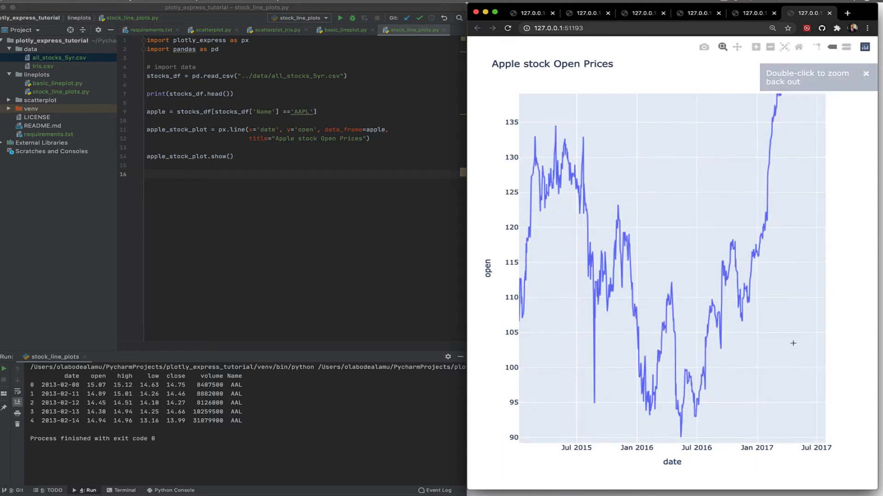
mouse_move(584, 252)
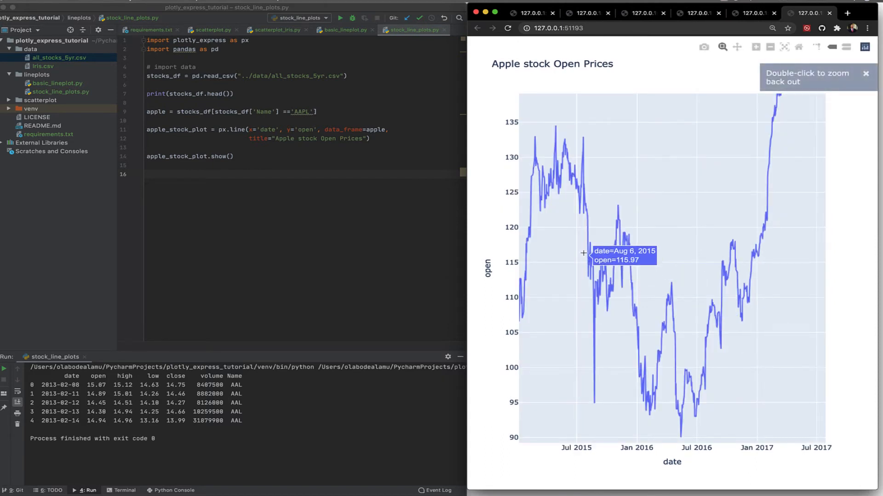
mouse_move(748, 55)
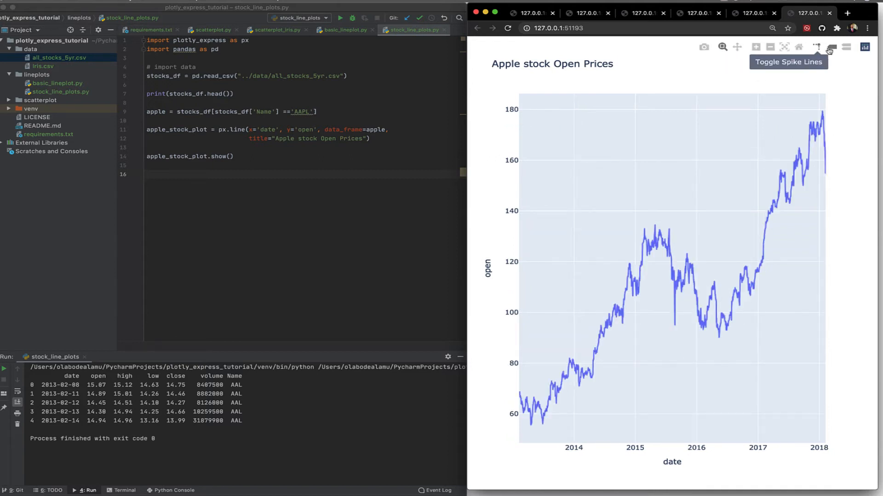
mouse_move(377, 189)
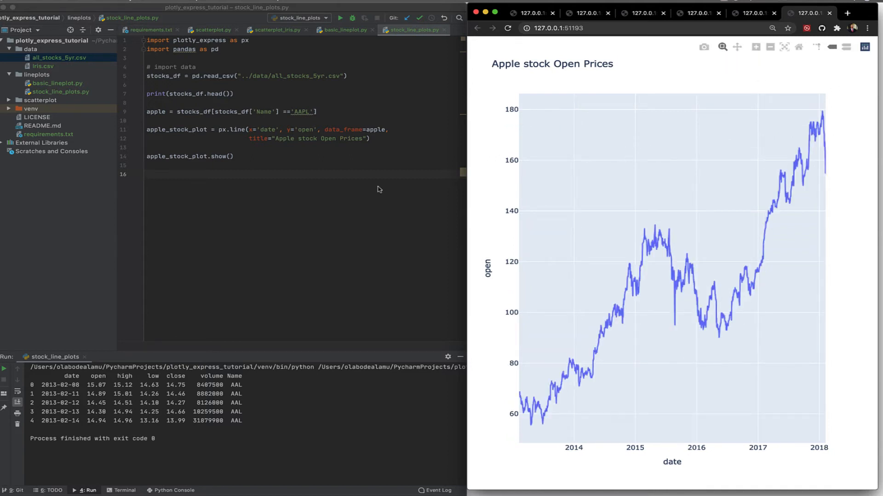
mouse_move(315, 188)
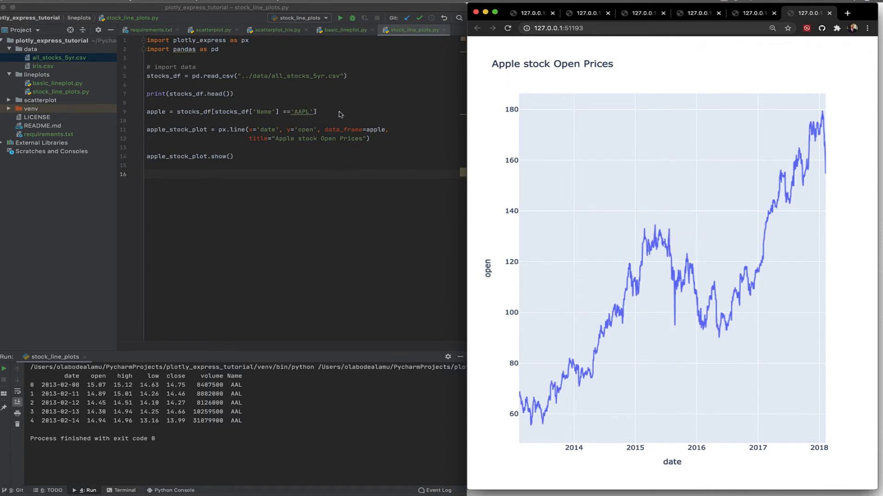
- Create a new Python file named all_stocks_lineplot in the lineplots folder
triple_click(231, 111)
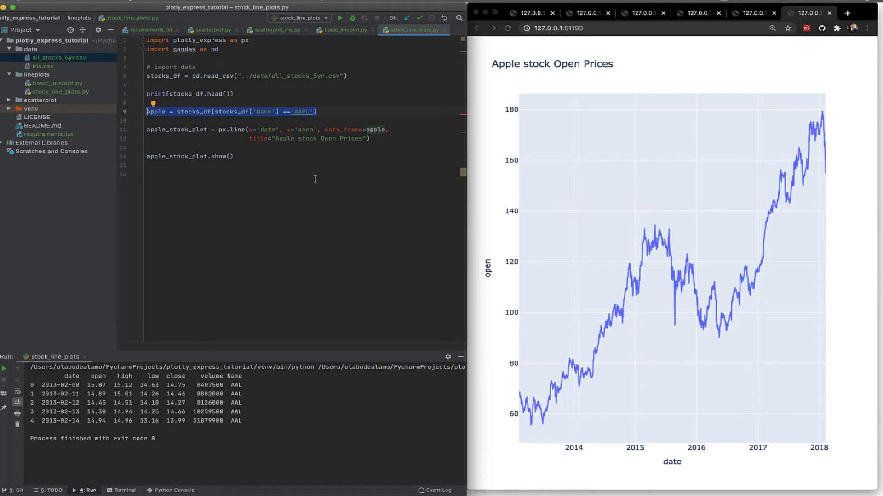
mouse_move(161, 88)
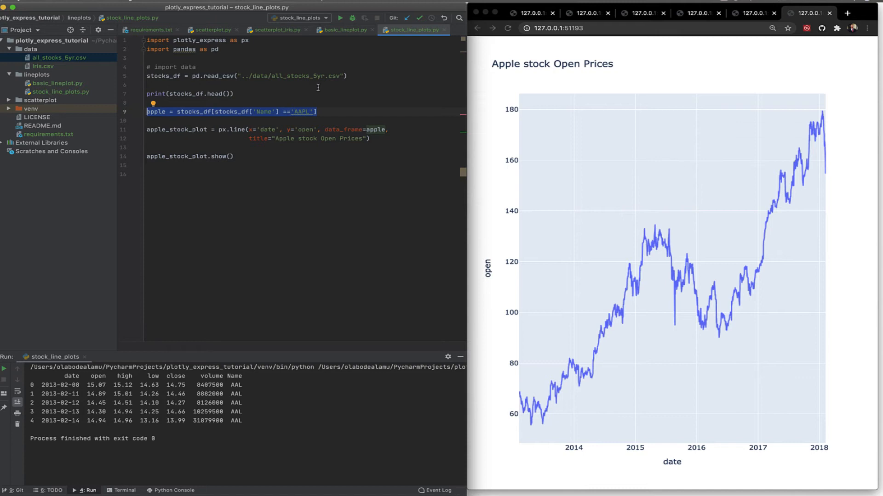
mouse_move(270, 73)
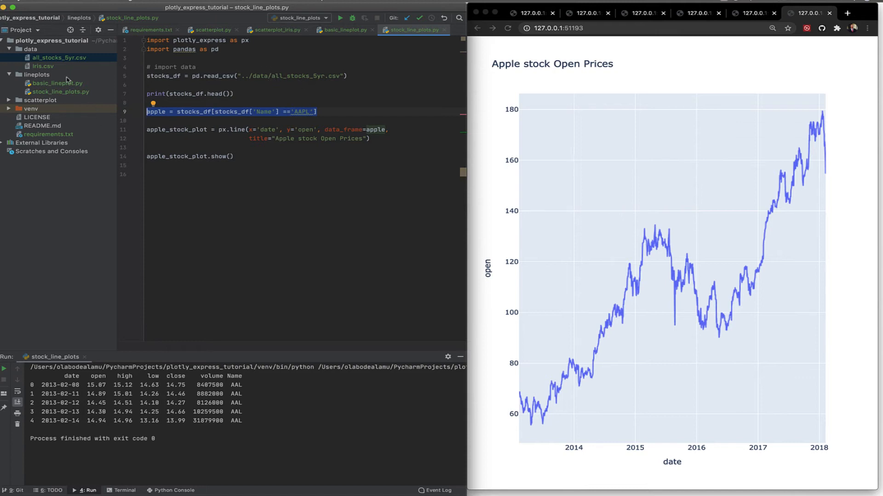
right_click(37, 75)
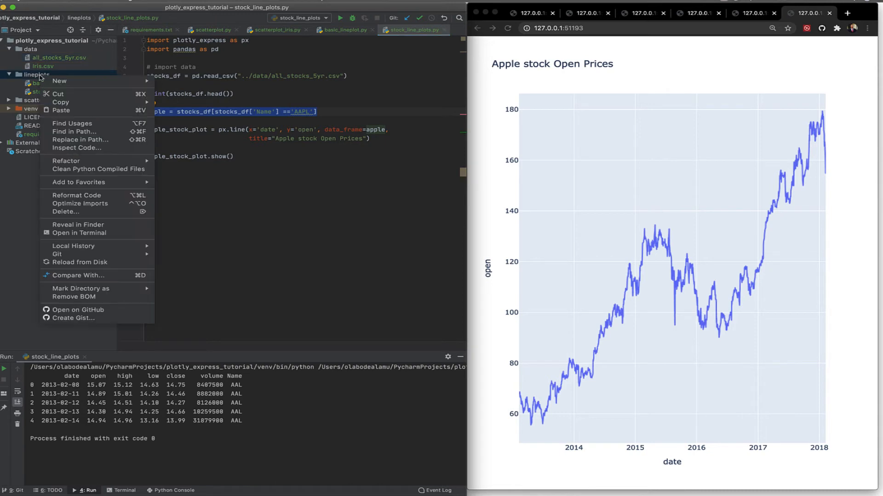
text(all)
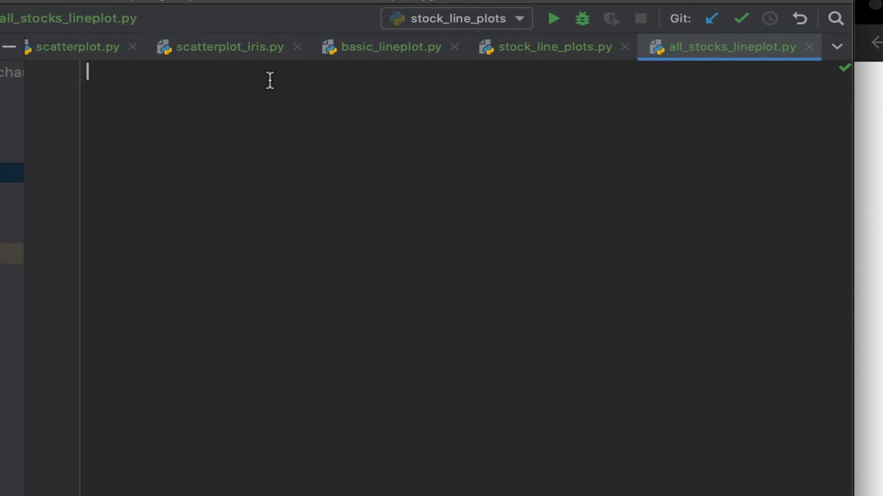
- Import plotly_express as px and pandas as pd, then switch to stock_line_plots.py
text(import)
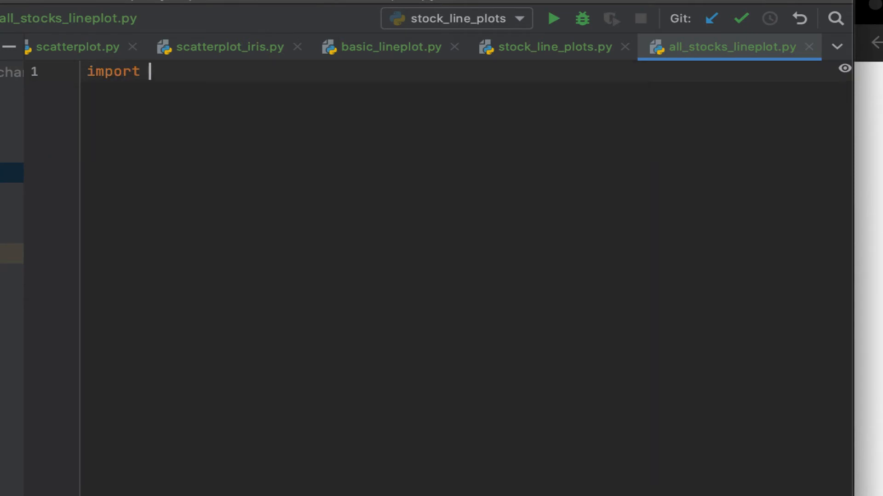
text(plotly_express)
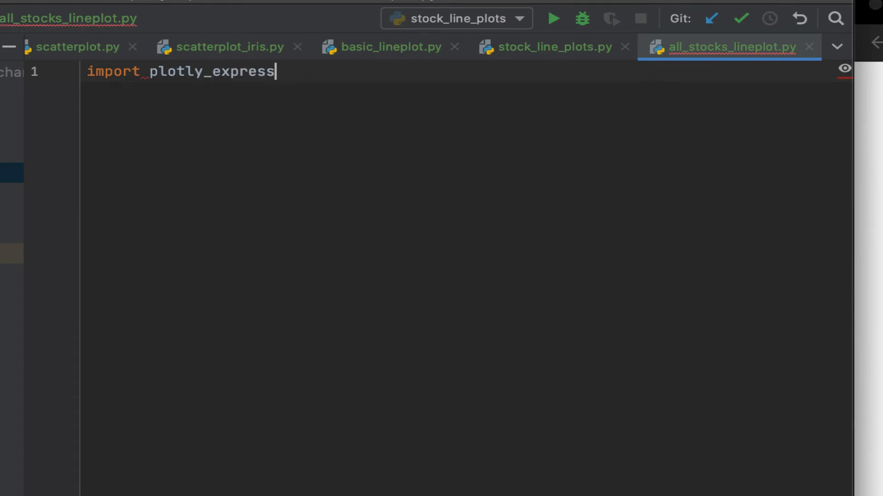
text(as px)
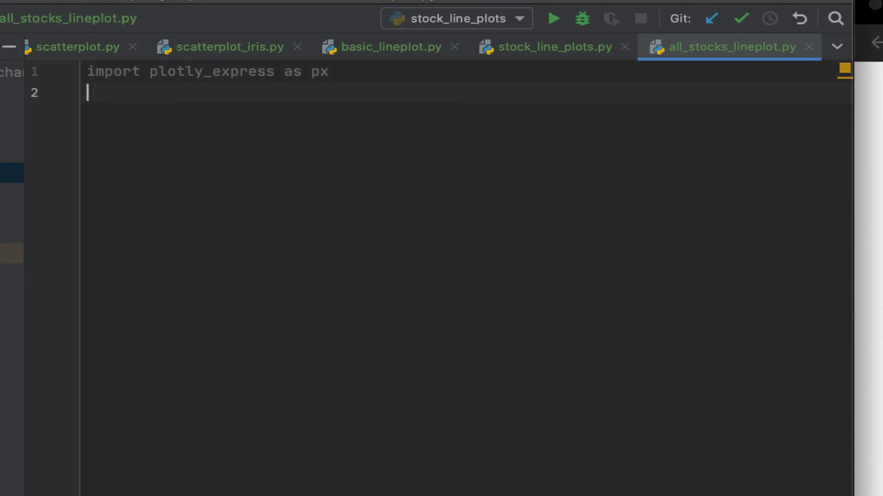
text(import)
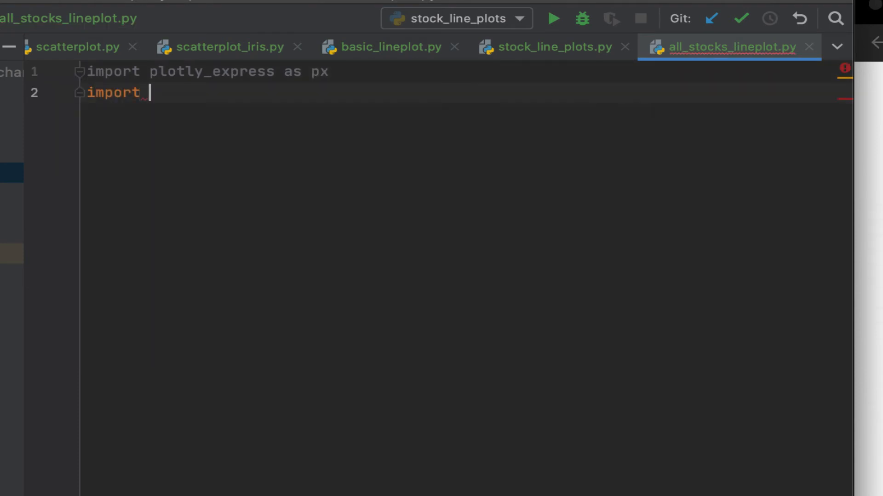
text(pandas)
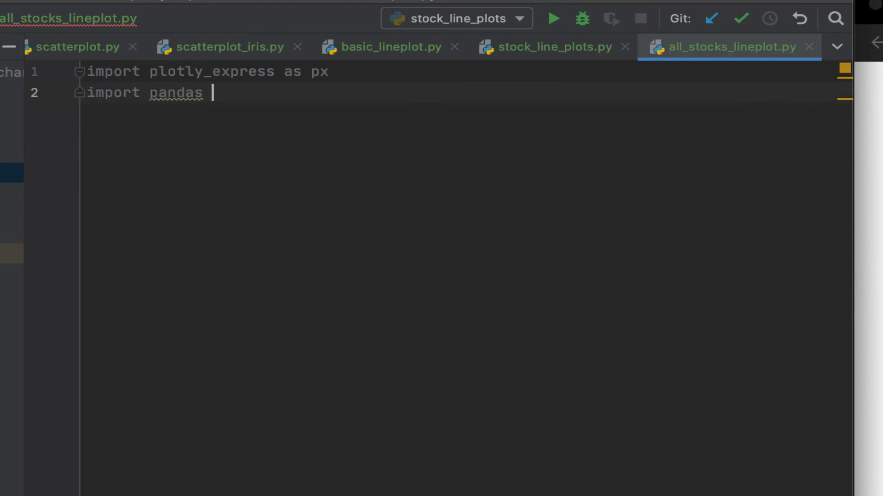
text(as pd)
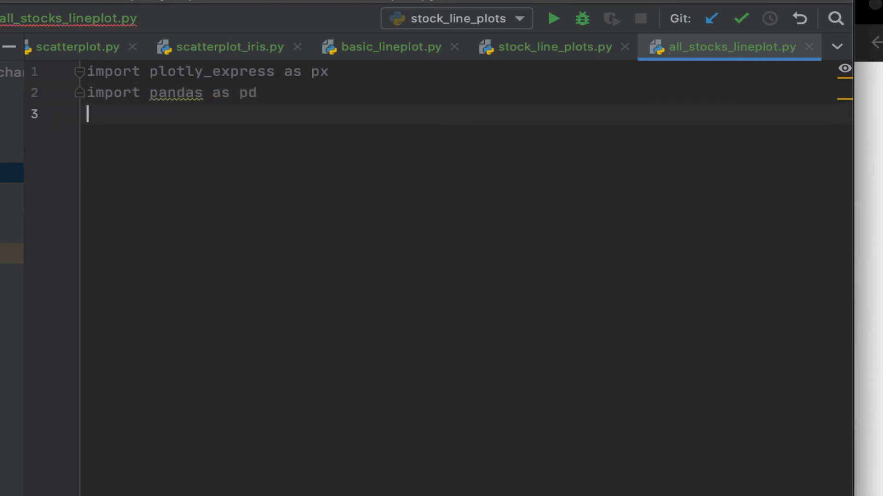
key(enter)
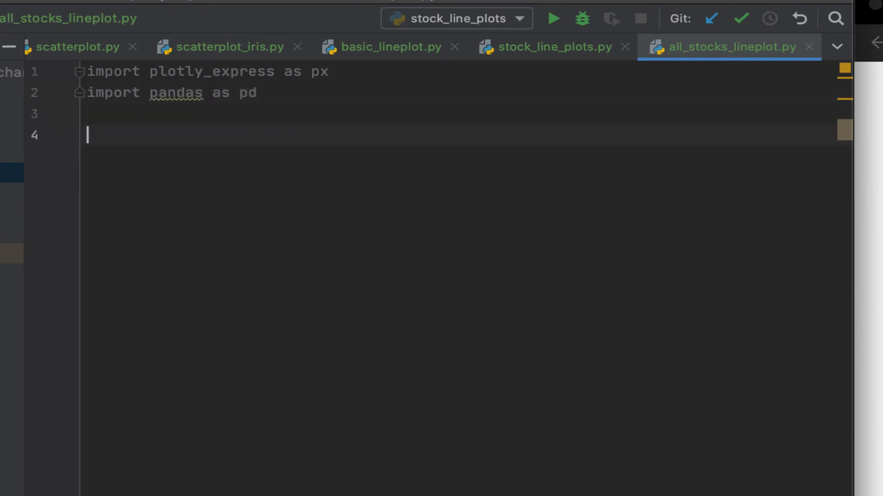
click(551, 46)
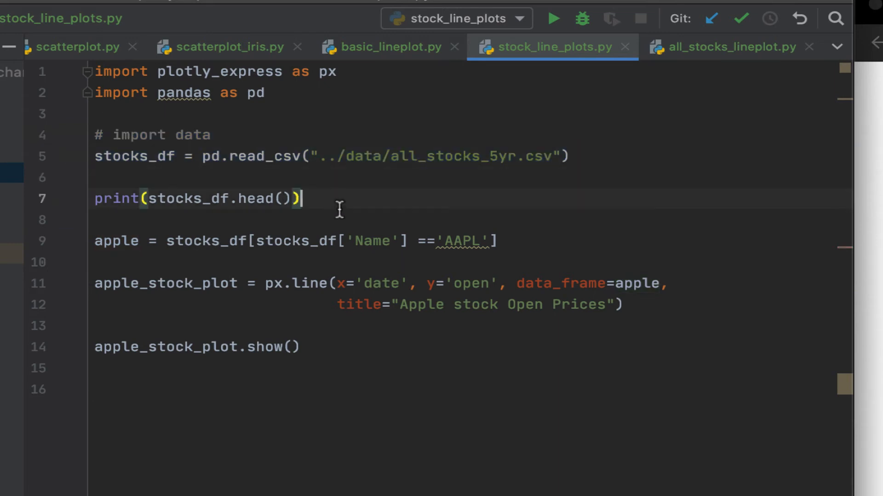
- Copy the CSV-loading and head-printing lines into all_stocks_lineplot.py under an import data comment
drag(302, 198, 97, 135)
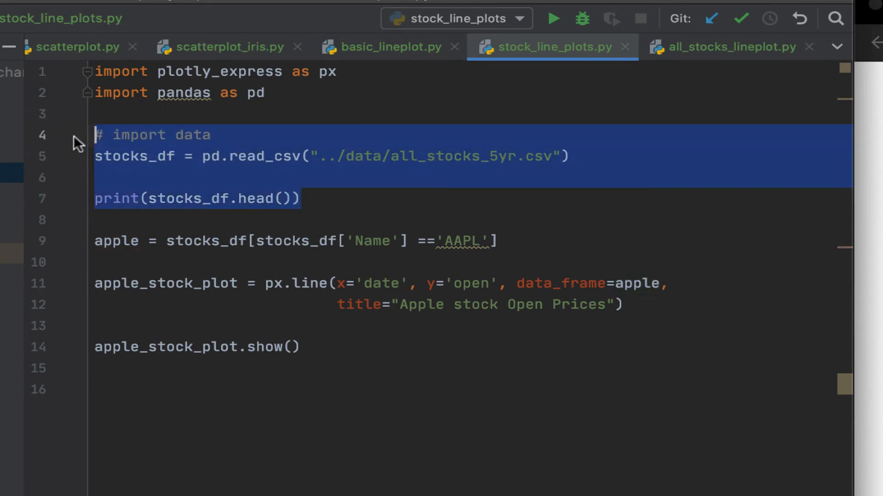
click(726, 47)
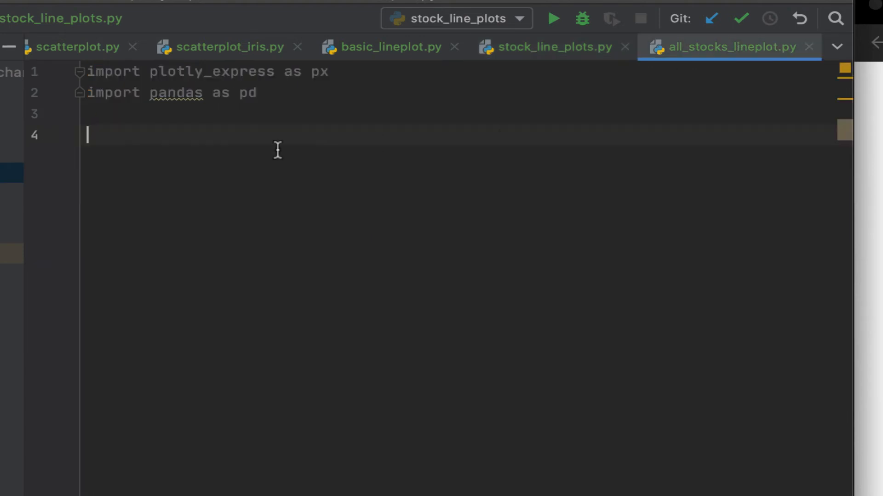
text(# import data)
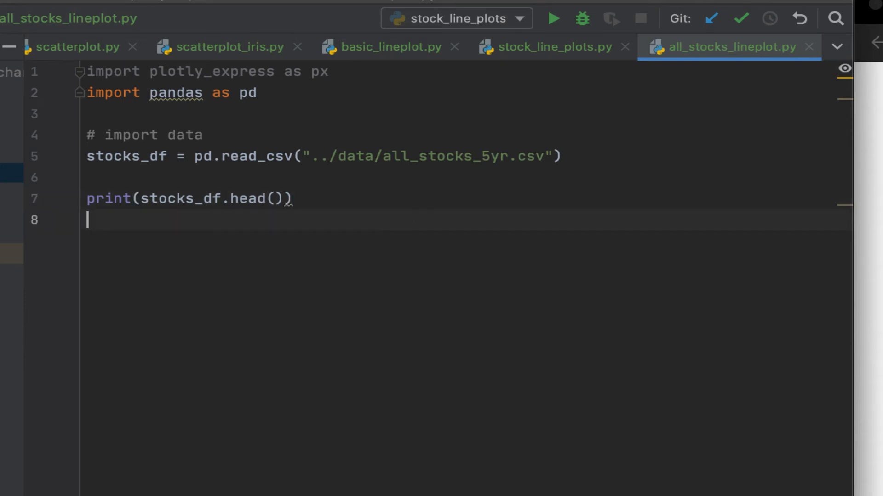
- Begin the assignment all_stock_prices = px.line for the chart
text(all)
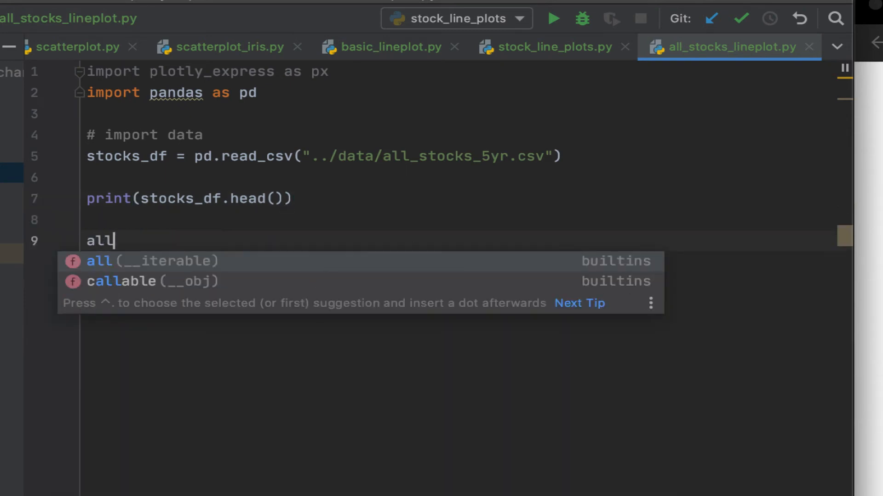
text(_stoc)
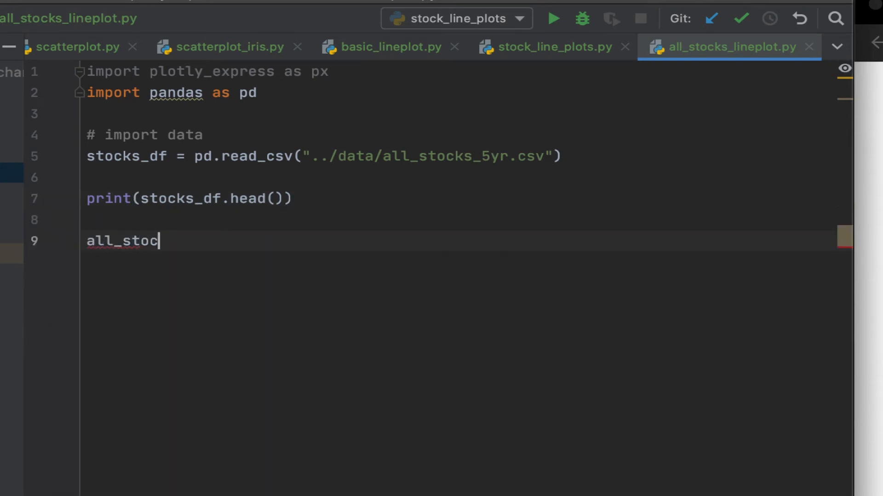
text(k_)
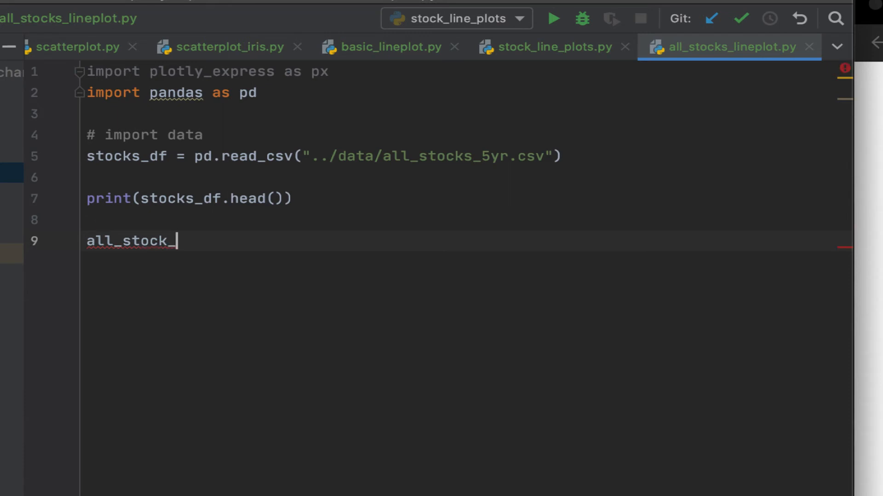
text(prices)
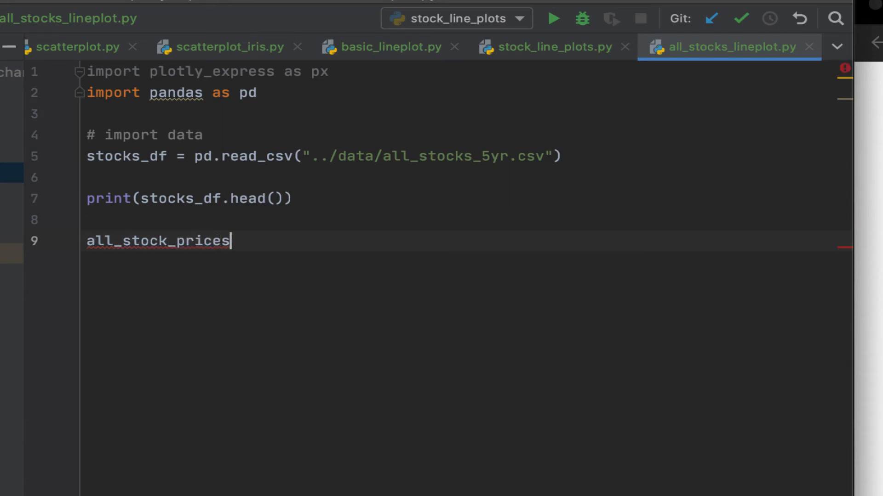
text(=)
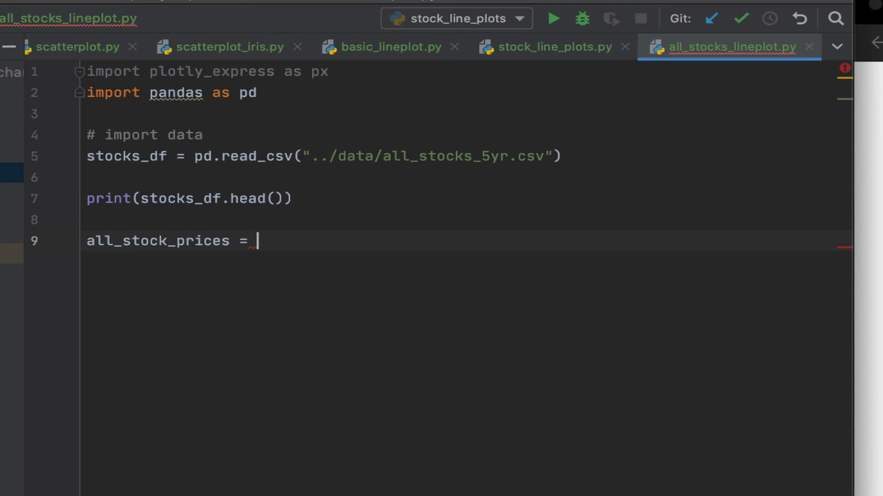
text(px)
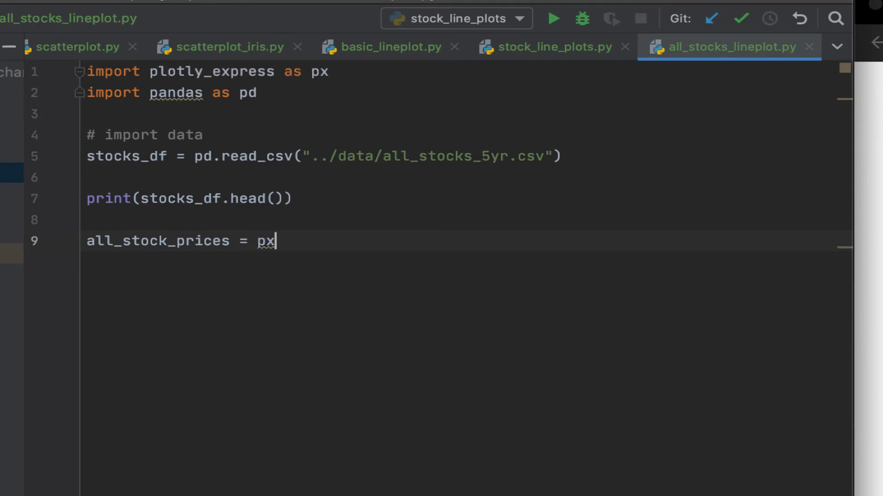
text(.line()
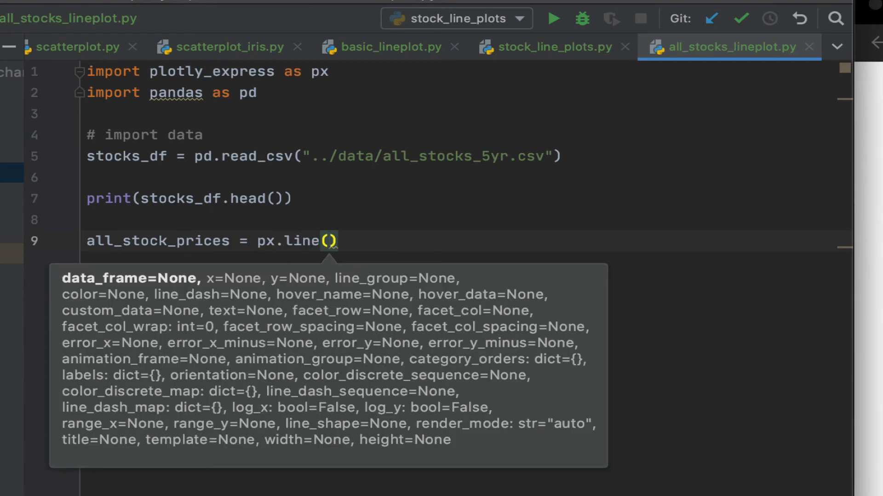
- Pass data_frame=stocks_df, x='date' and y='high' to px.line, autocompleting data_frame
text(dat)
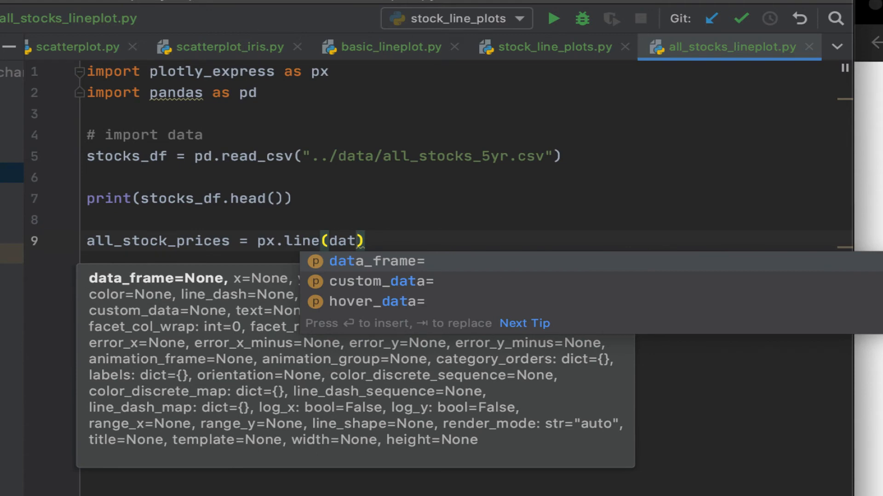
key(Tab)
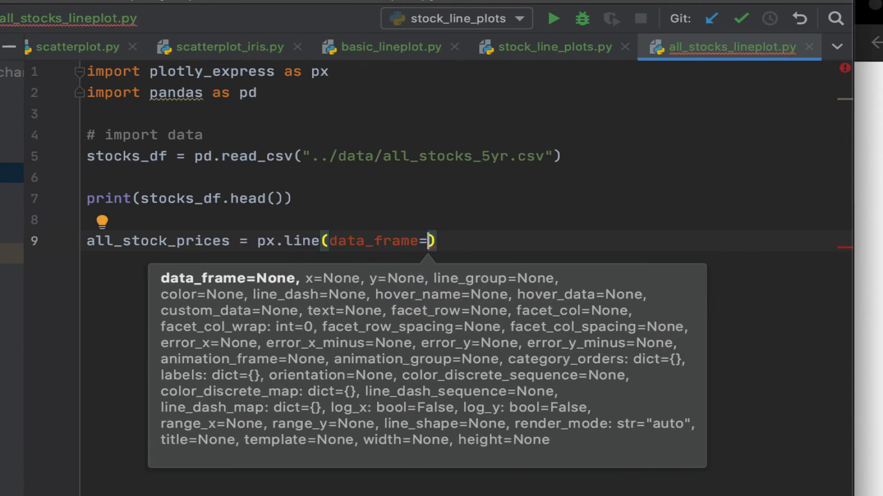
text(stocks_df,)
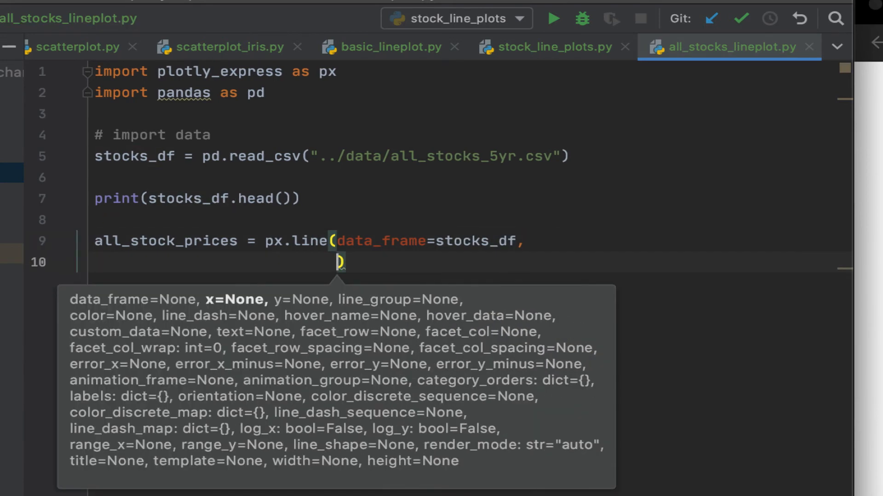
text(x)
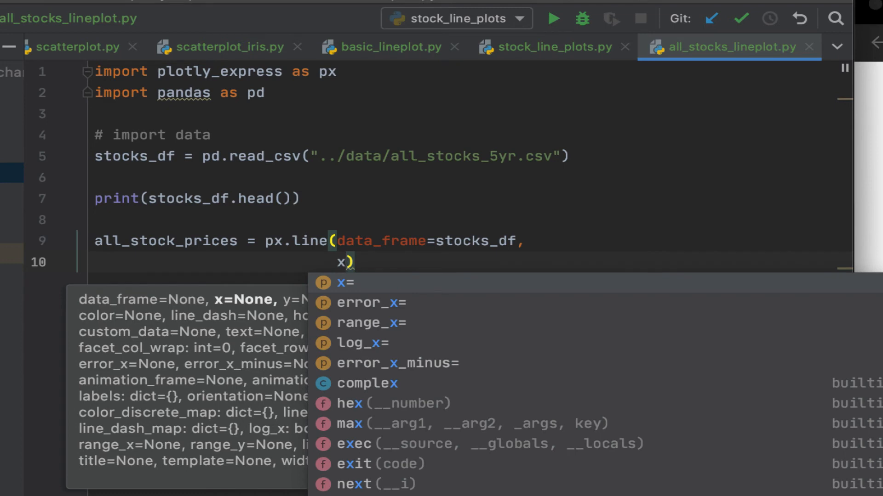
text(=)
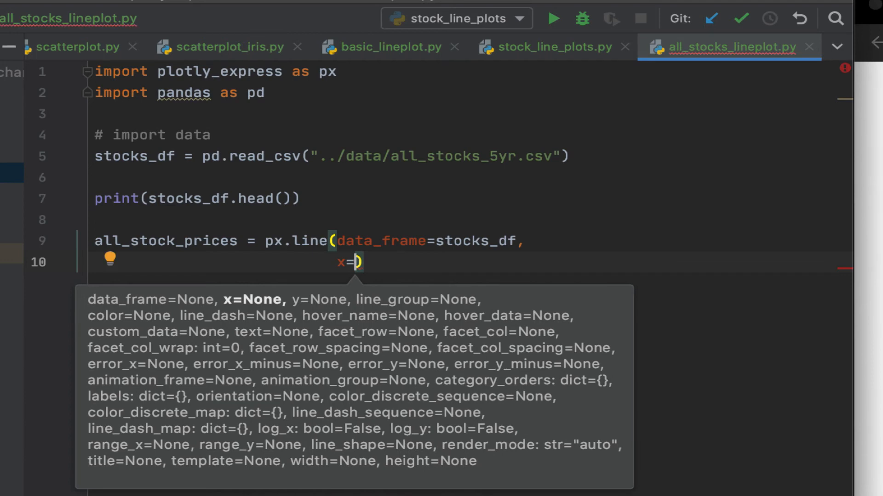
text('d)
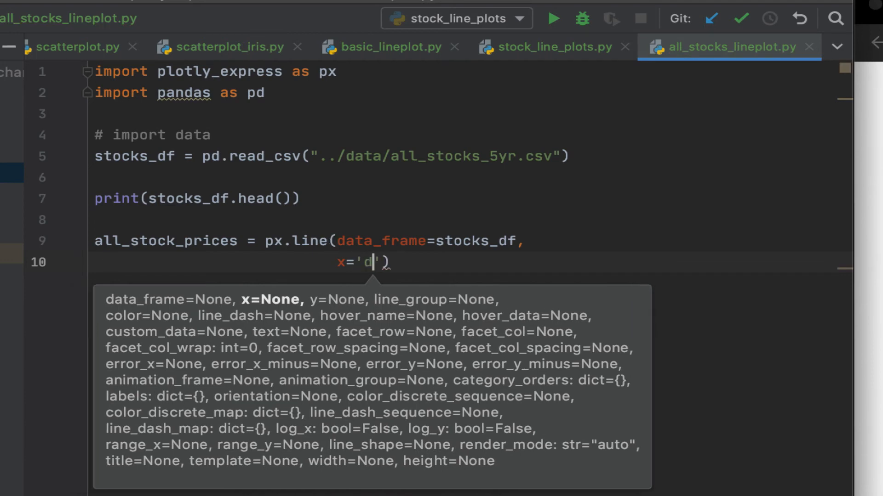
text(ate)
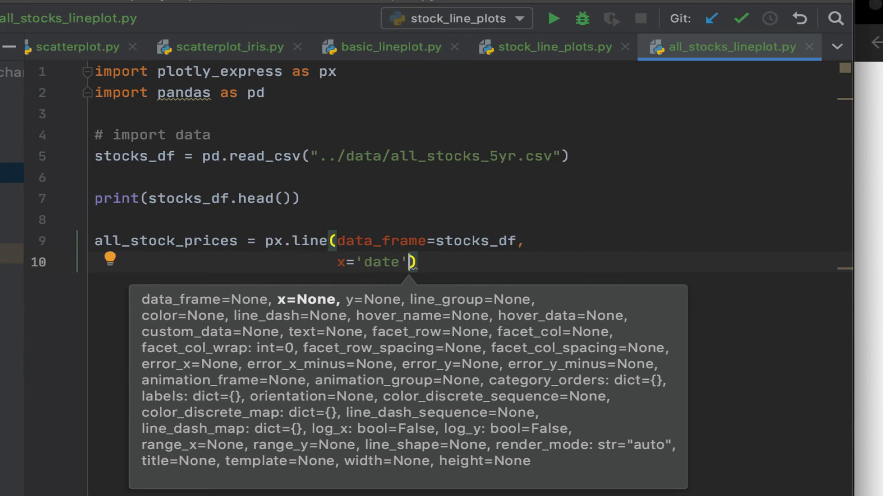
text(,)
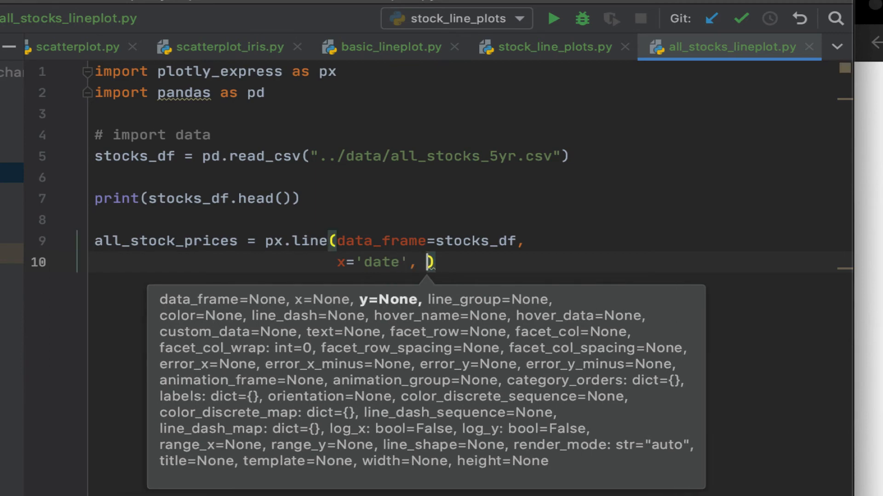
text(y=)
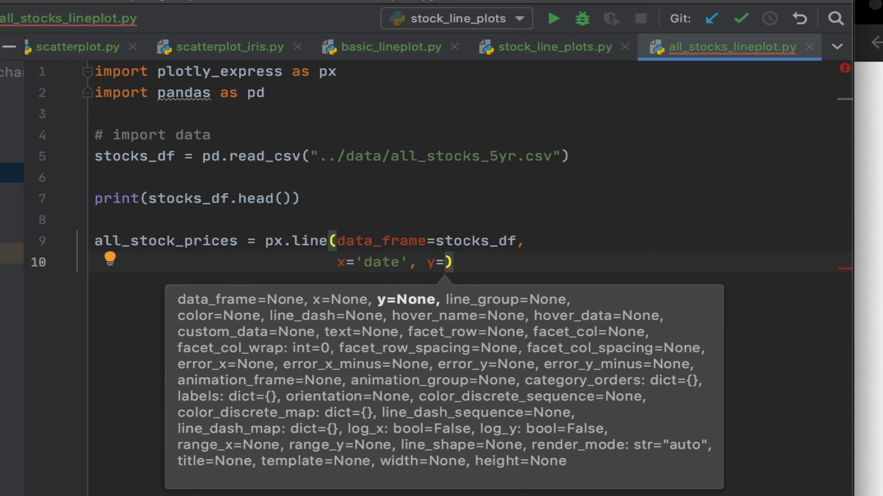
text('')
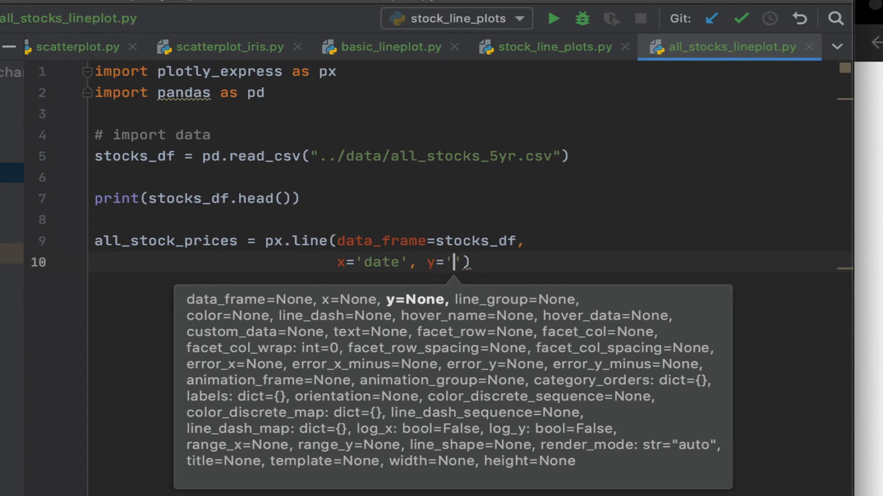
text(high)
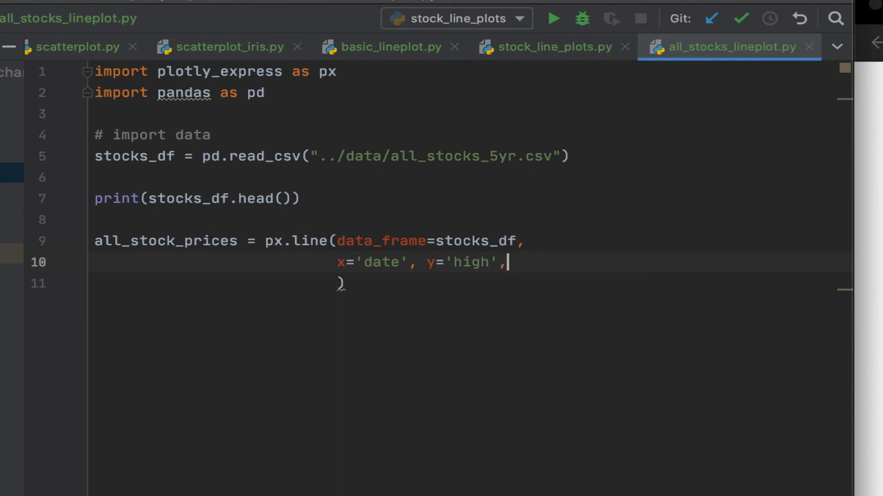
- Add color='Name' to the px.line call and start a new line below it
text(color=)
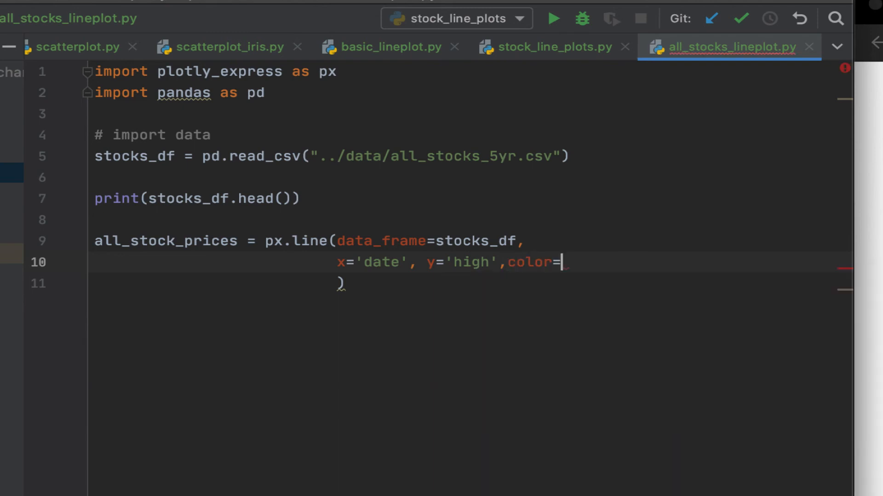
text(')
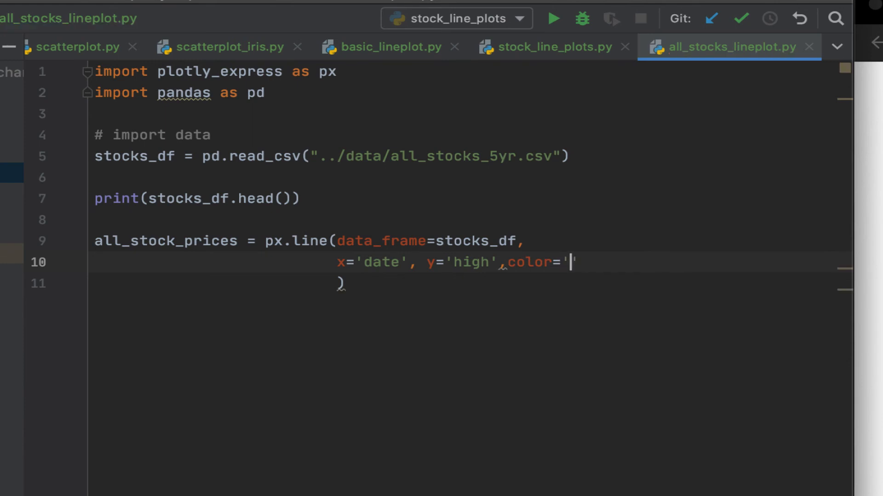
text(Name)
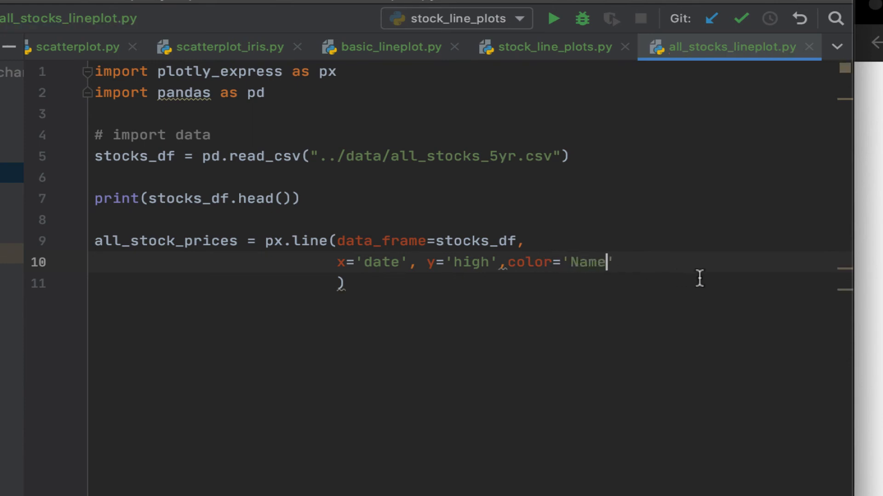
text(,)
text(title="Line plot of Stock High Prices over time")
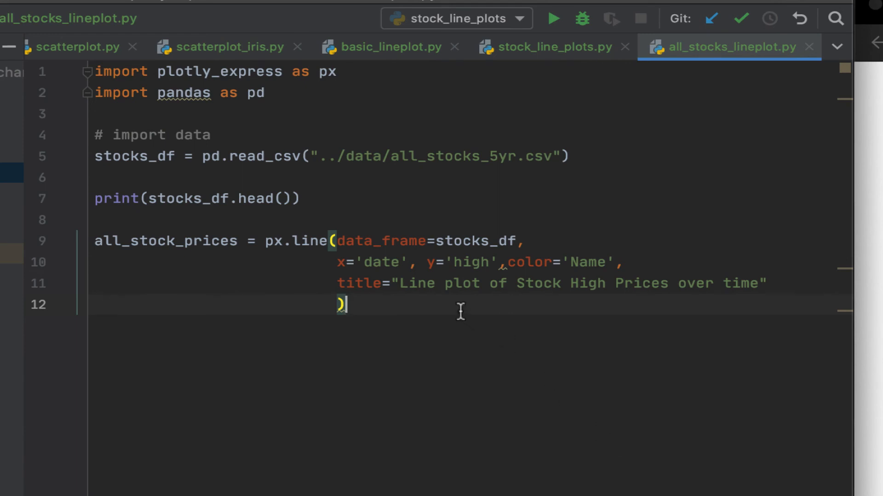
key(enter)
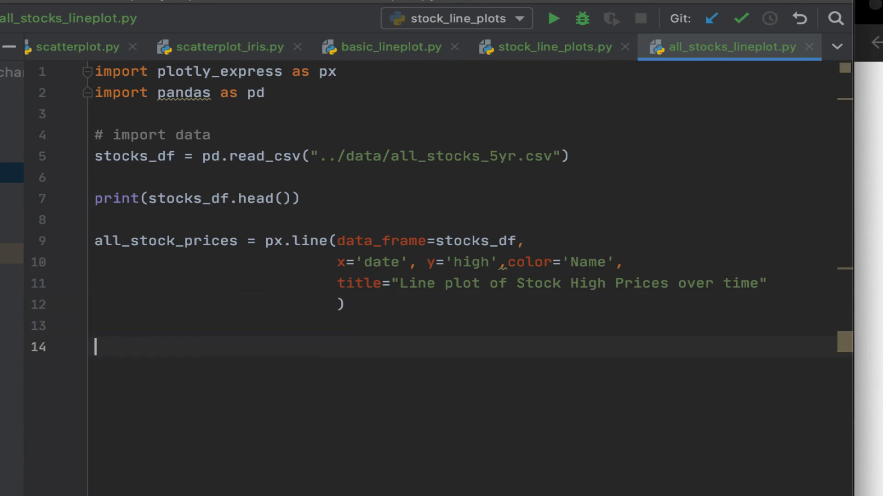
- Add all_stock_prices.show() on the new line via autocomplete
text(all_stock_prices)
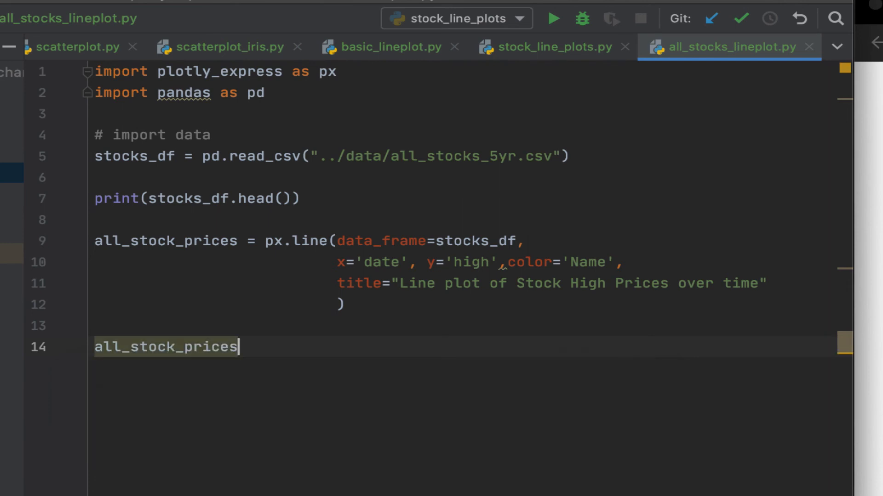
text(.show()
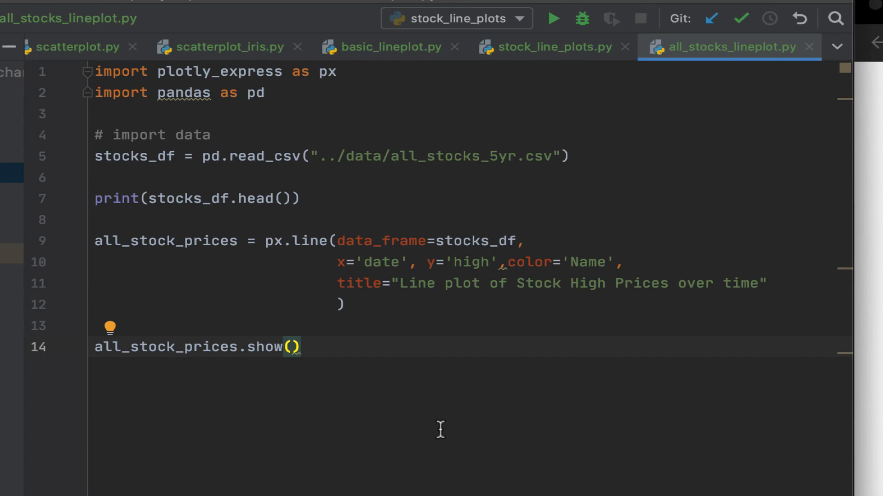
- Run 'all_stocks_lineplot' from the editor's context menu
right_click(225, 225)
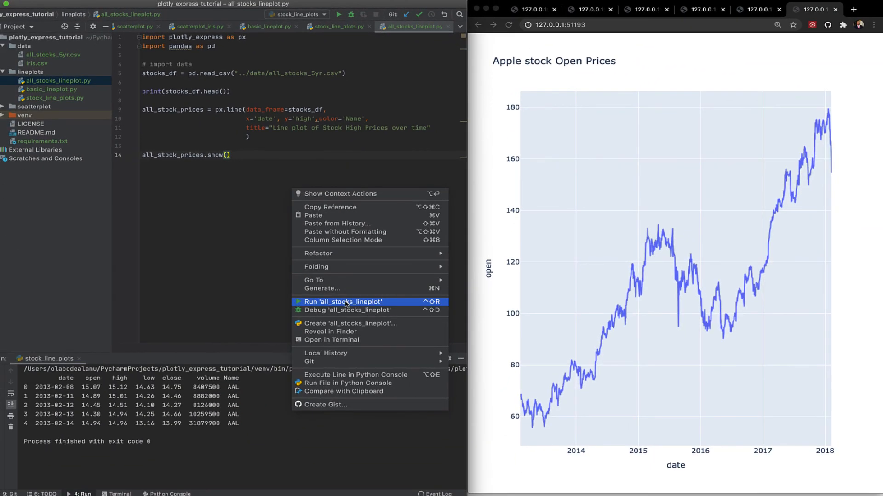
click(342, 302)
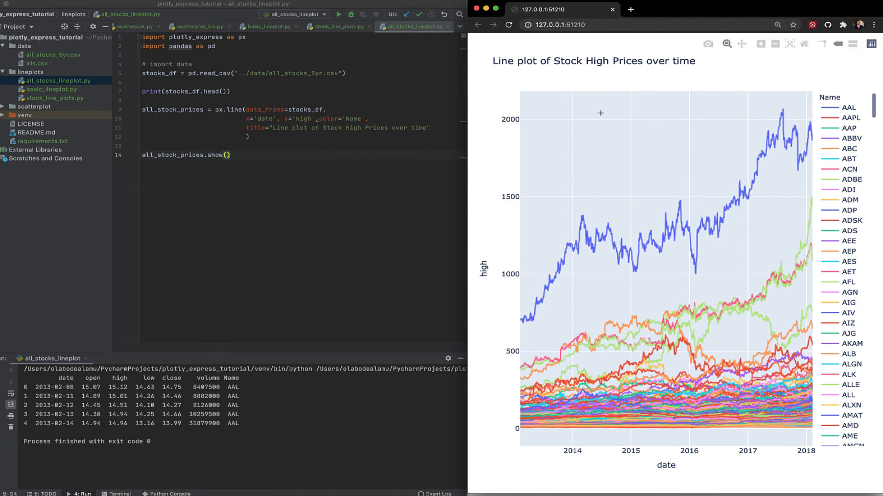
mouse_move(717, 15)
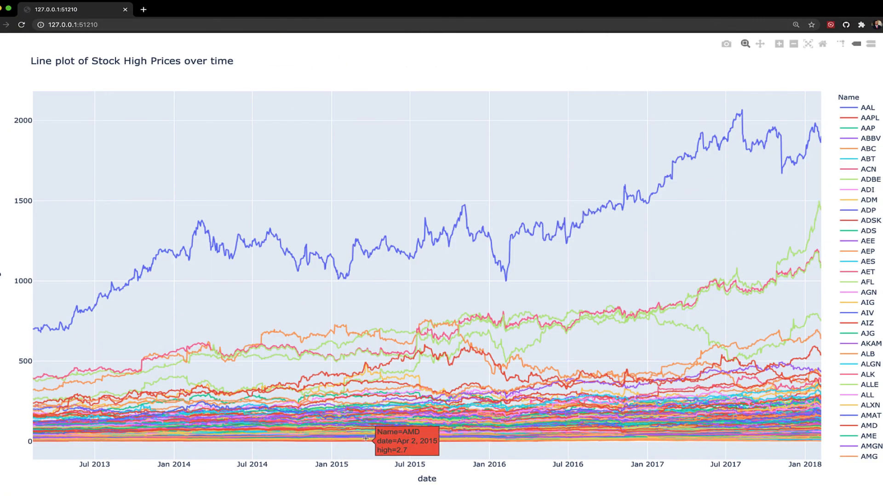
mouse_move(374, 266)
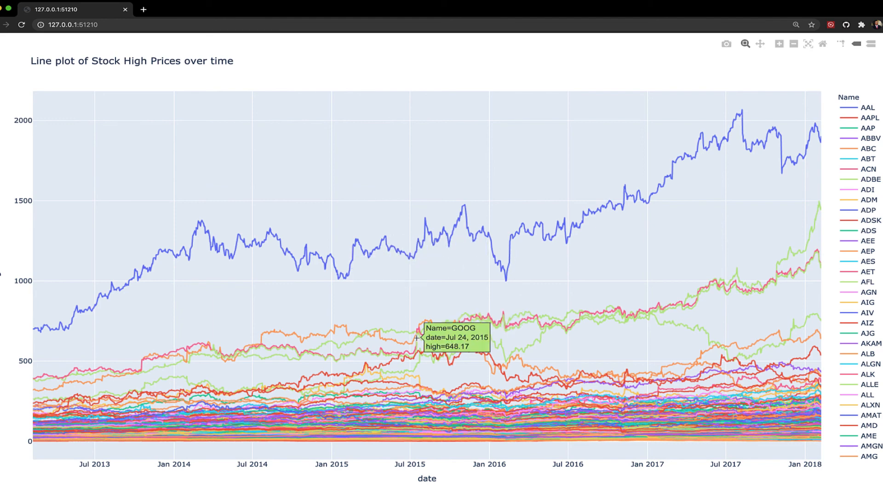
mouse_move(393, 373)
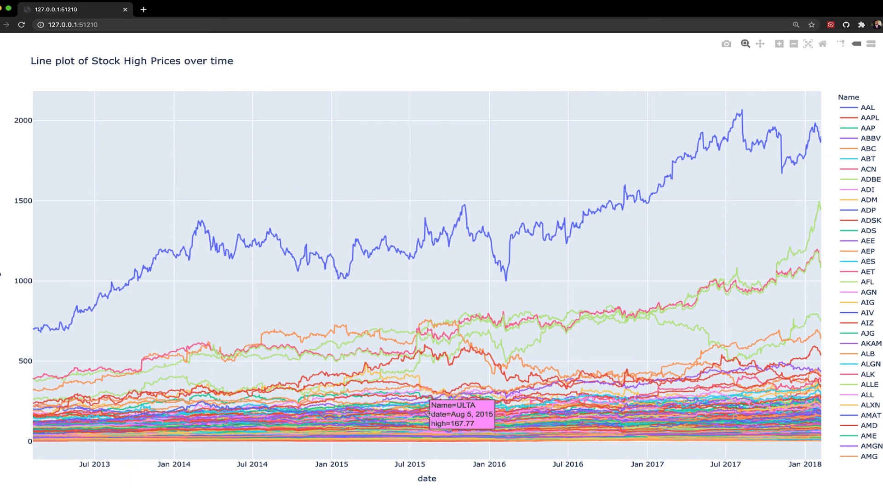
mouse_move(445, 429)
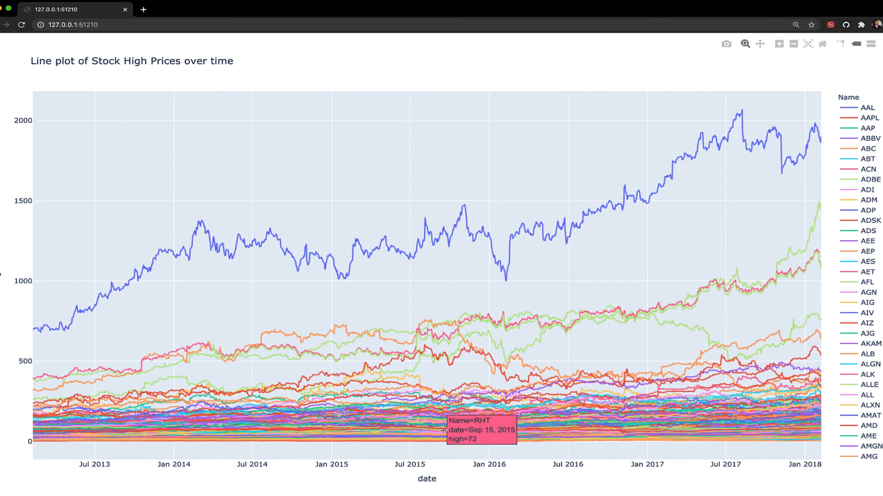
mouse_move(440, 425)
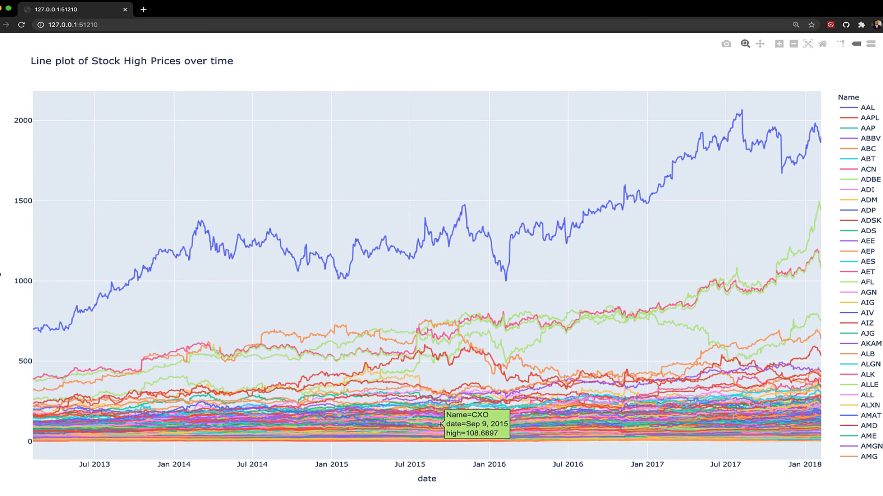
mouse_move(756, 214)
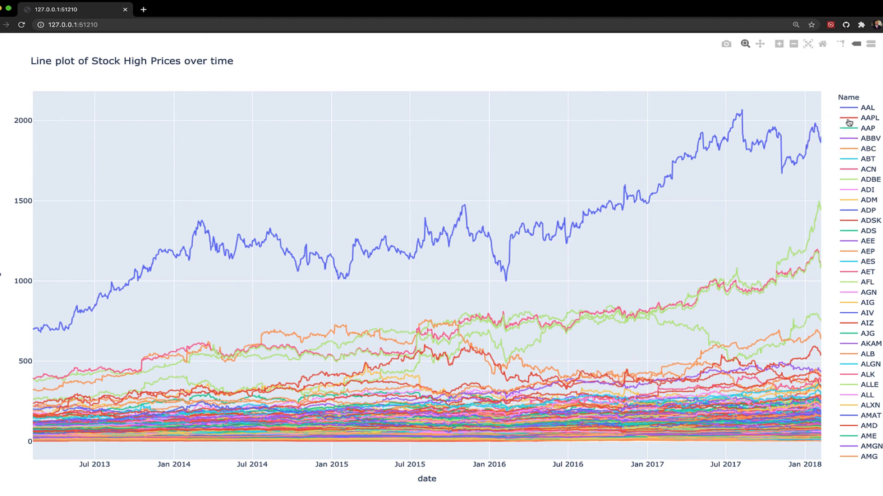
mouse_move(850, 153)
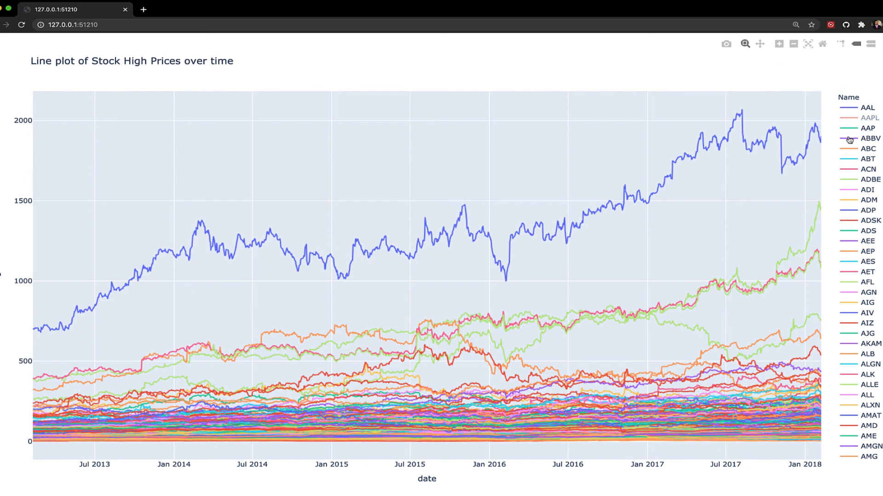
- Isolate ABT, then AAPL, in the legend and add another stock's line
click(870, 138)
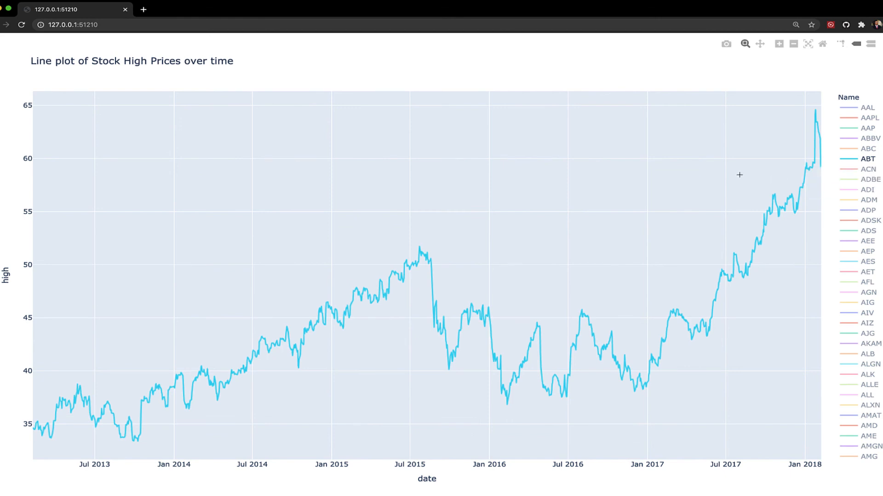
mouse_move(845, 123)
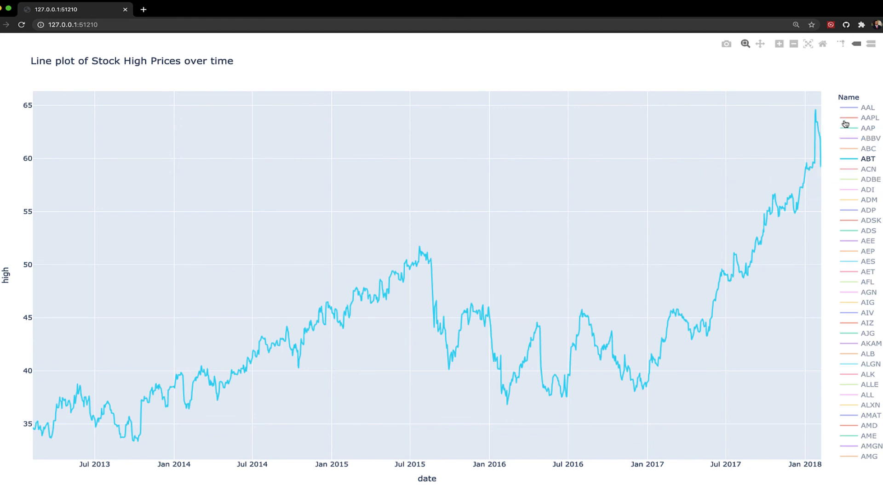
click(868, 118)
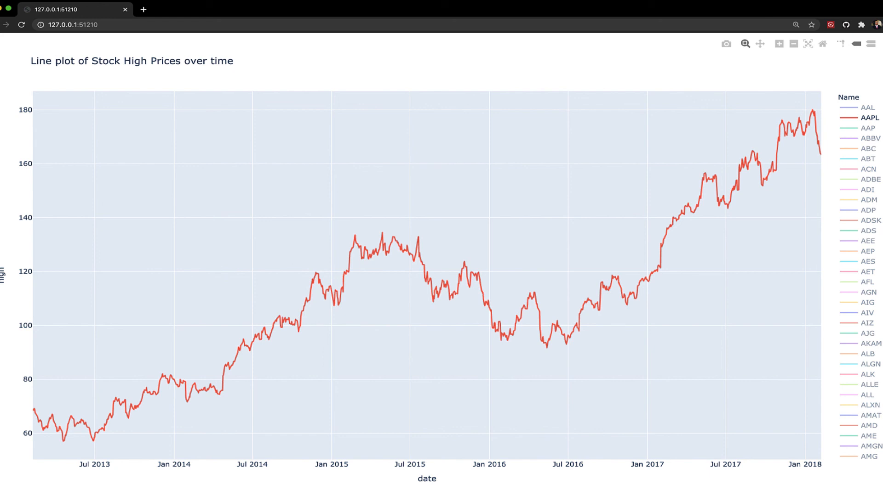
scroll(down, 3)
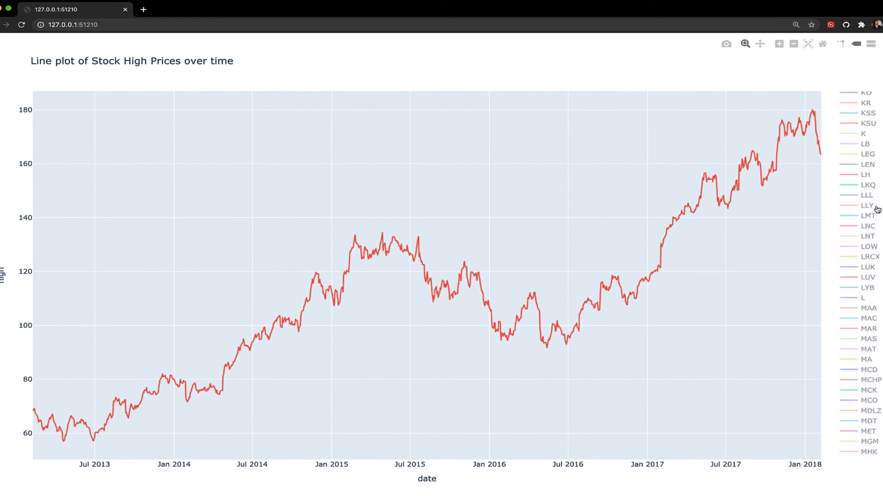
click(870, 235)
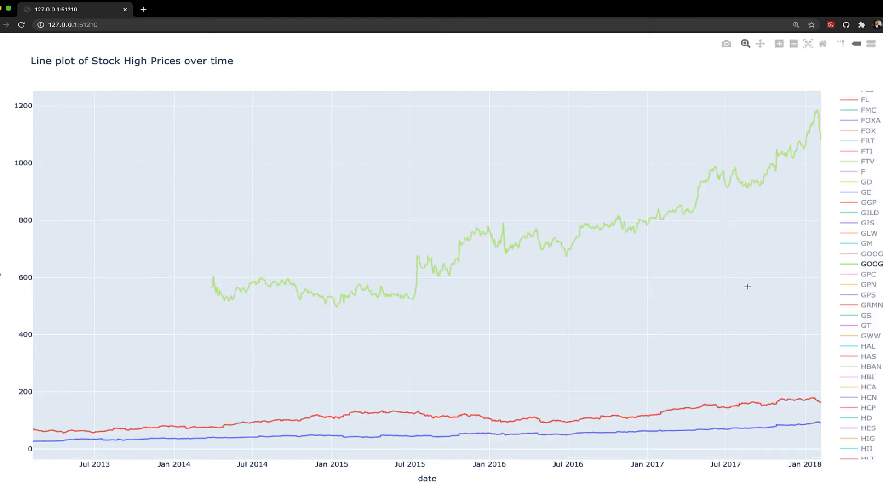
mouse_move(672, 332)
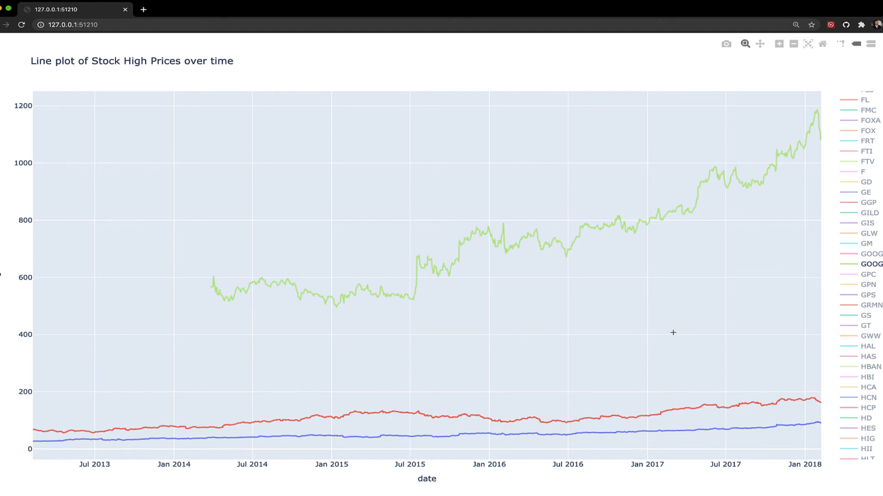
mouse_move(722, 323)
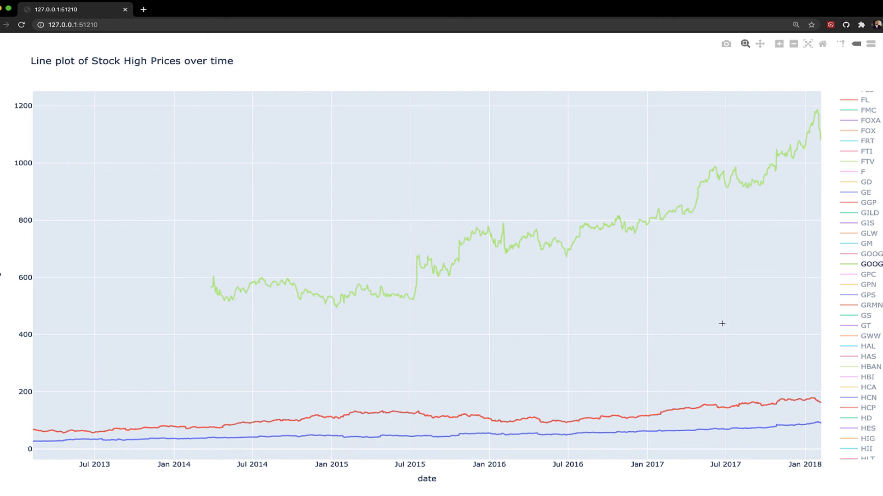
mouse_move(718, 297)
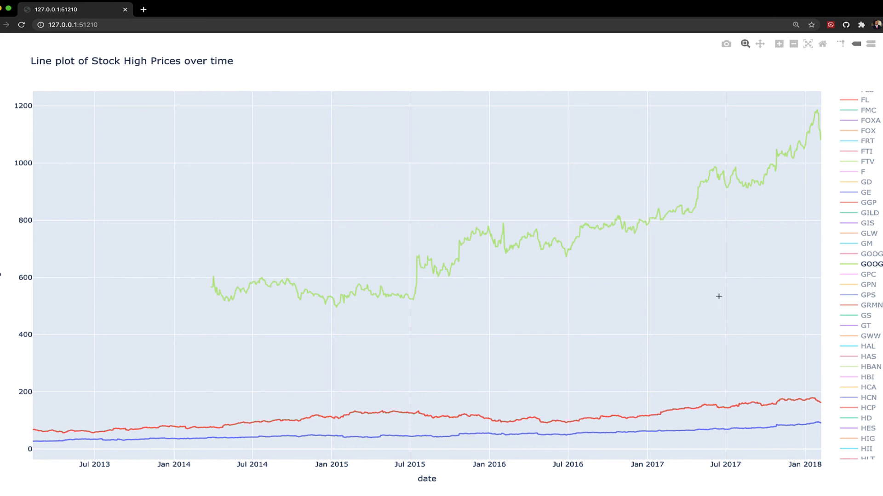
- Toggle GOOG off in the legend, leaving AAPL and one other line
click(871, 263)
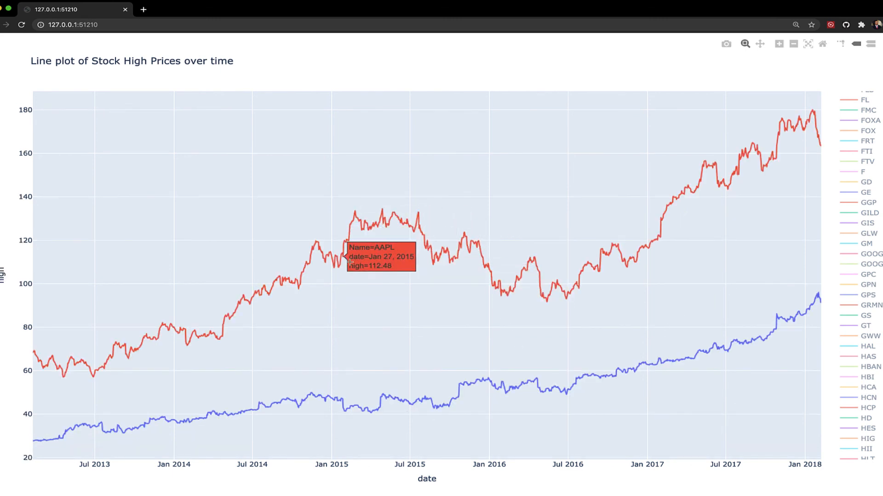
mouse_move(244, 314)
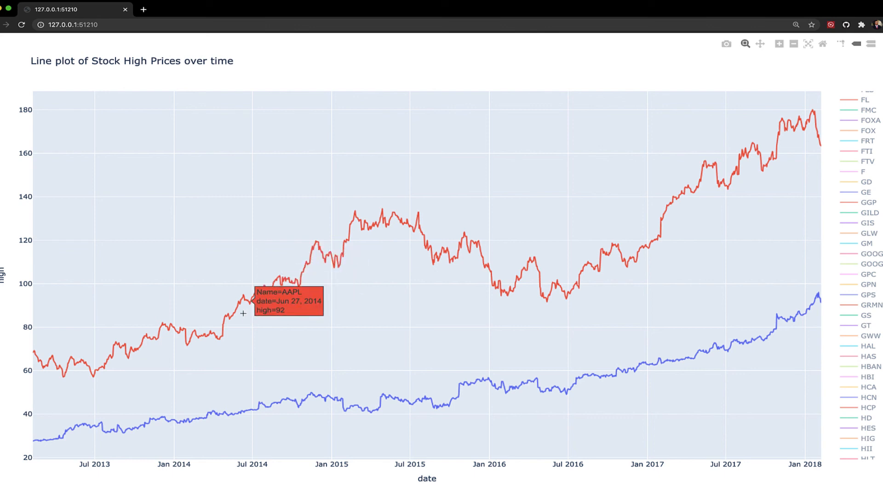
mouse_move(478, 383)
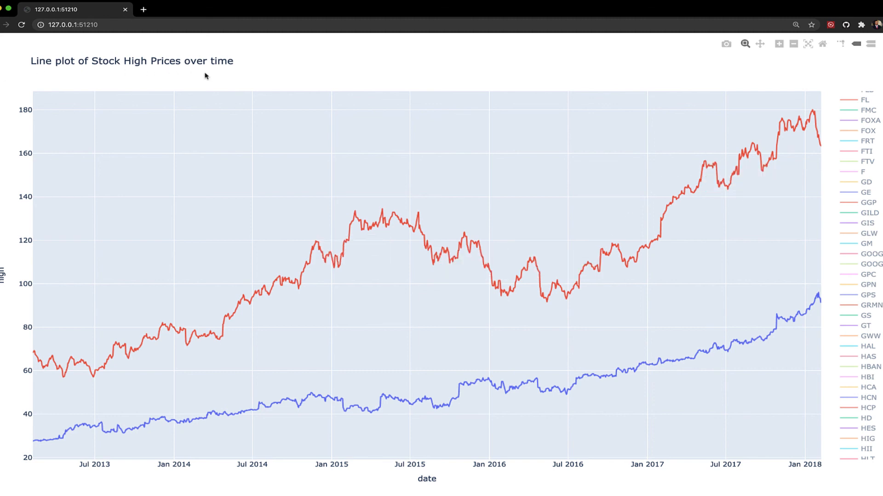
mouse_move(193, 308)
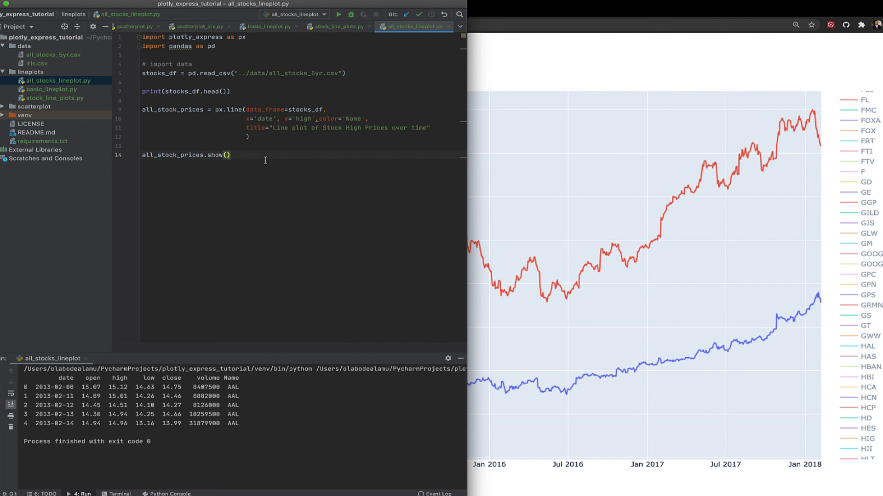
- Bring PyCharm back into focus and place the cursor in the px.line call
click(248, 137)
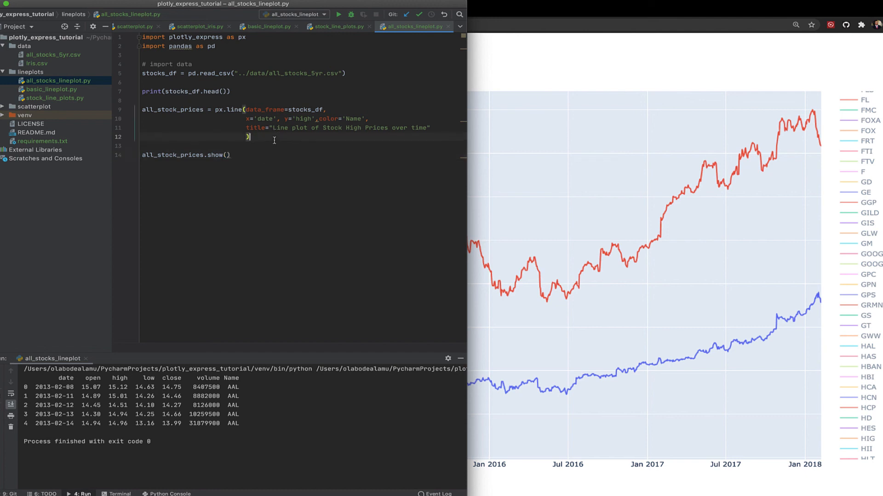
click(257, 80)
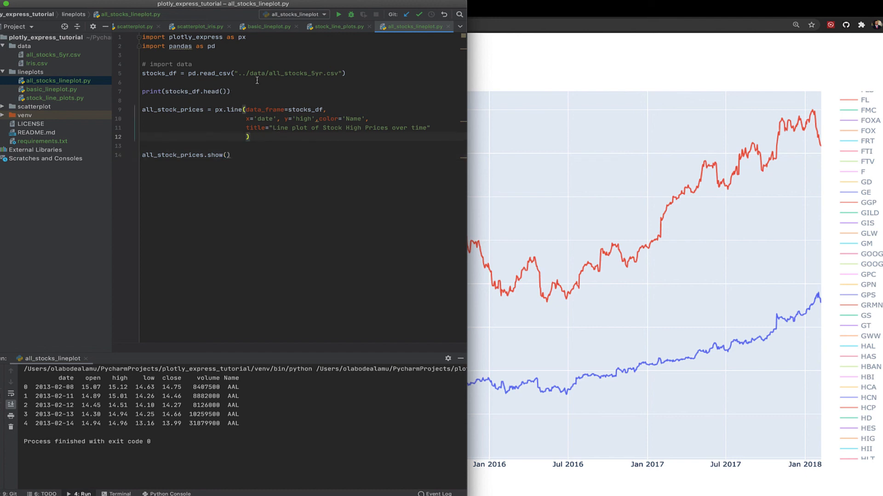